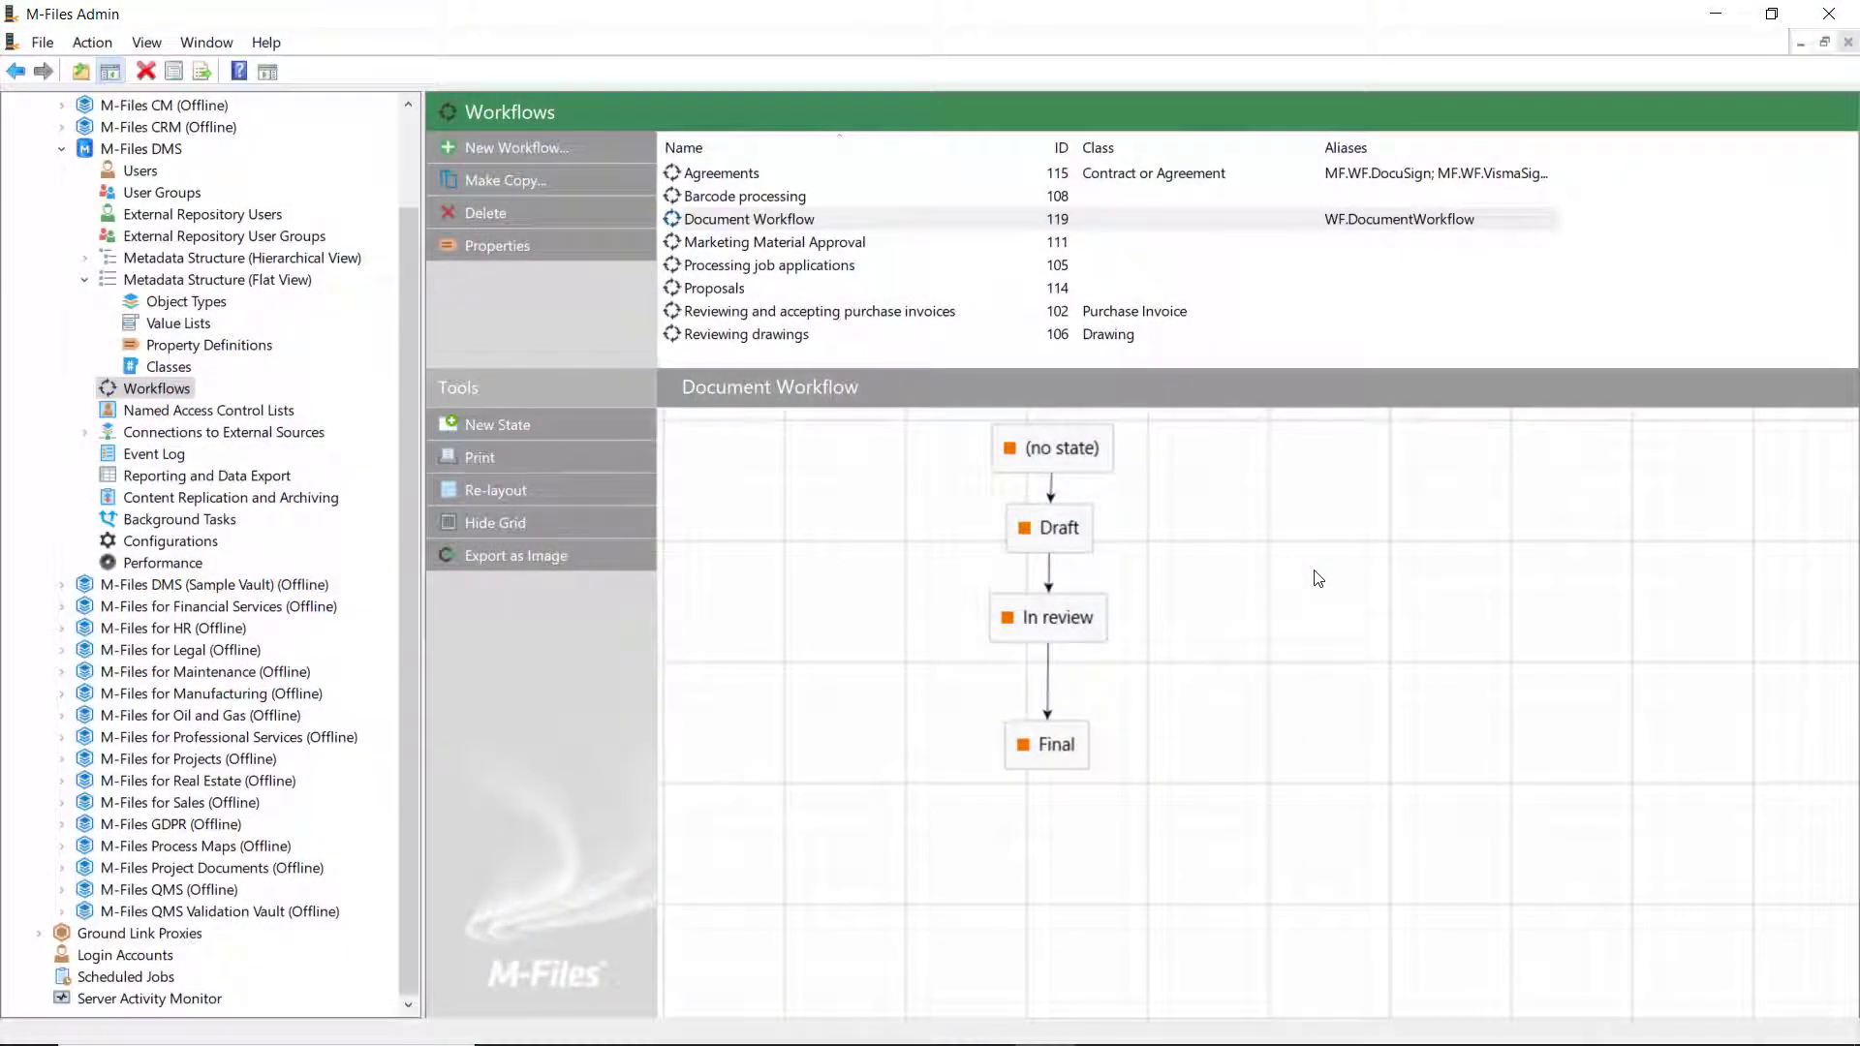
- Enable Set properties on the Draft state's Actions tab and close its properties
double_click(1048, 528)
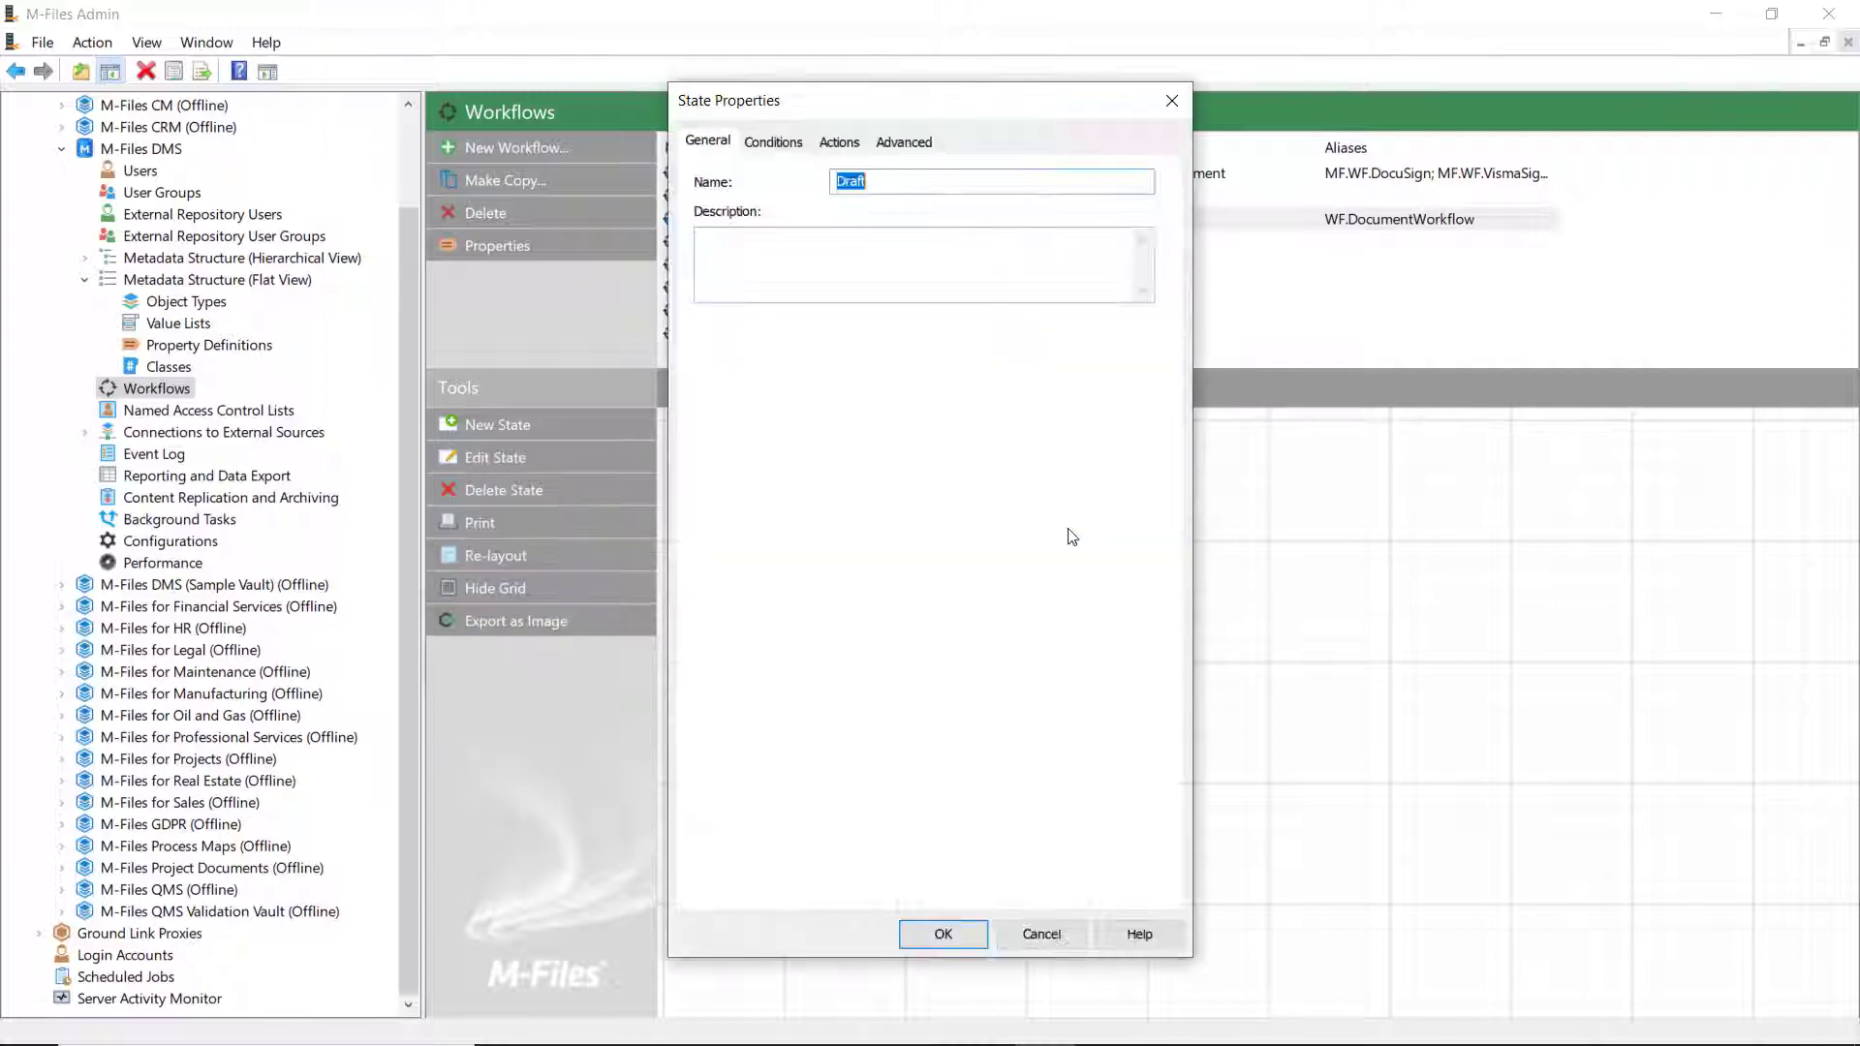
click(839, 143)
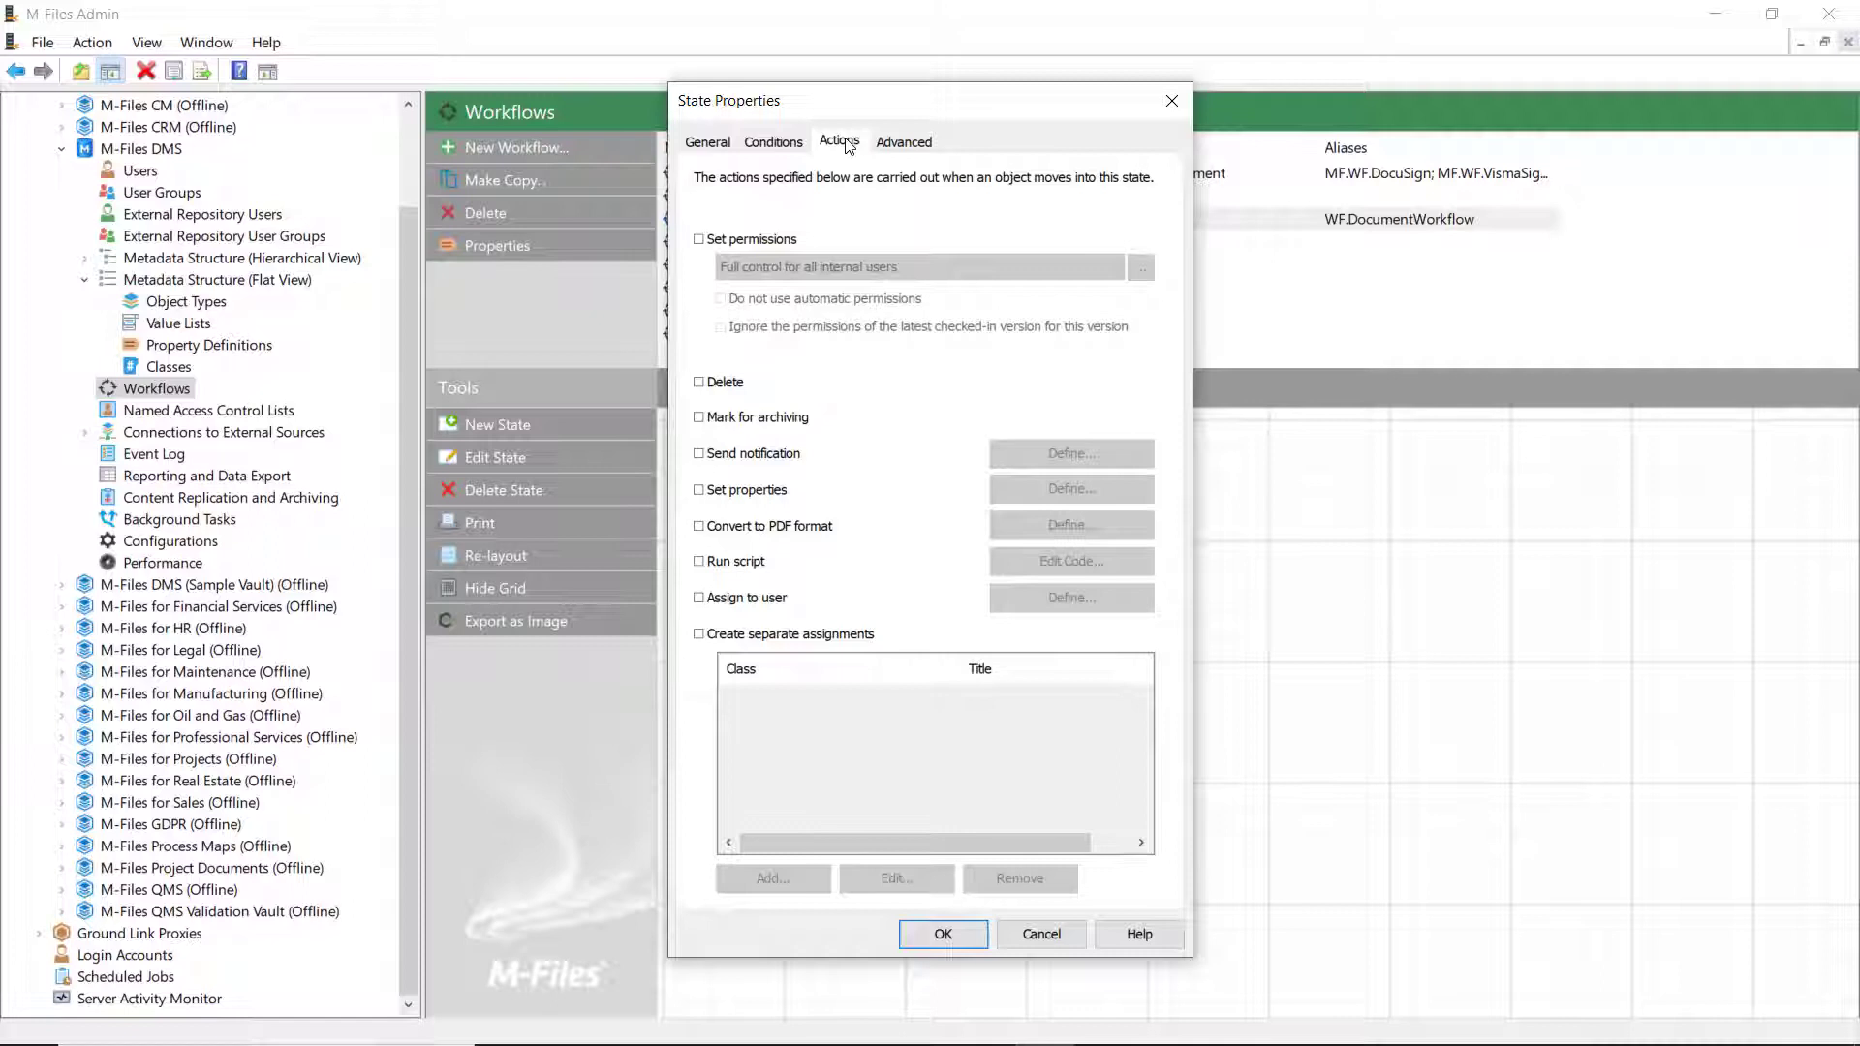
click(698, 488)
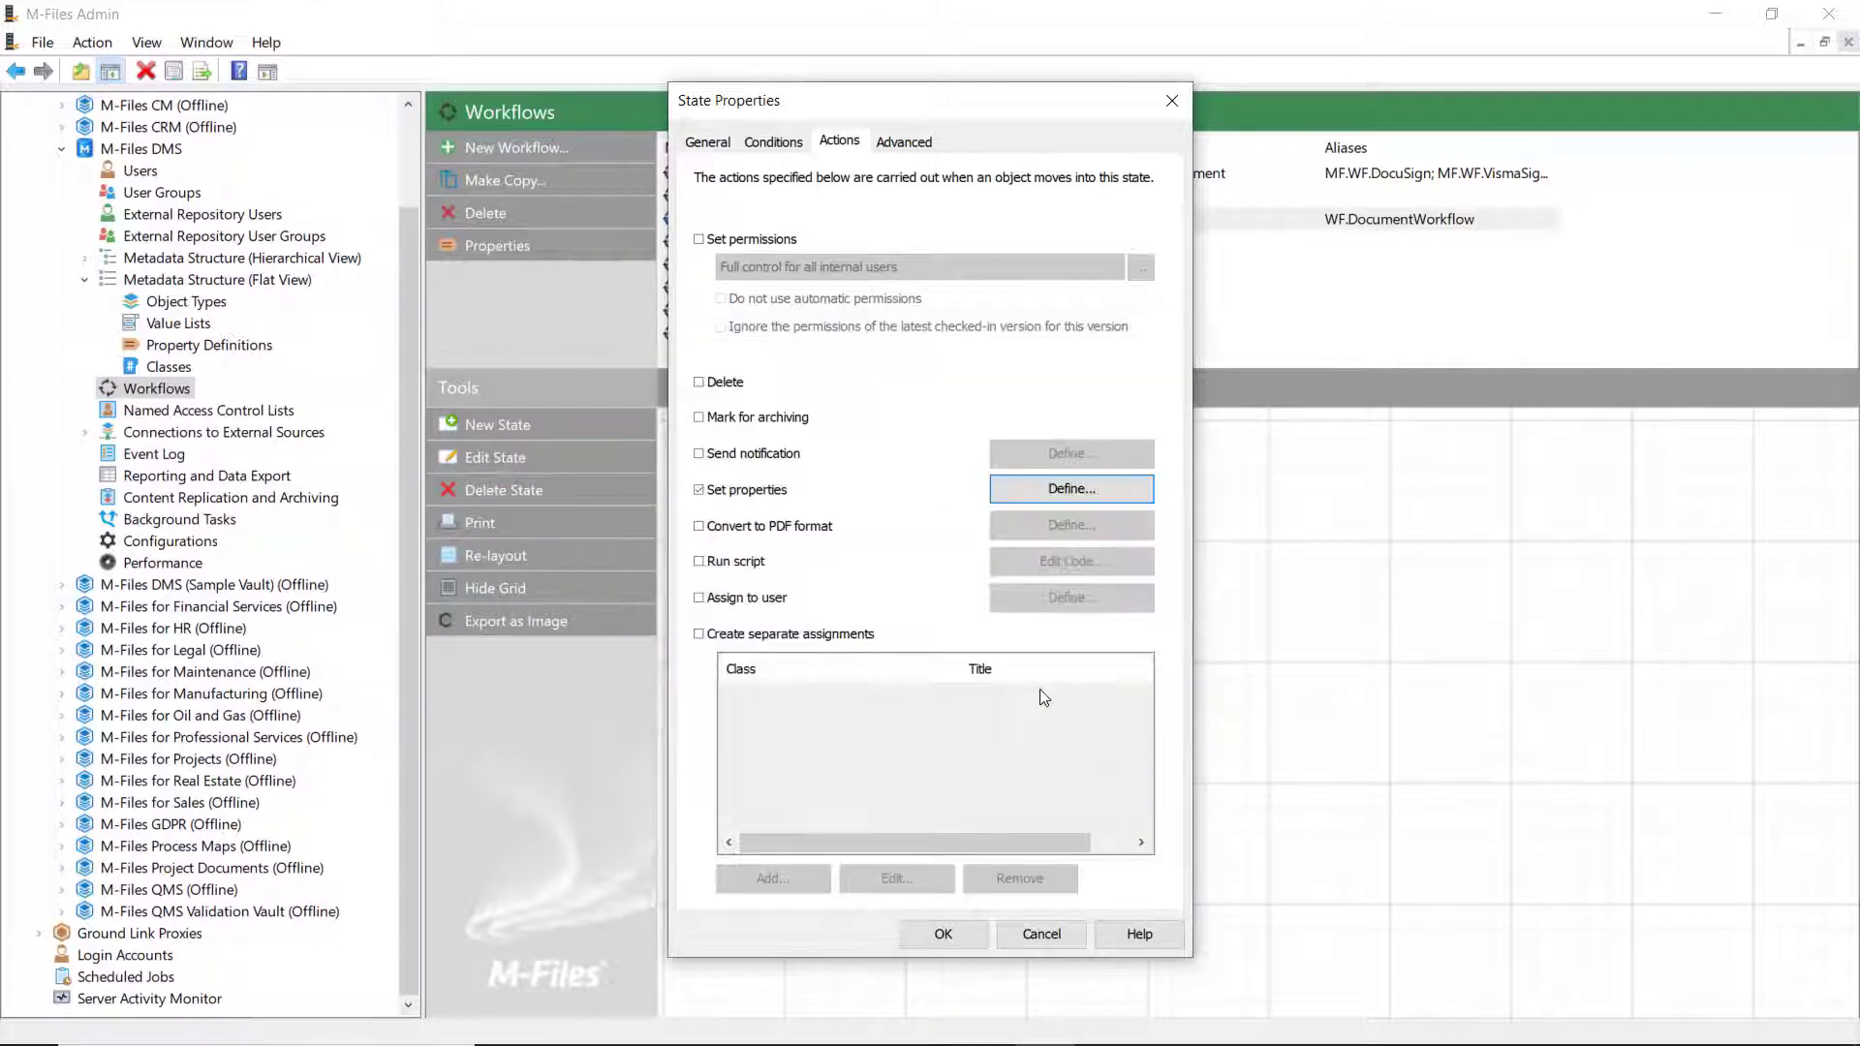
click(943, 935)
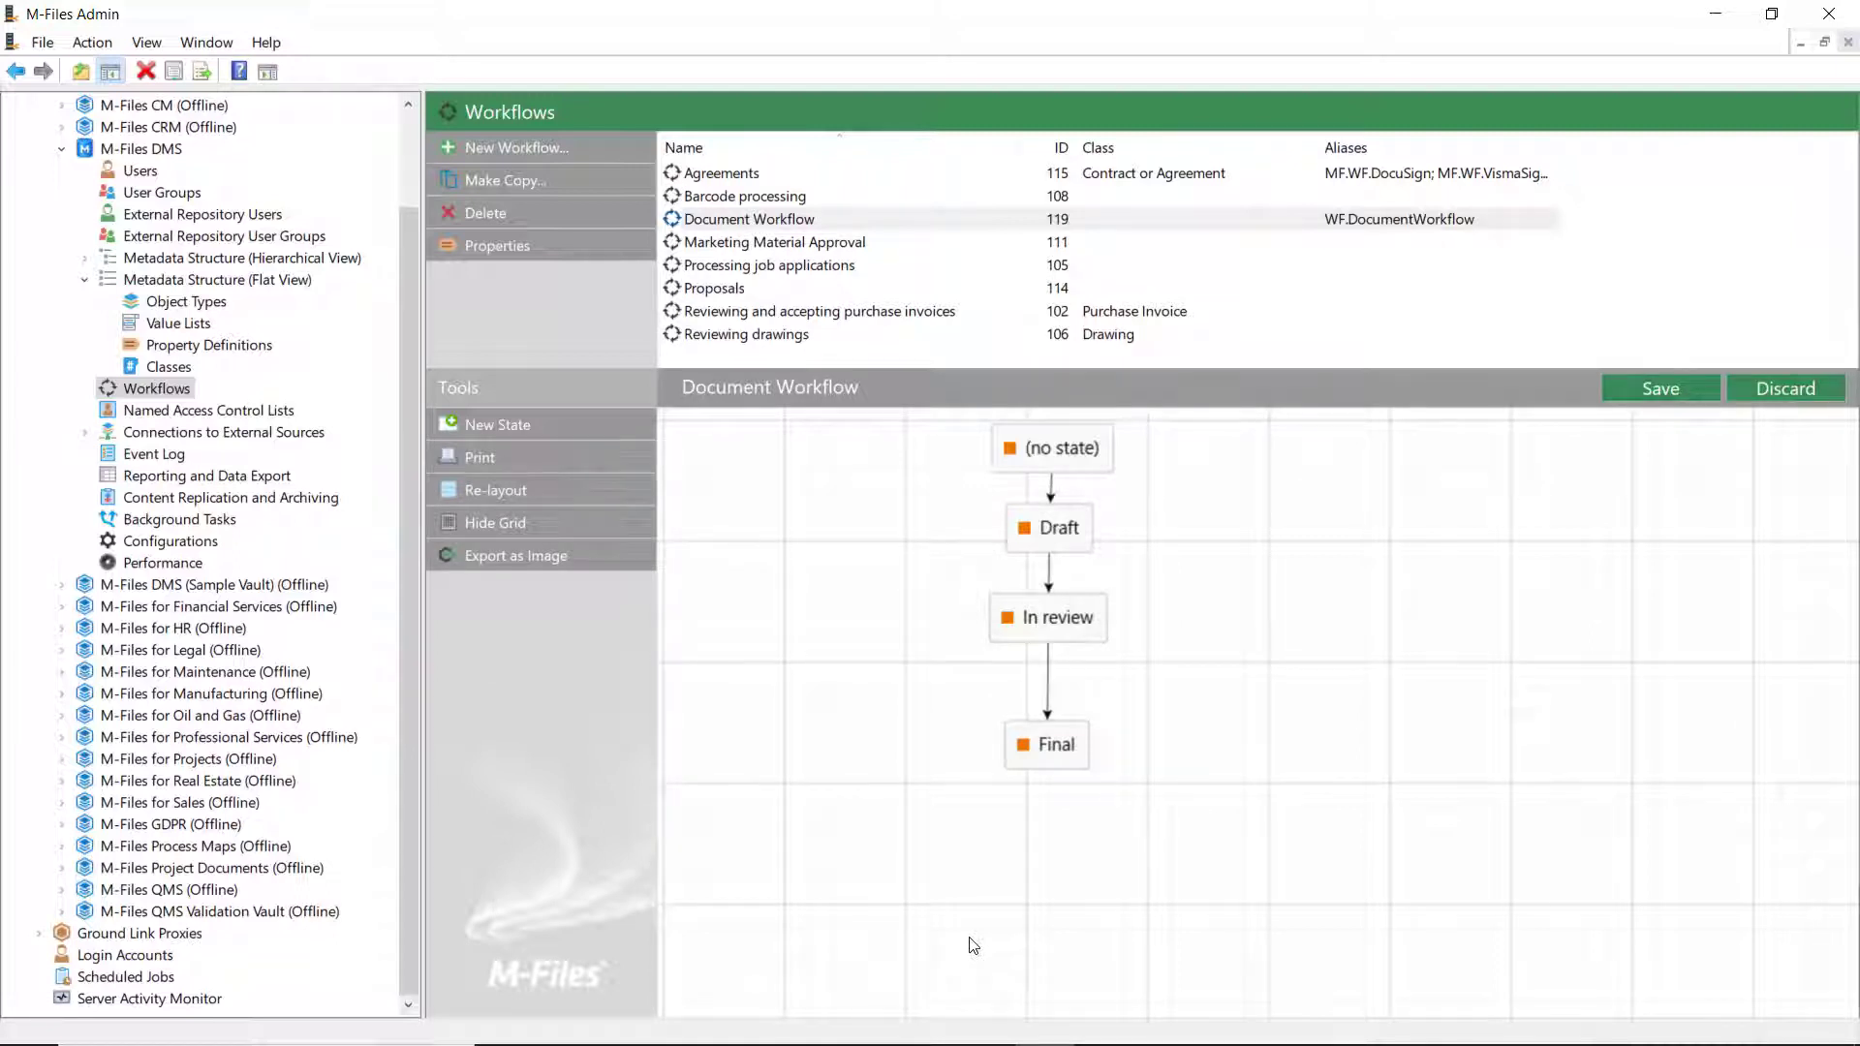
mouse_move(937, 766)
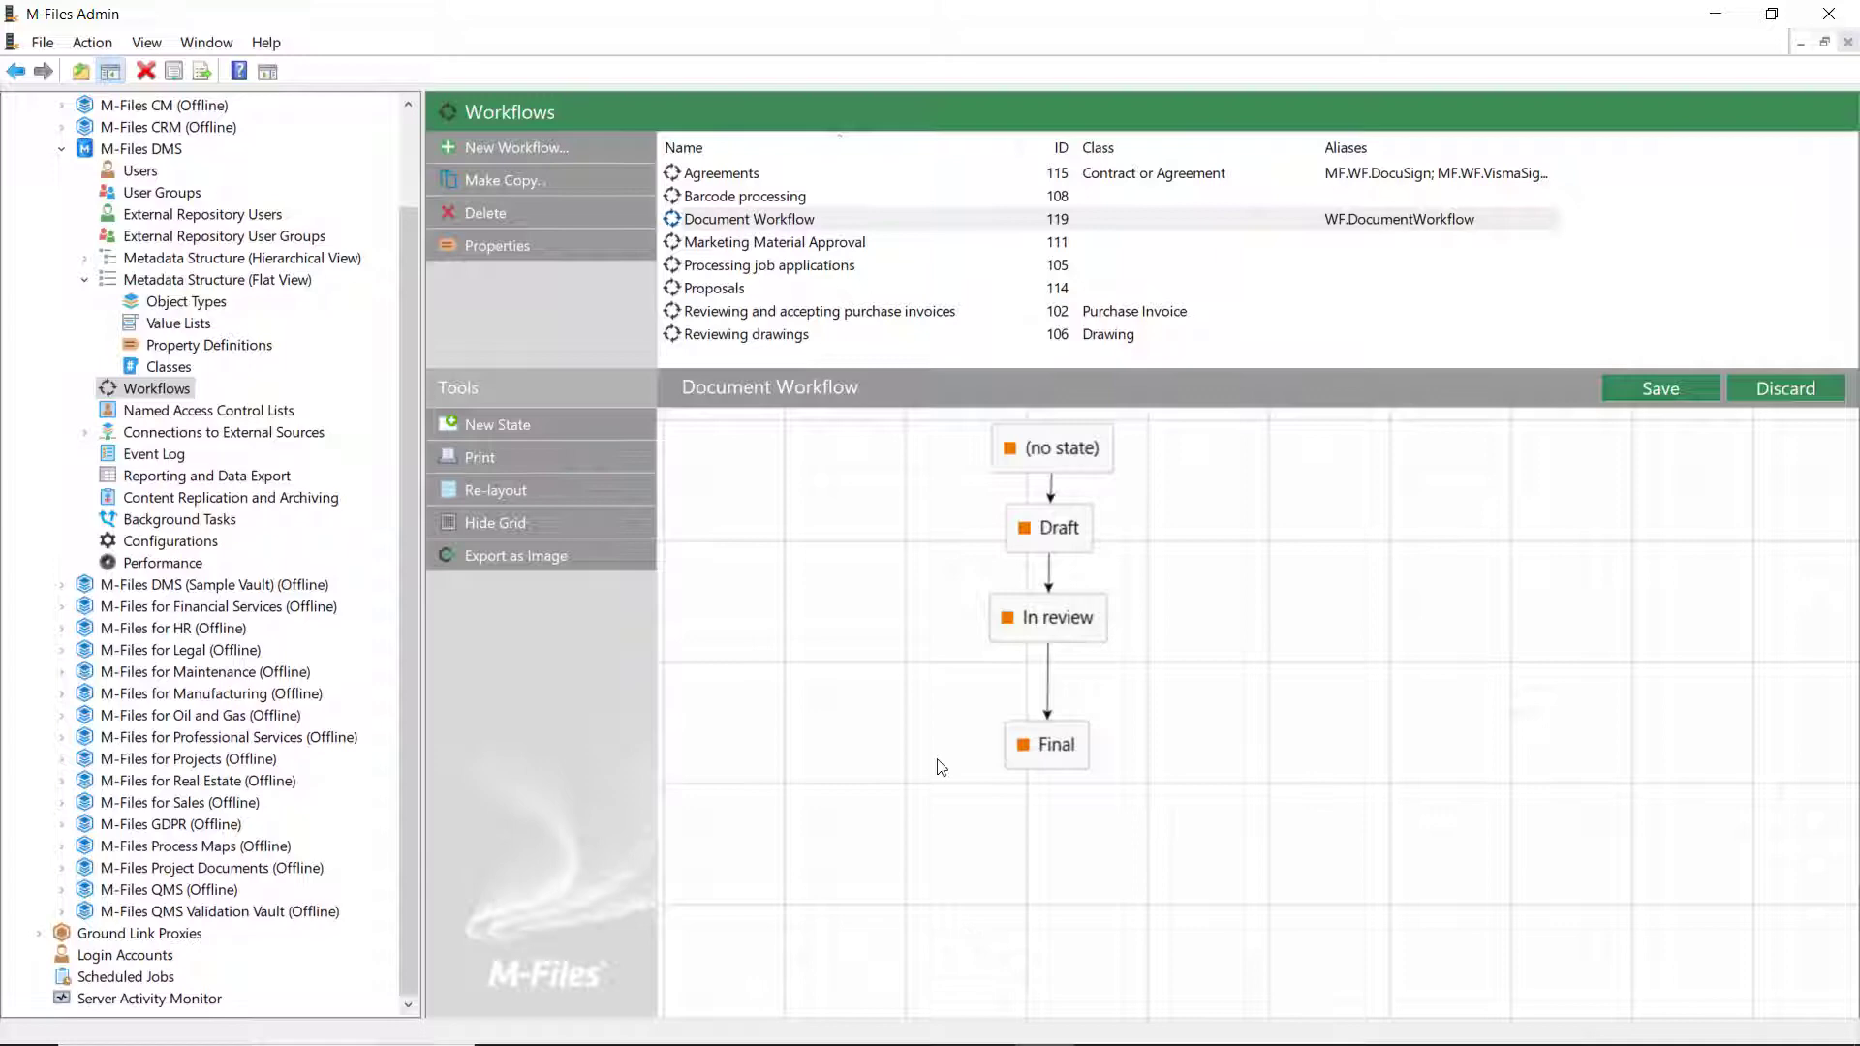
- Make the In review state assign documents to users from the Reviewer(s) property
double_click(1047, 617)
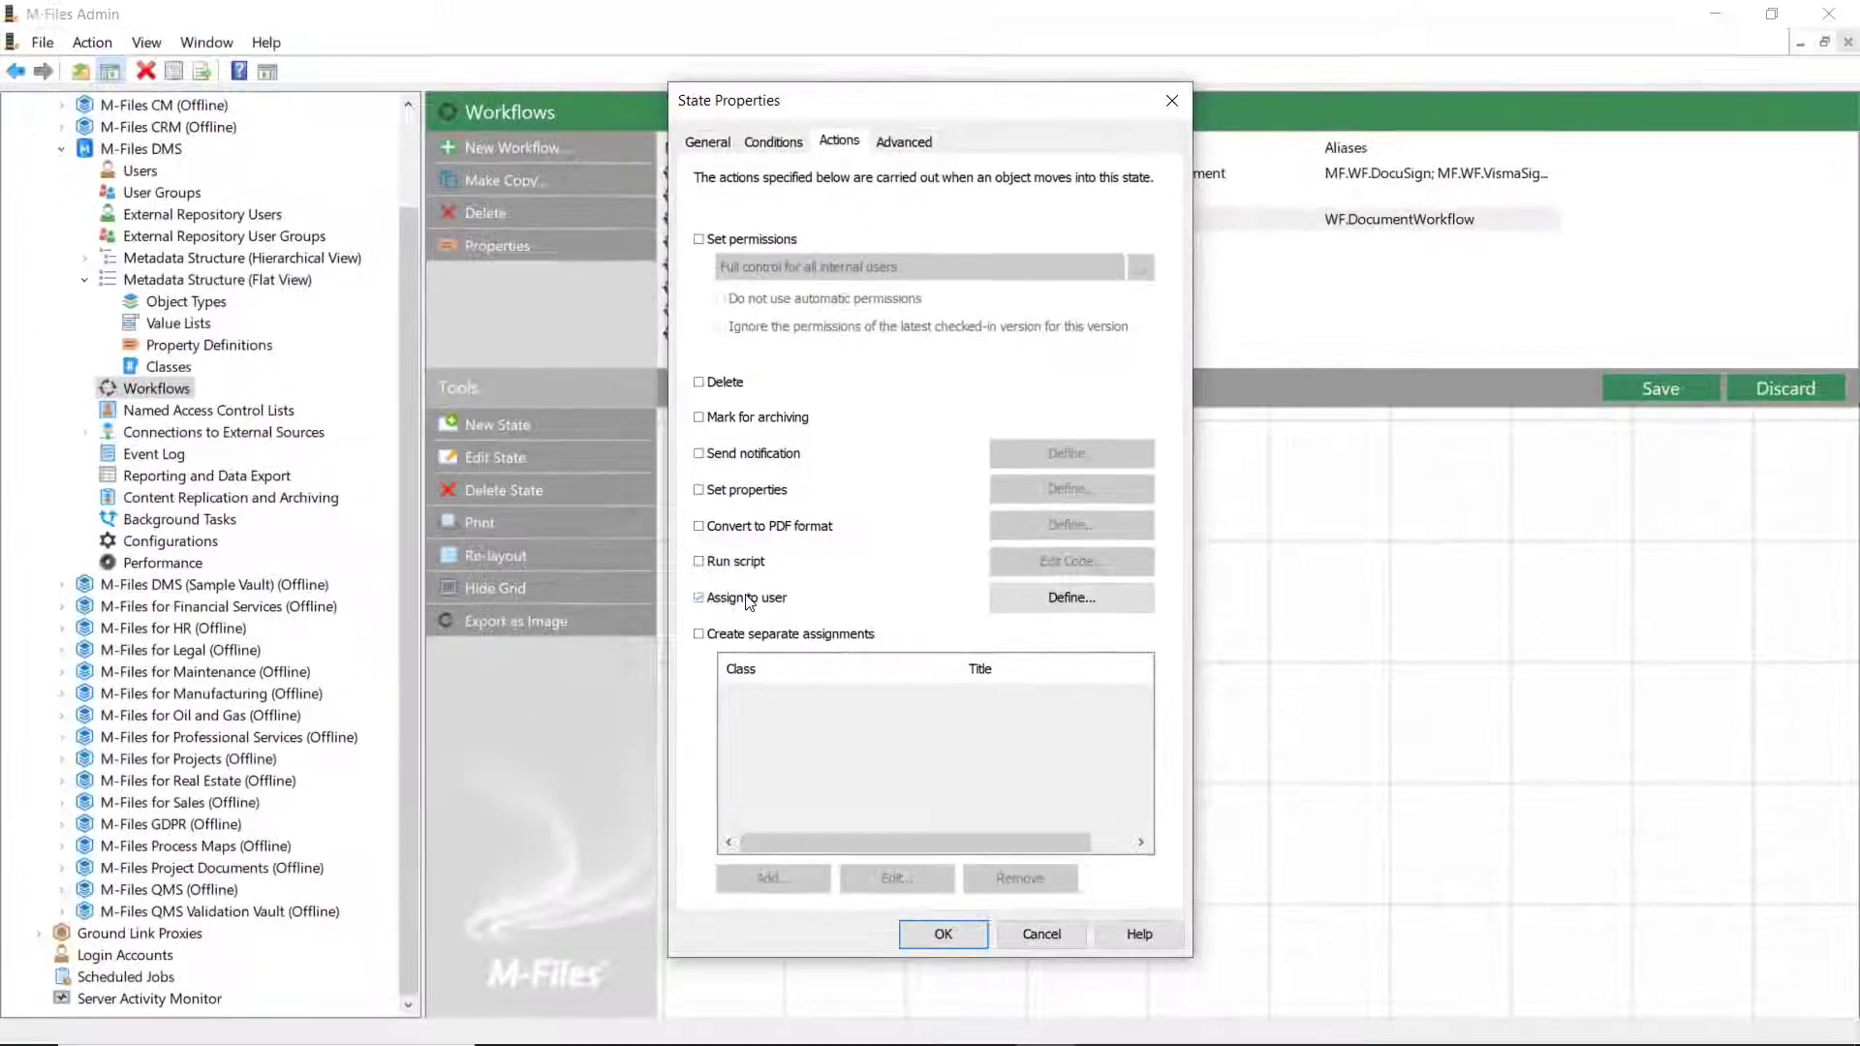
click(1069, 597)
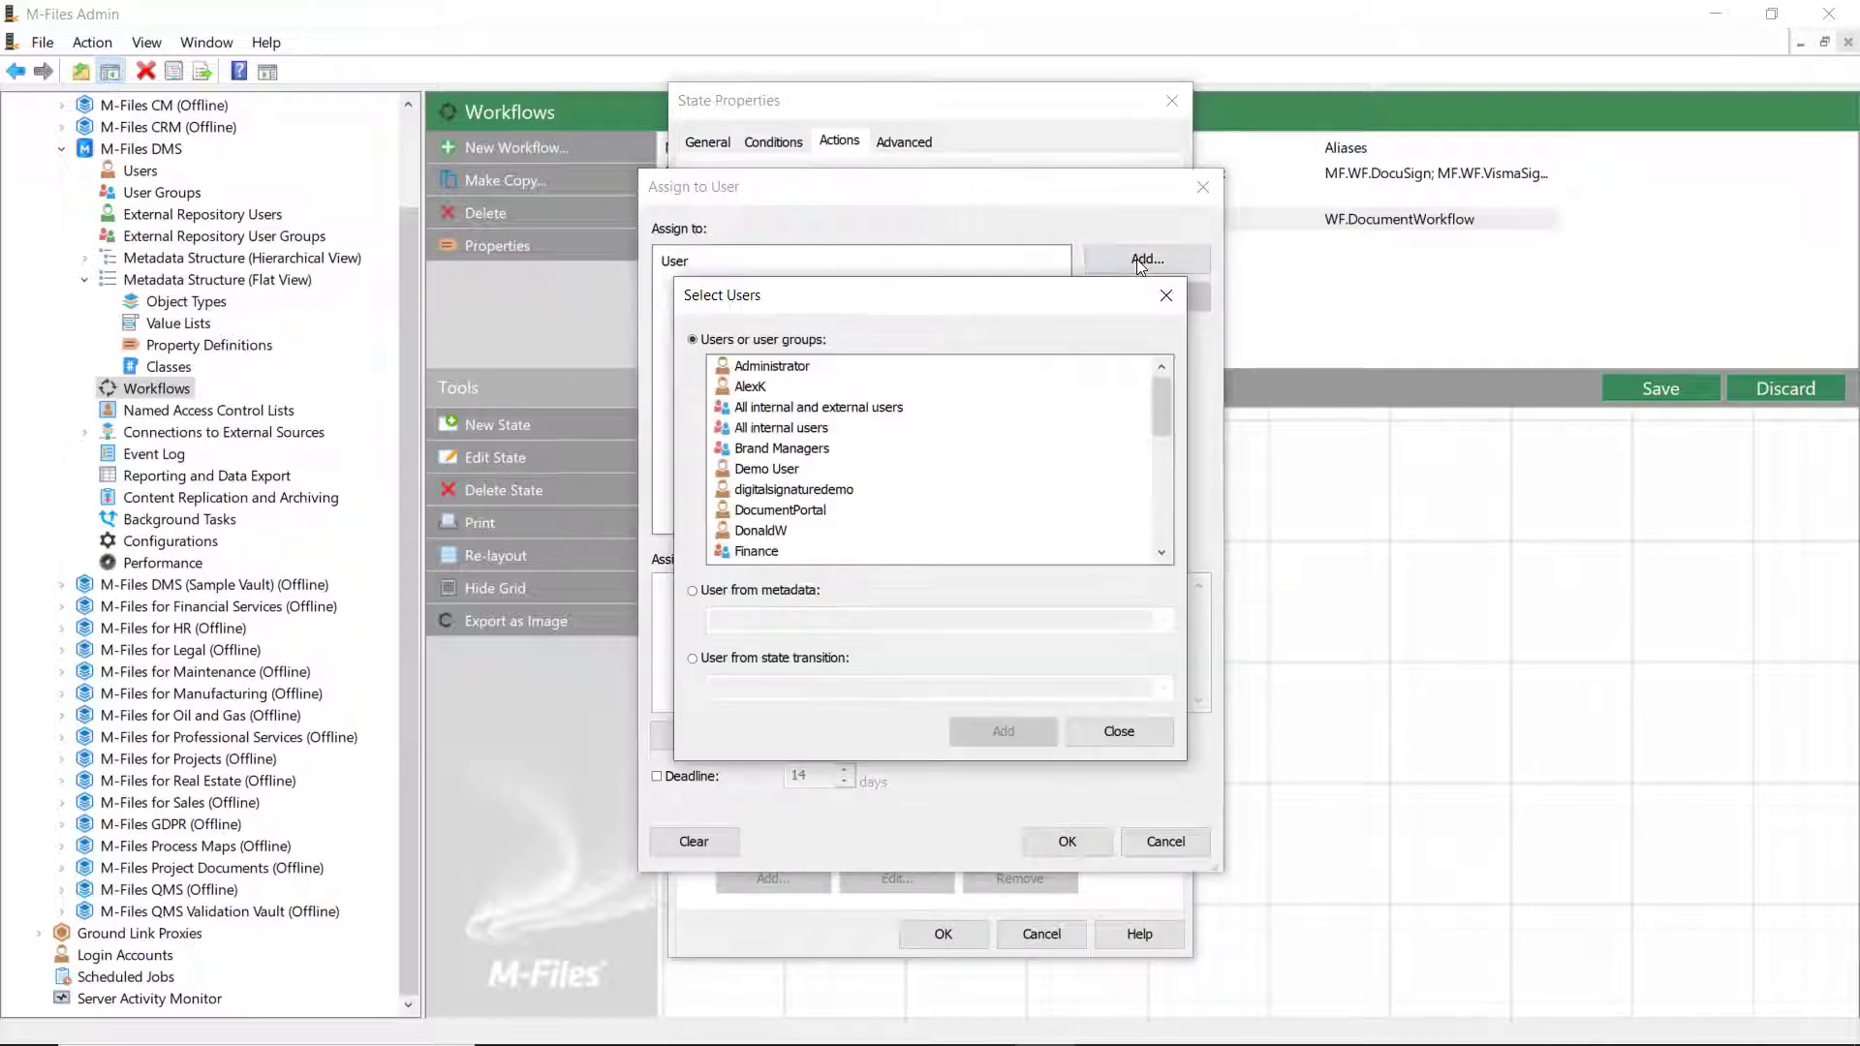
click(693, 590)
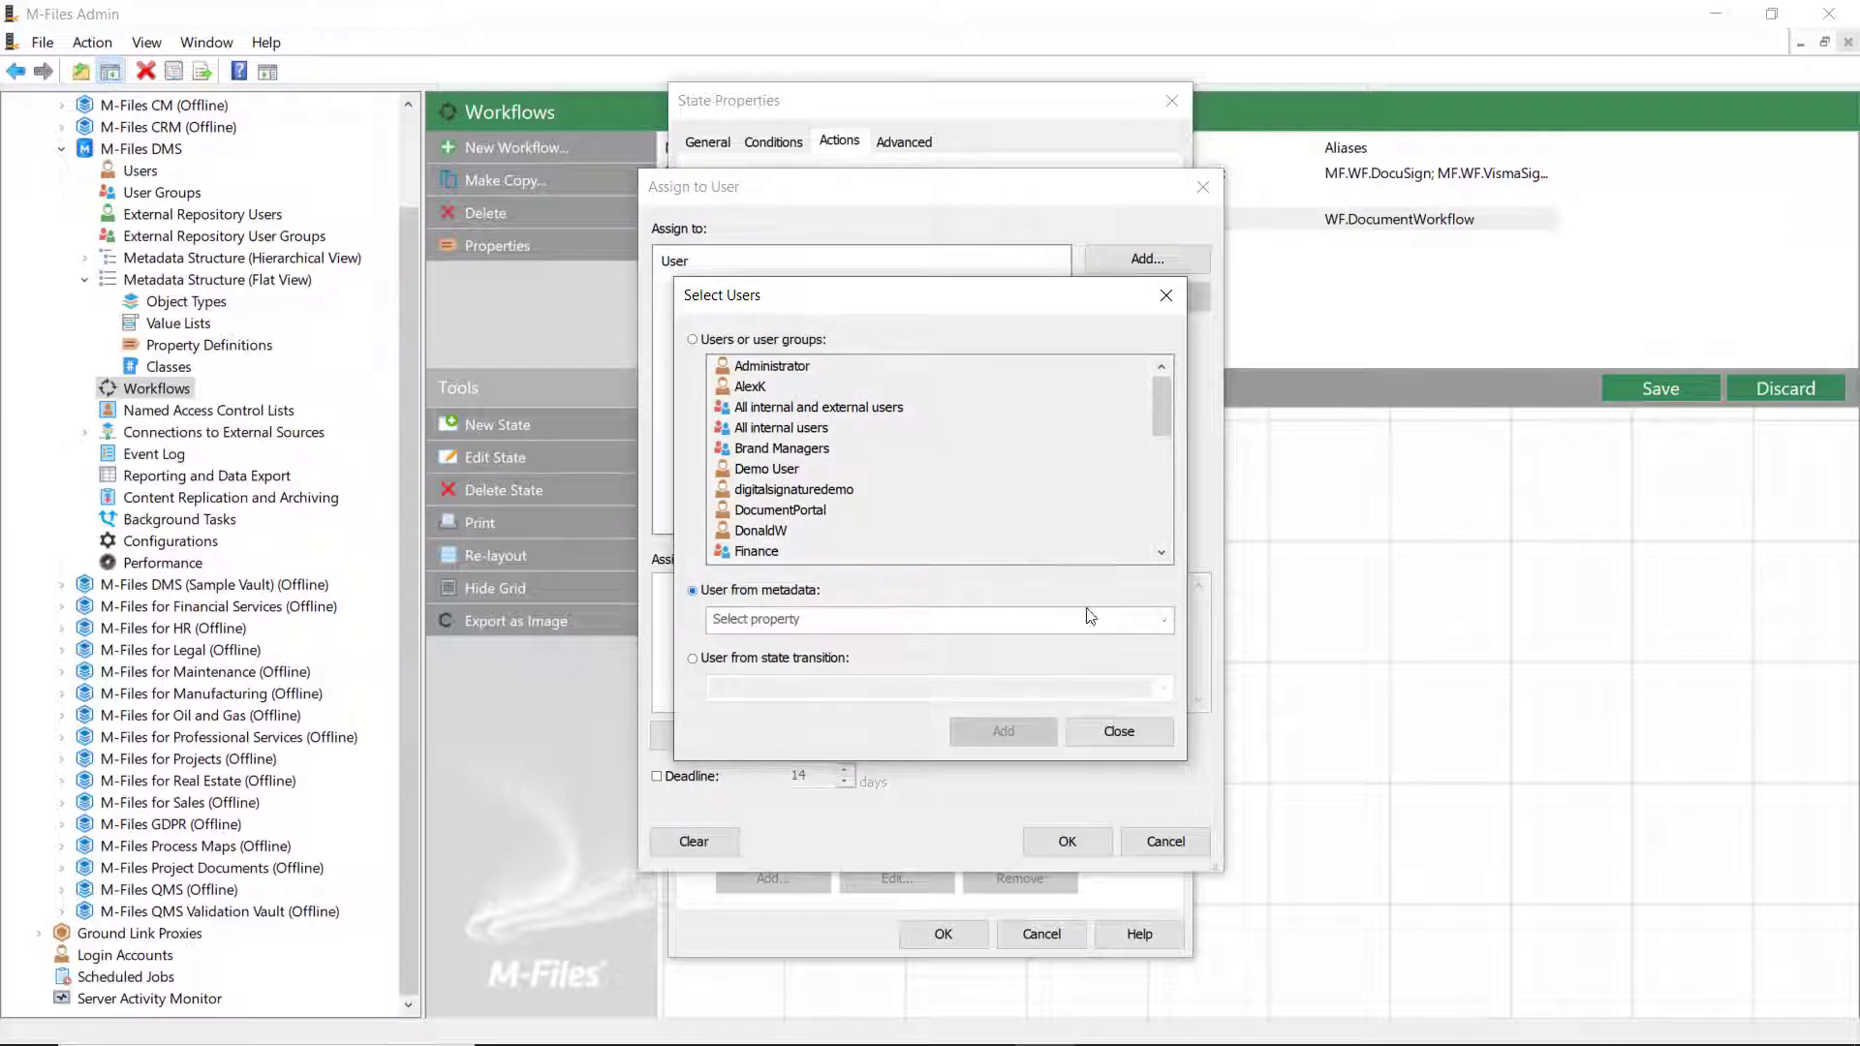
click(931, 618)
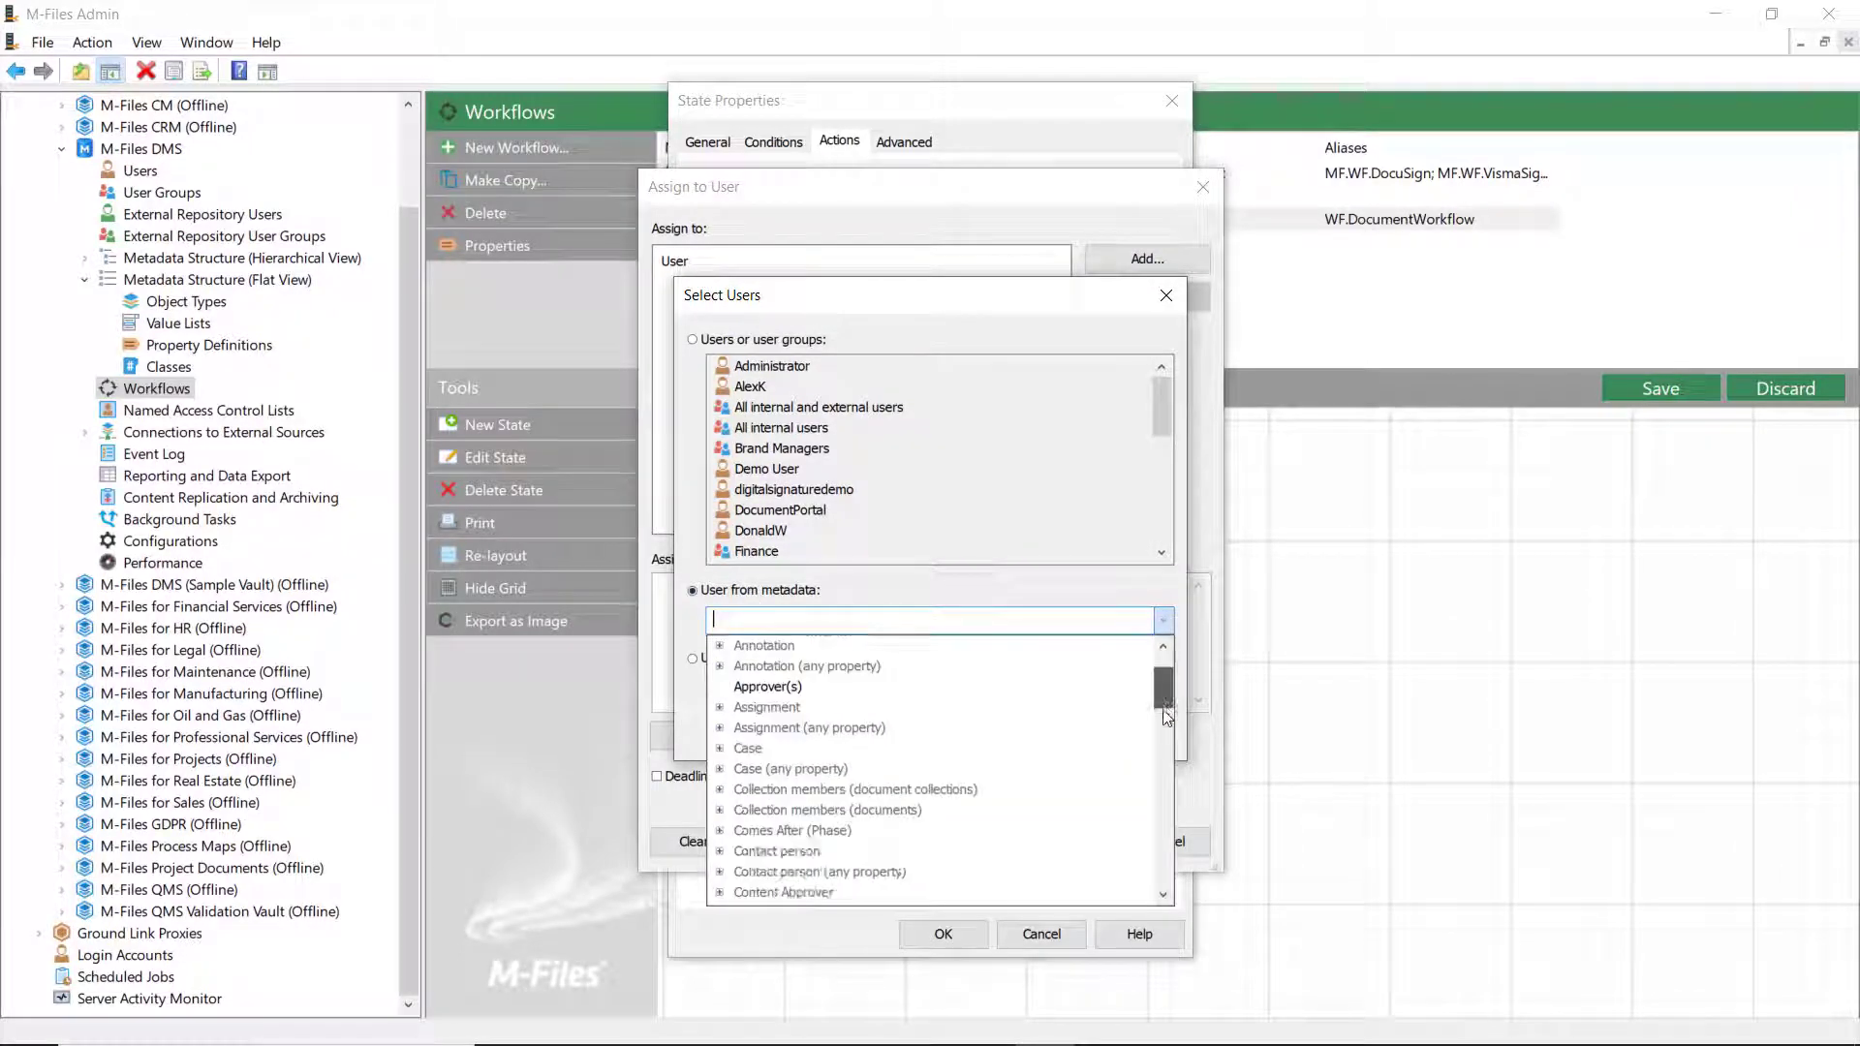
scroll(down, 3)
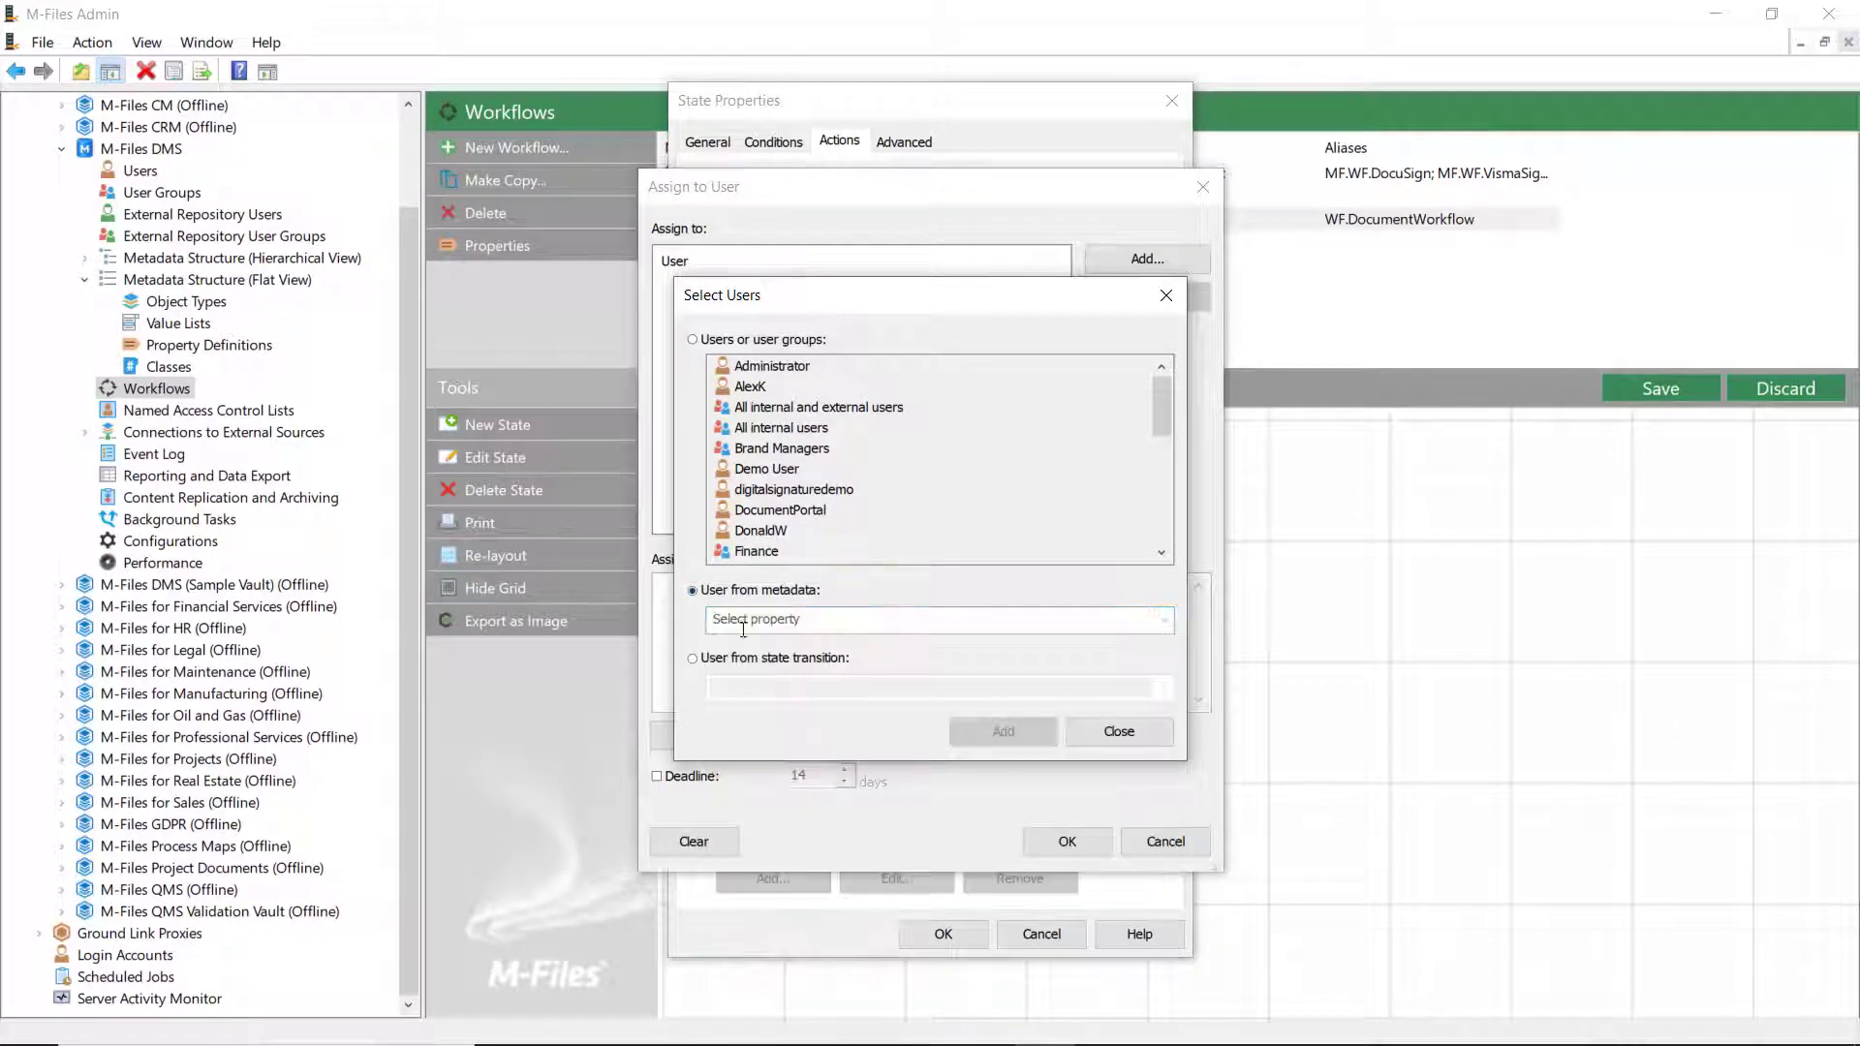
click(693, 658)
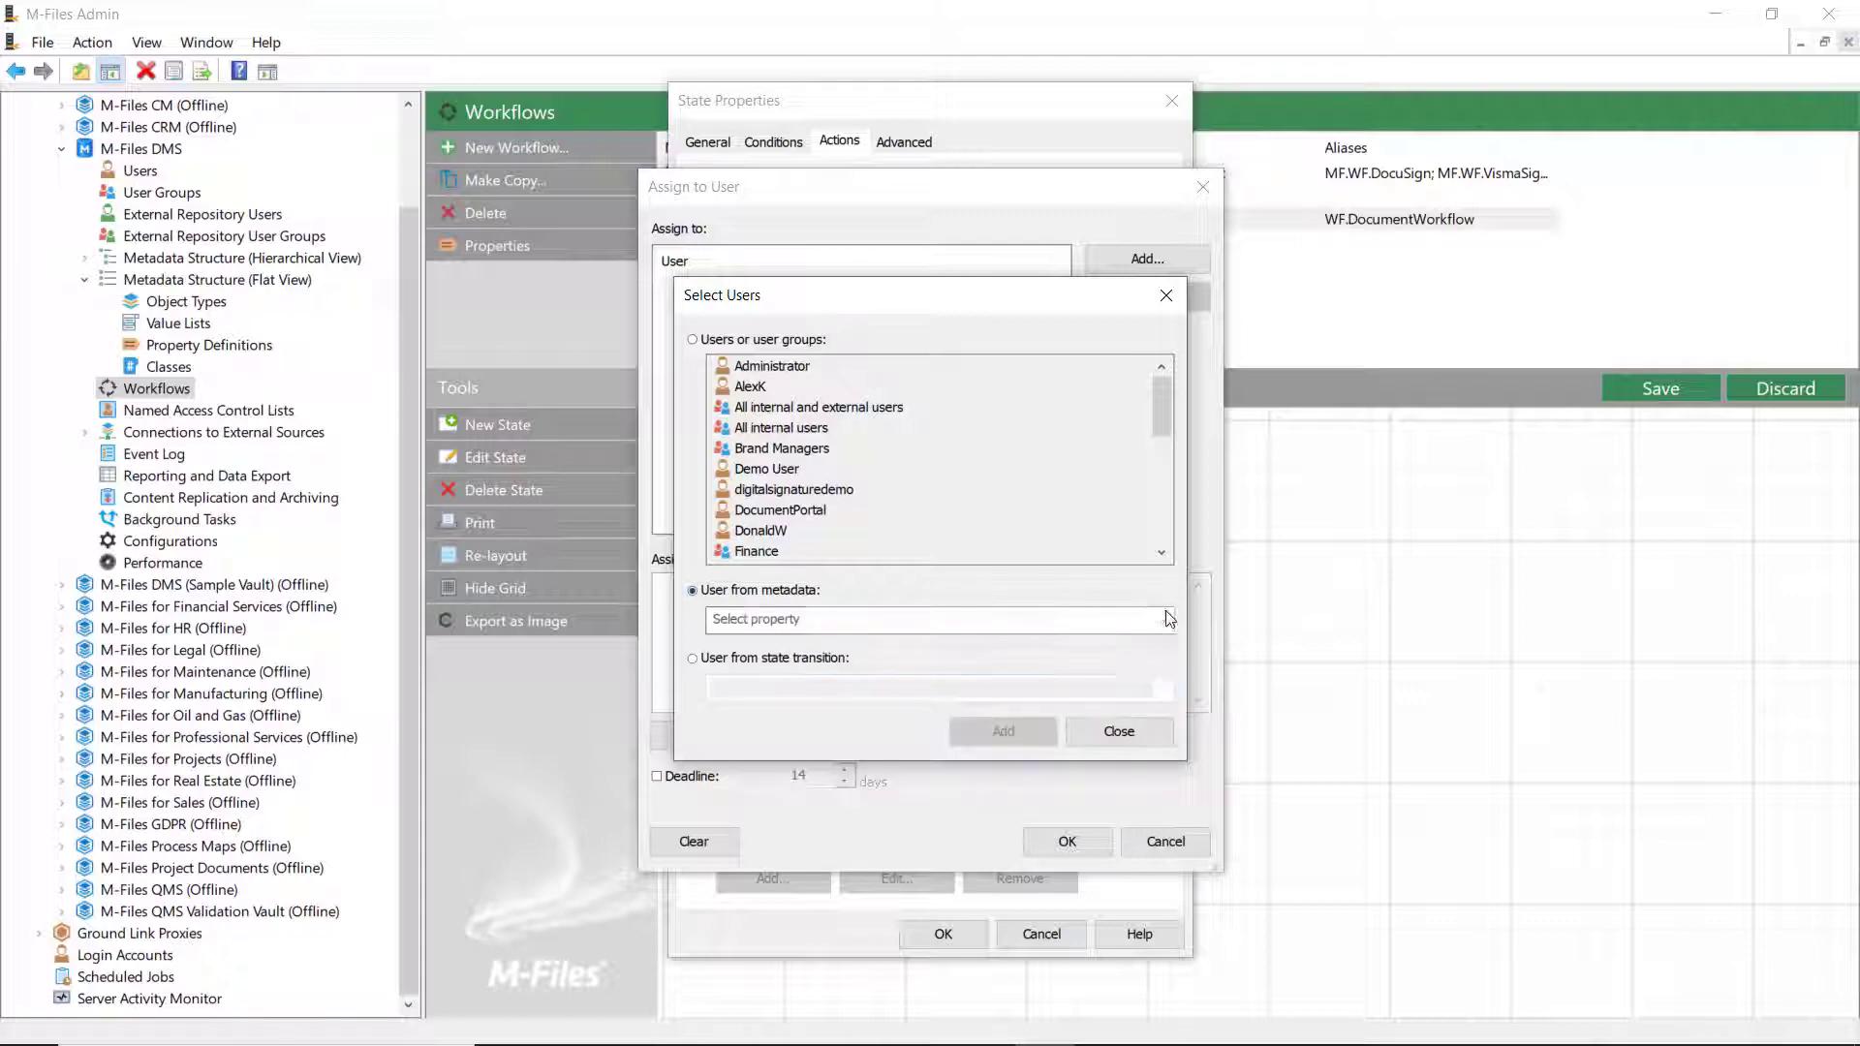
click(939, 619)
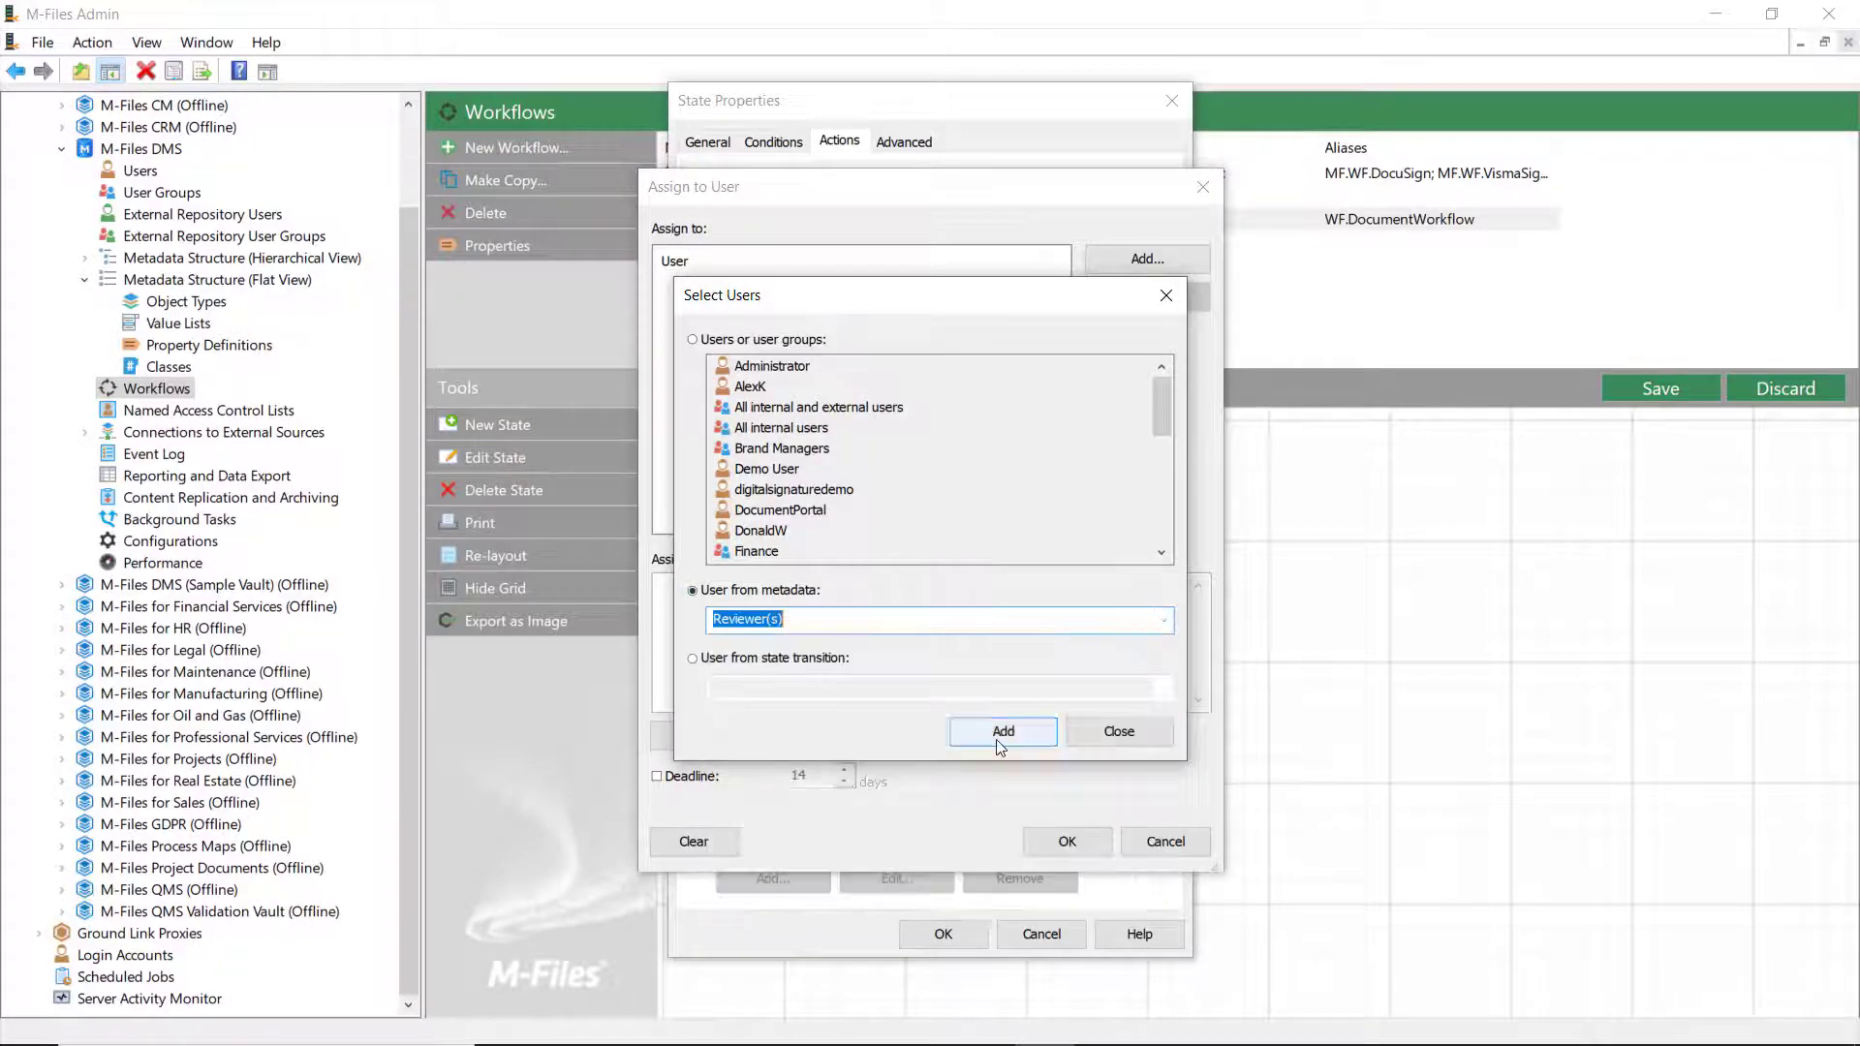
click(1003, 731)
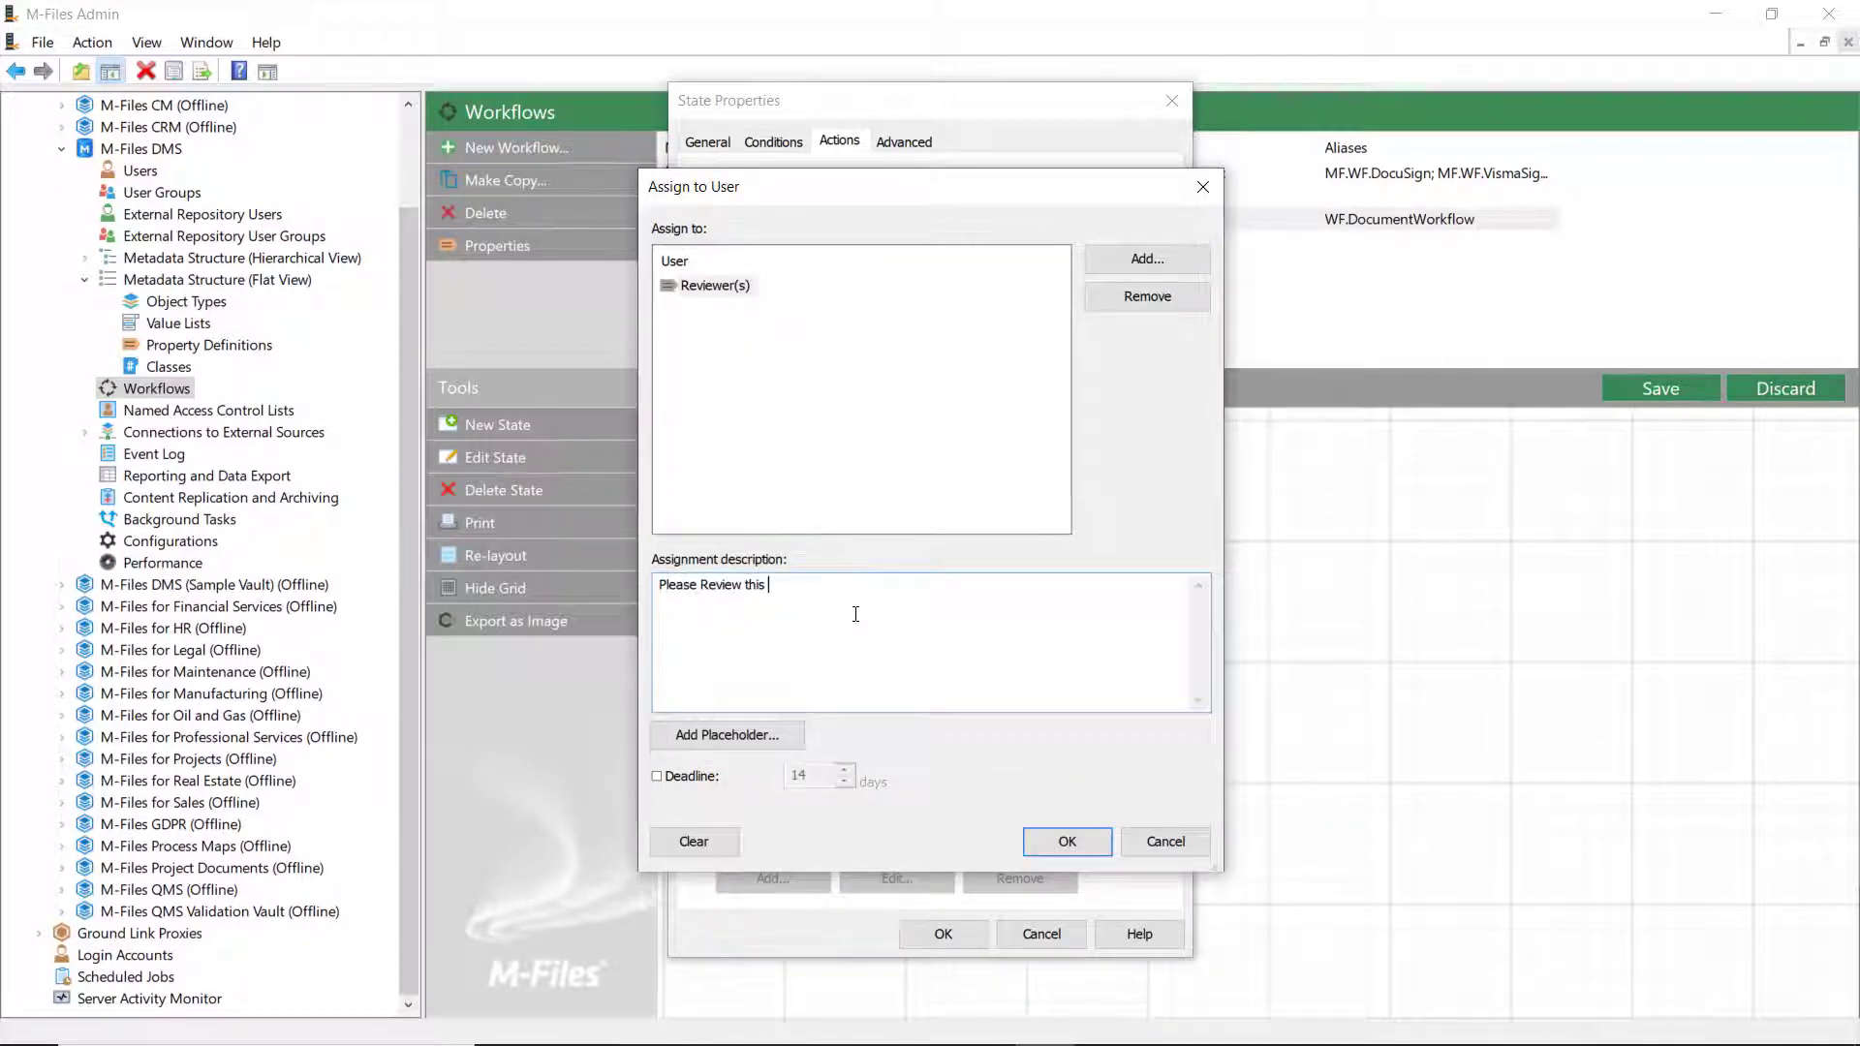
- Enter the assignment description ending 'document and see that everything is in order.' and confirm
text(document and see that)
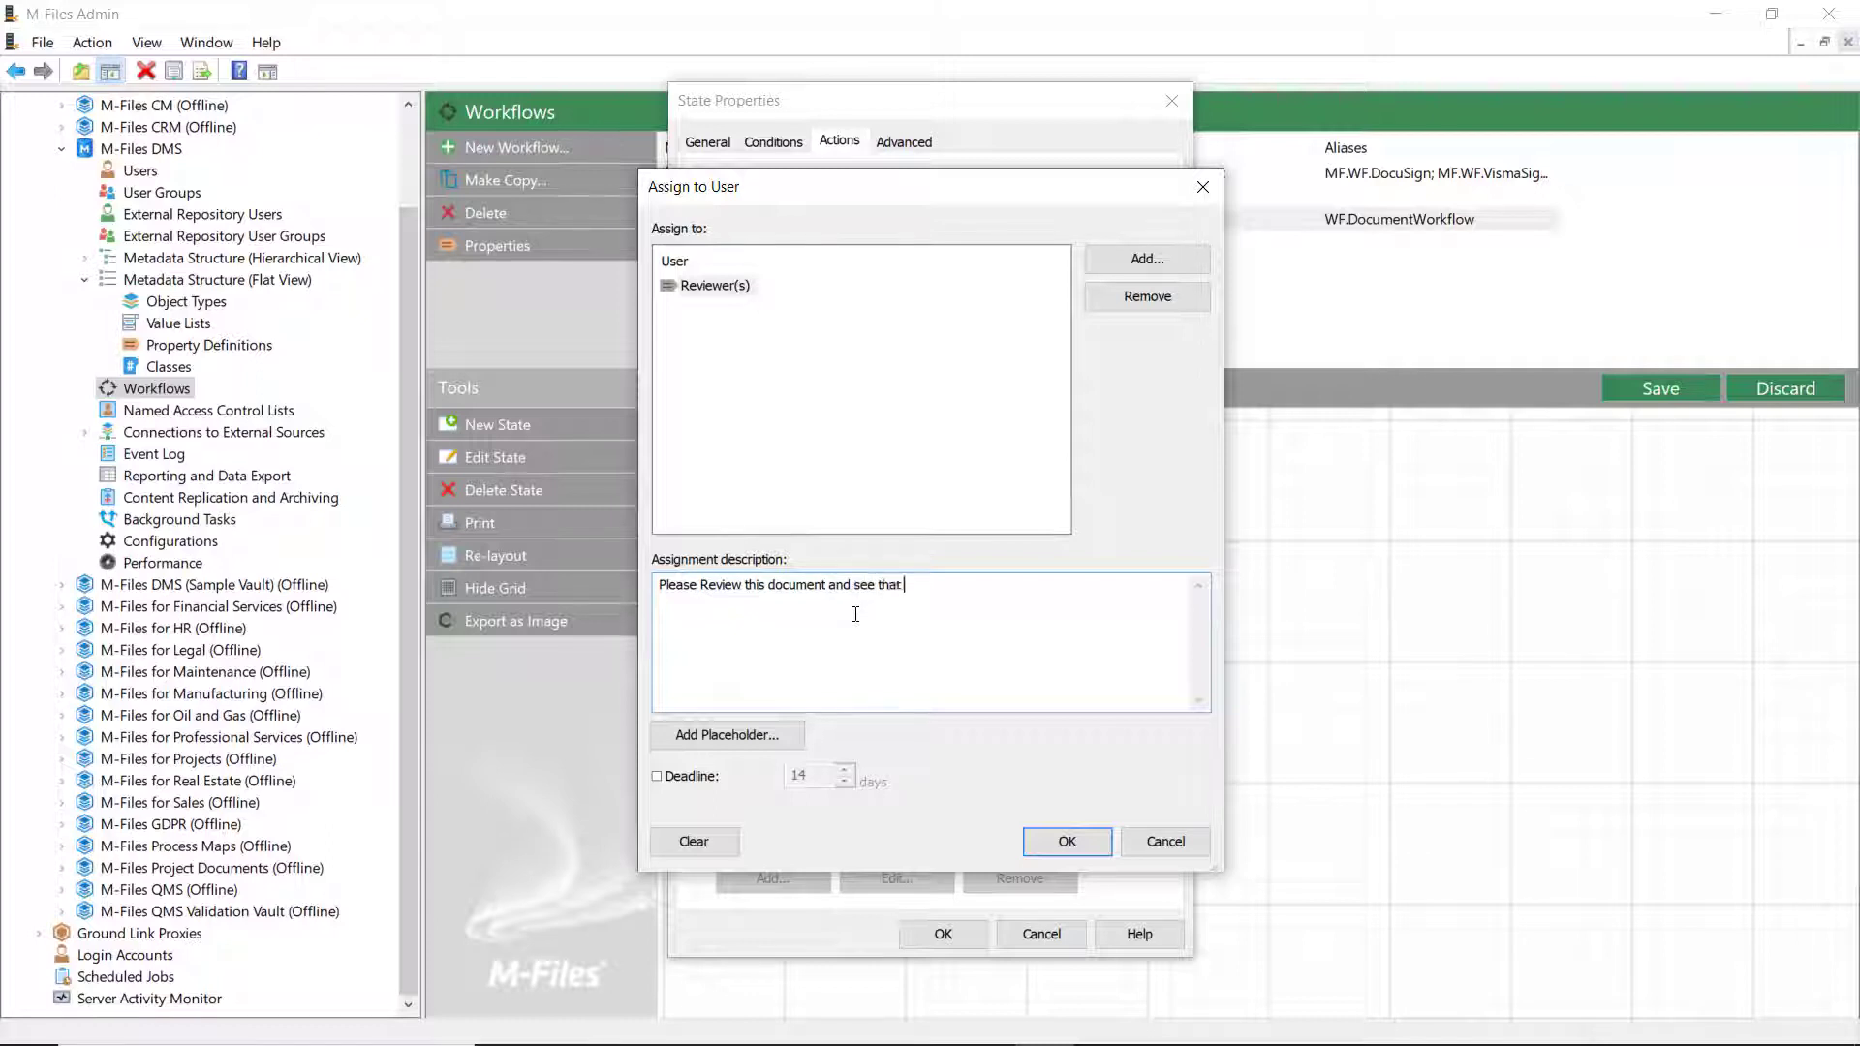
text(everything is in order.)
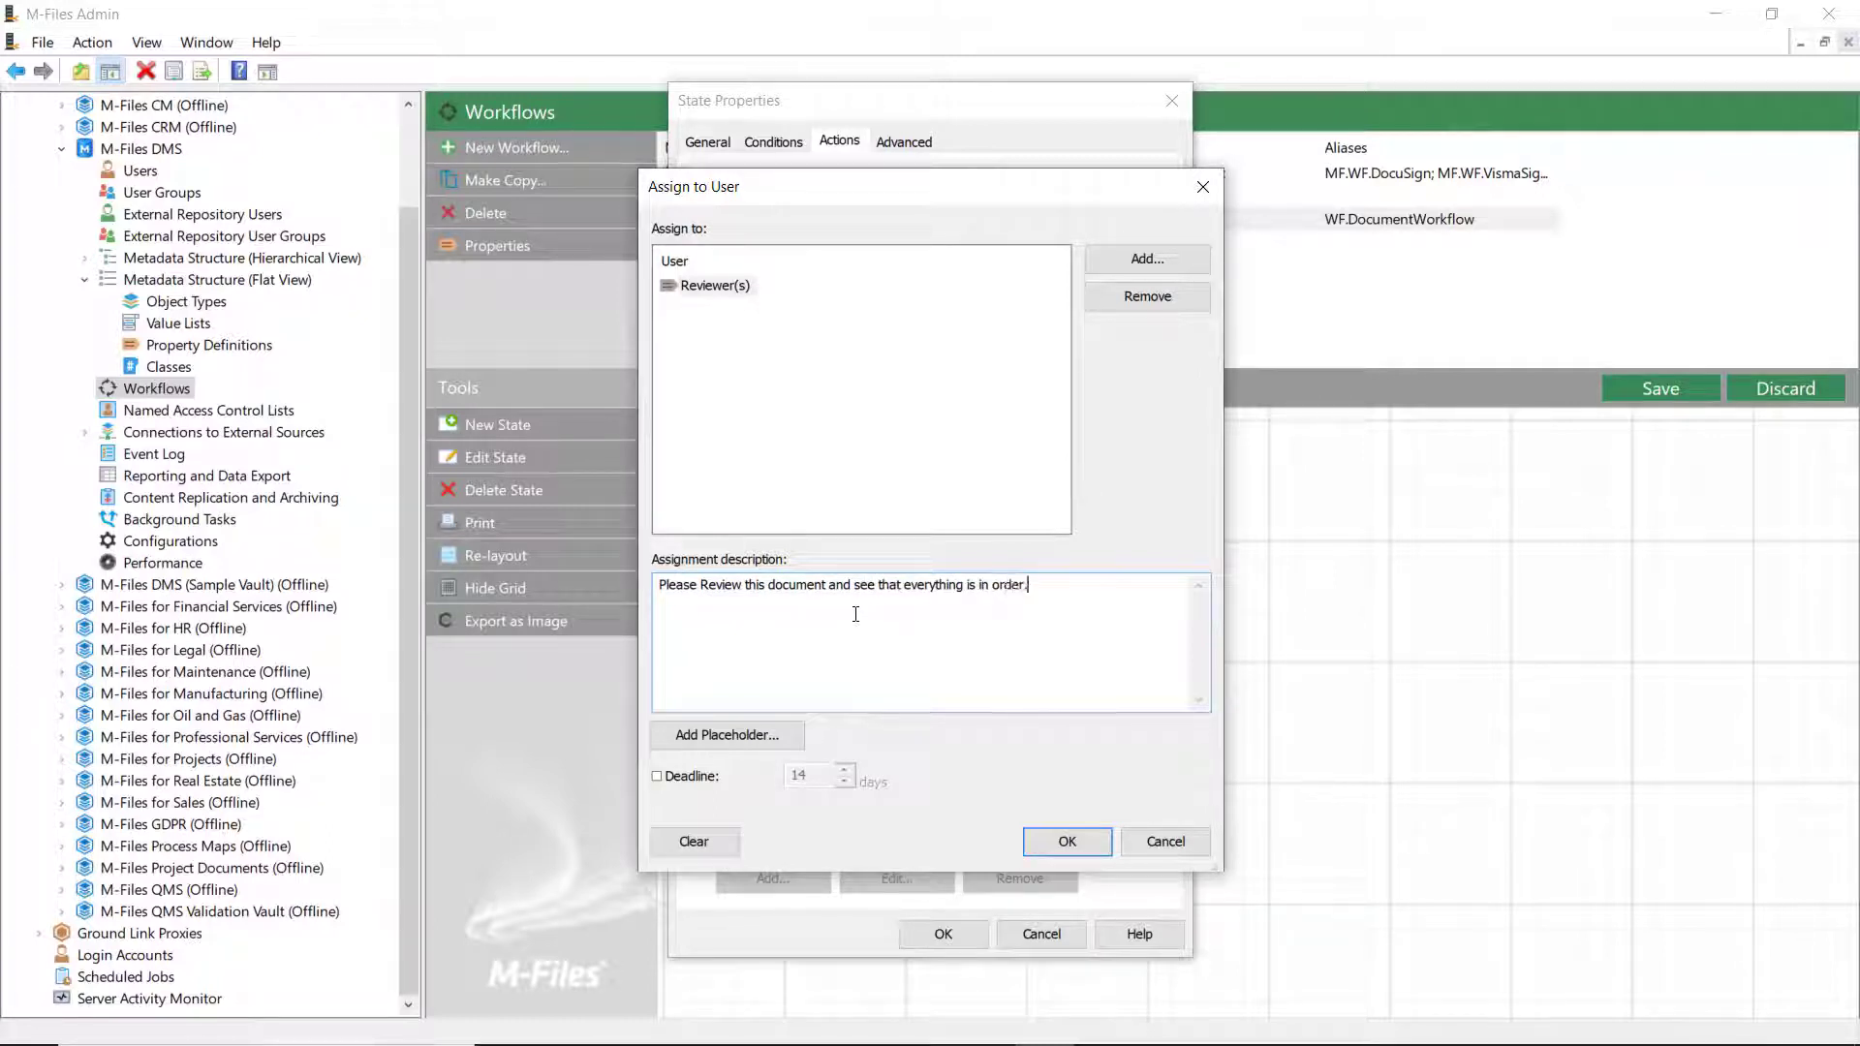
click(1065, 840)
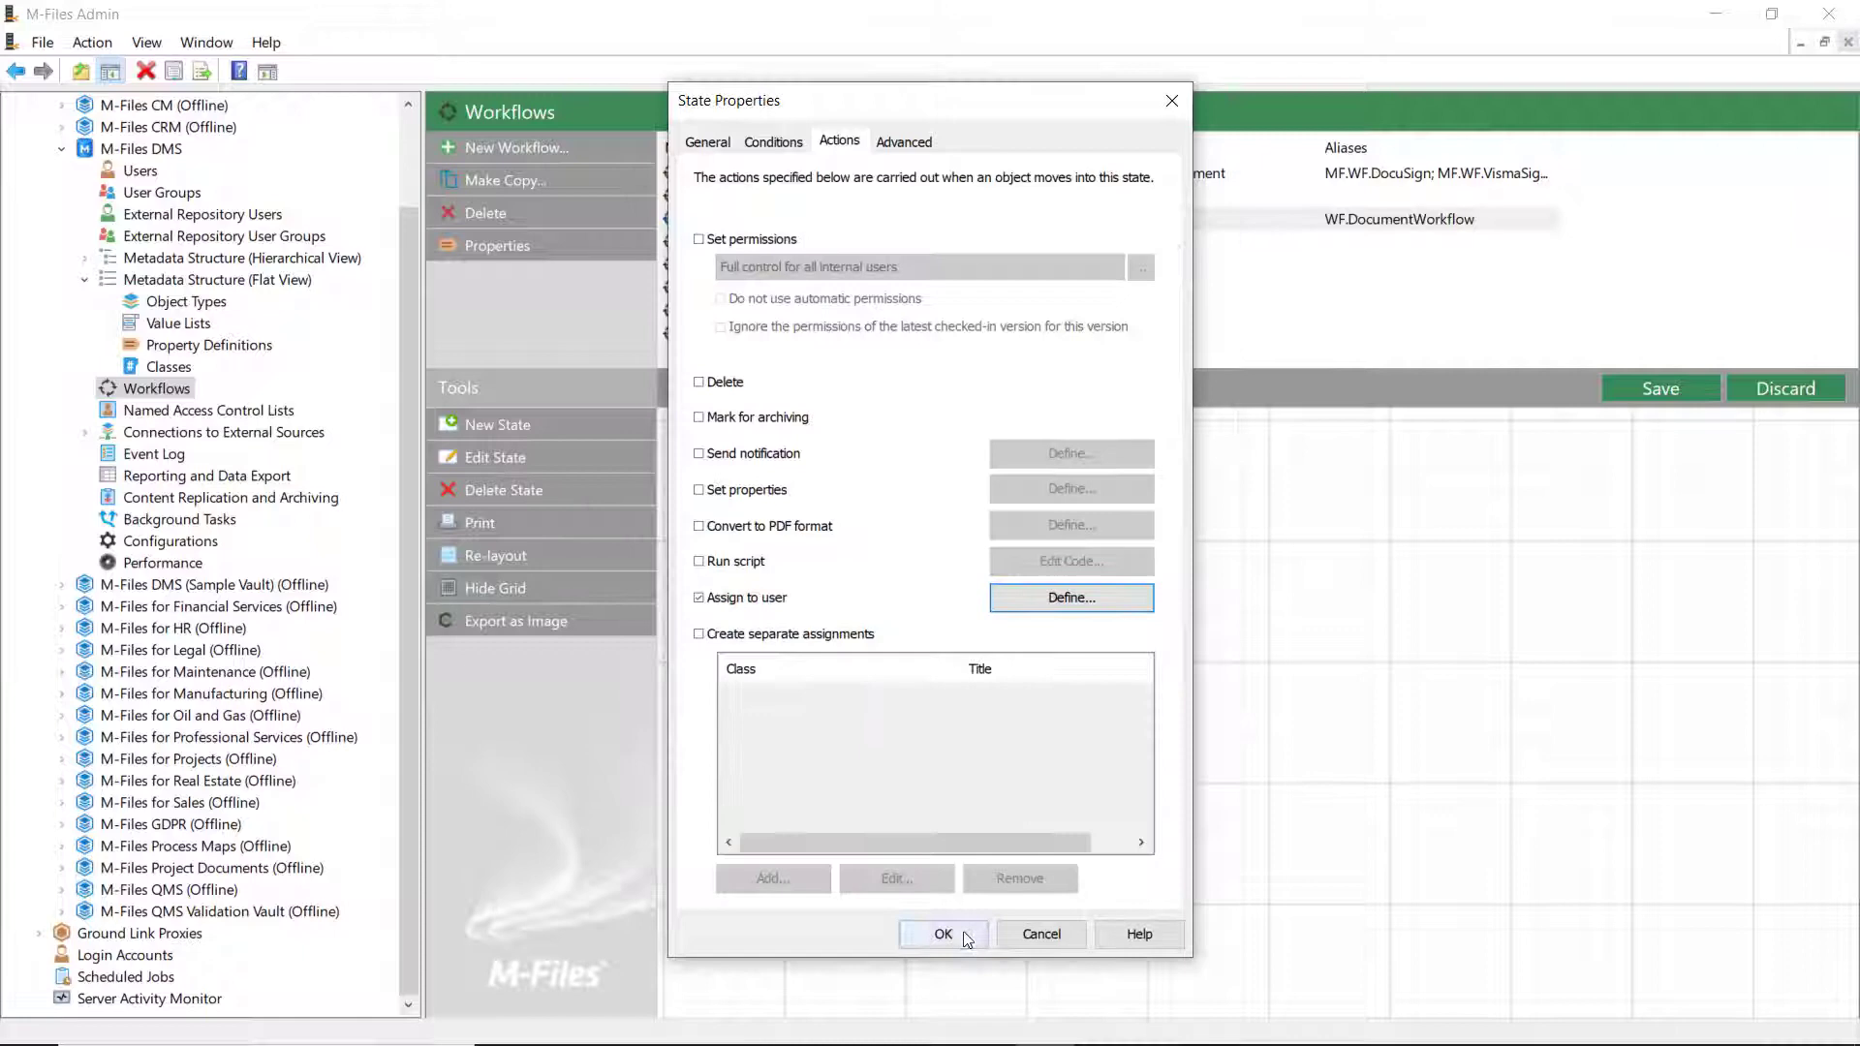
- Apply the In review state's action settings
click(944, 935)
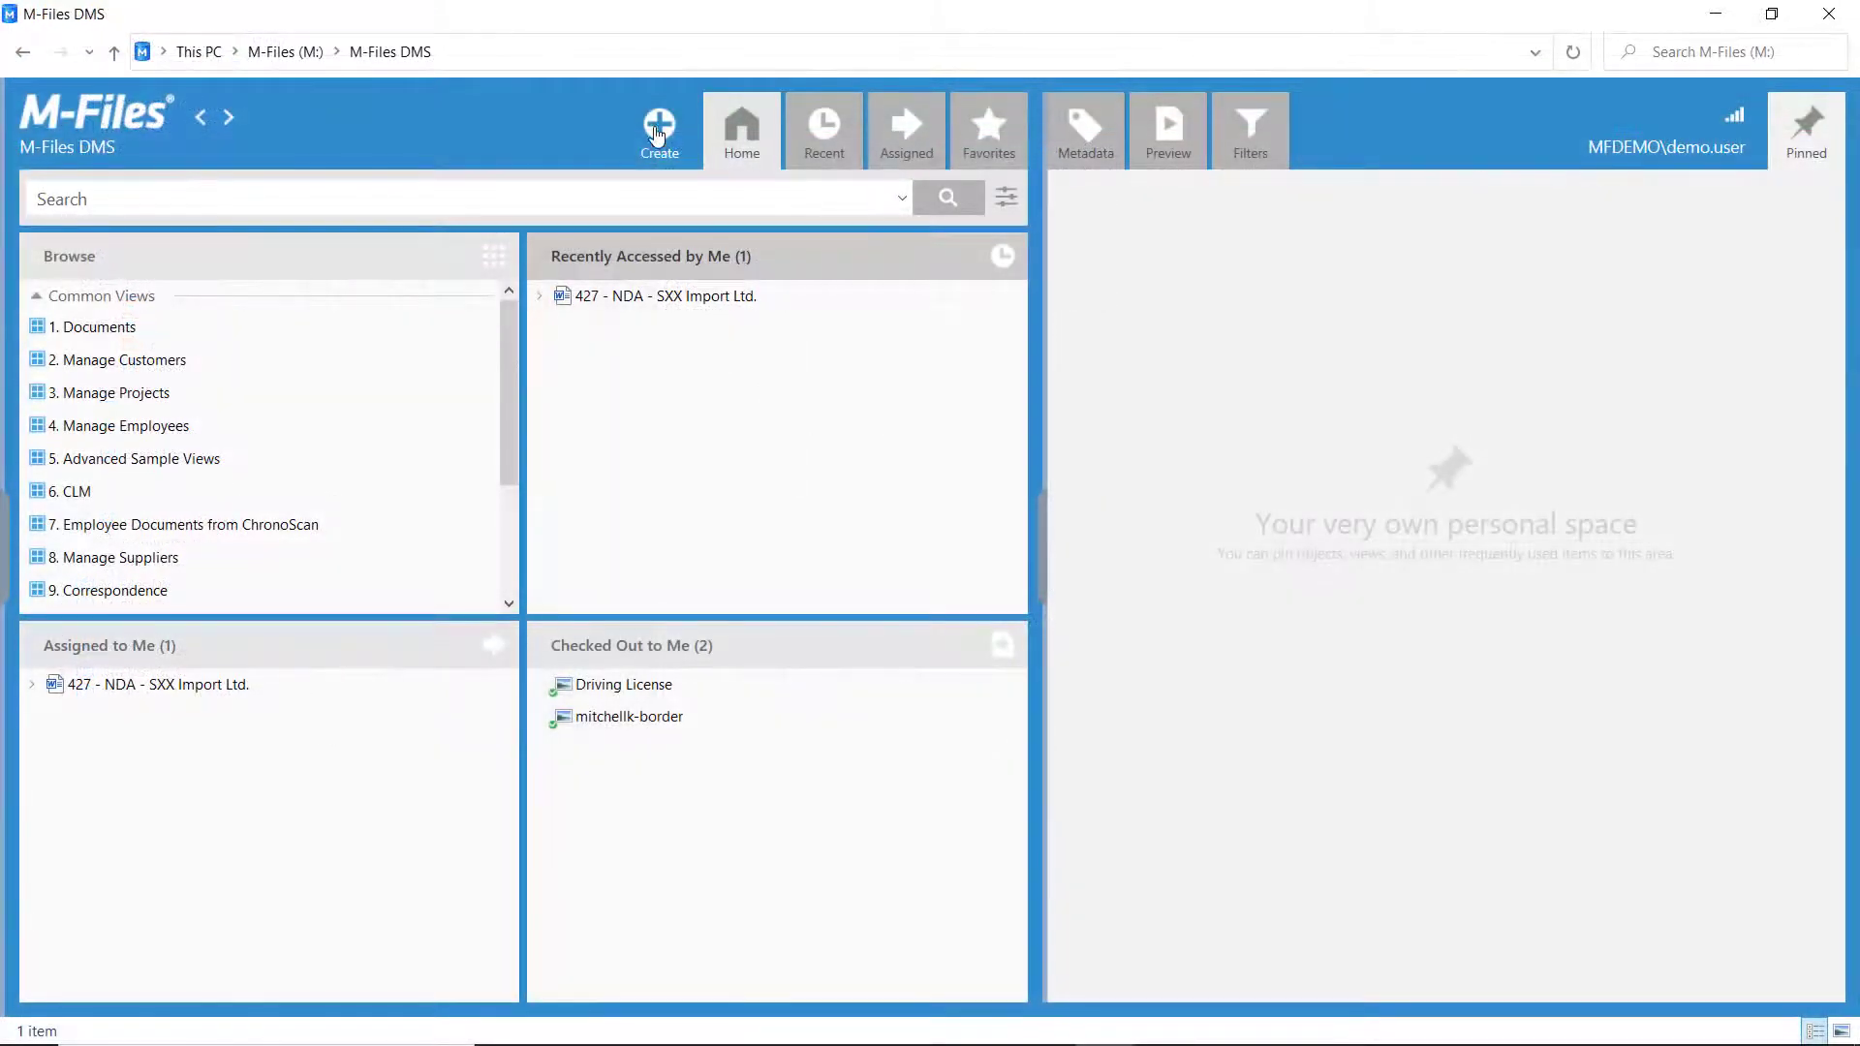
- Create 'Remote Working Ideas 2021' in Document Workflow, add a reviewer, and save it In review
click(660, 125)
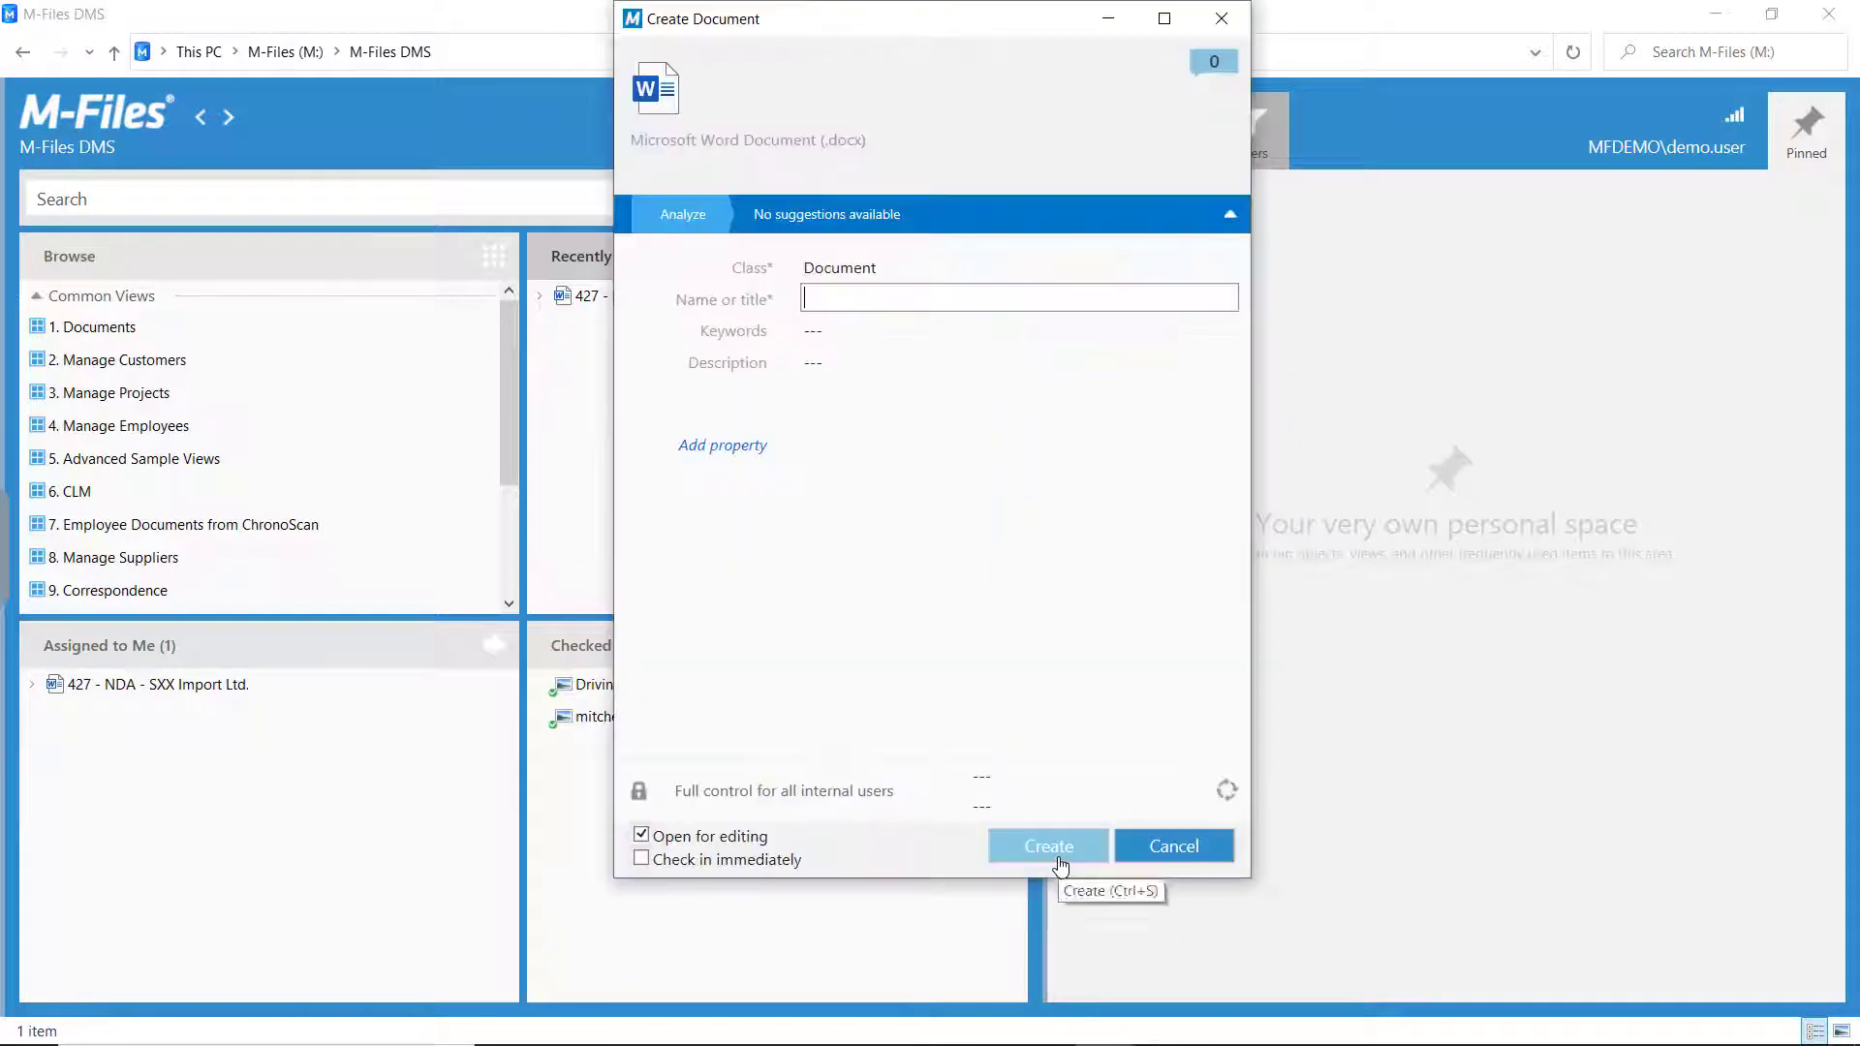
text(Remote Working Ideas 2021)
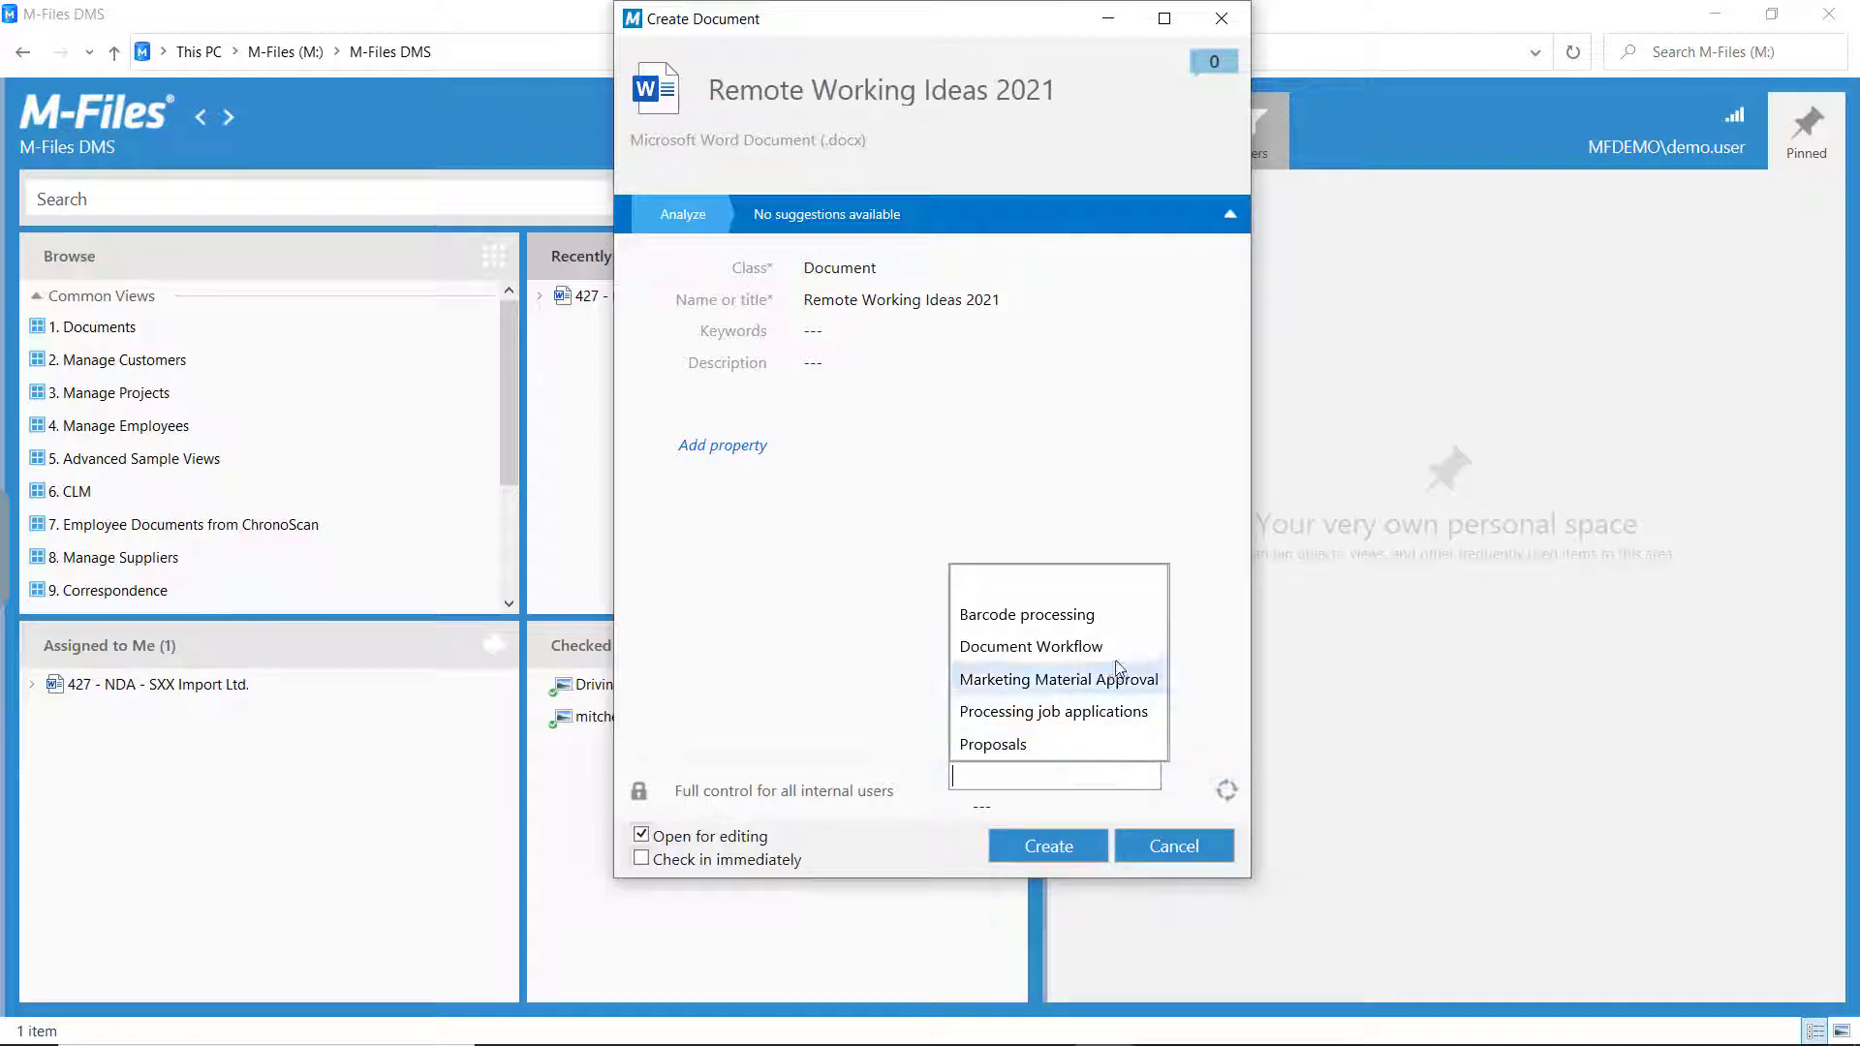
click(1047, 846)
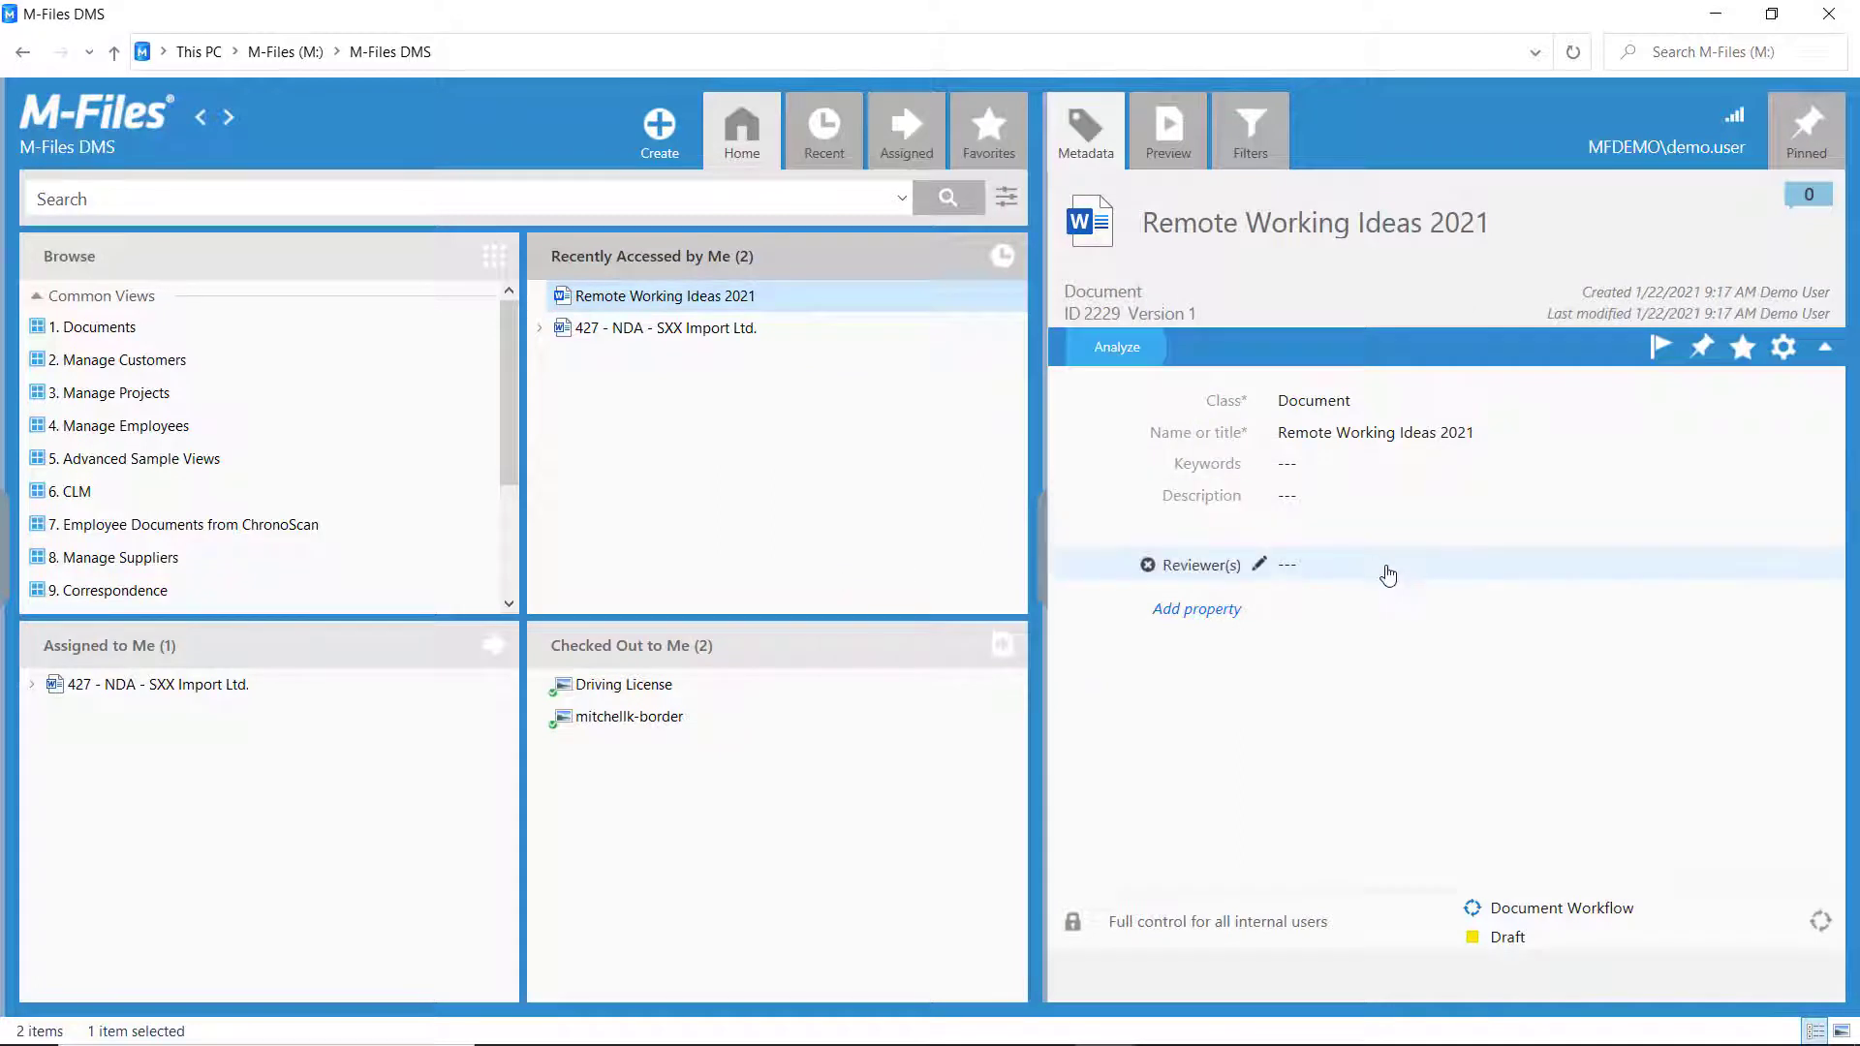
click(1287, 564)
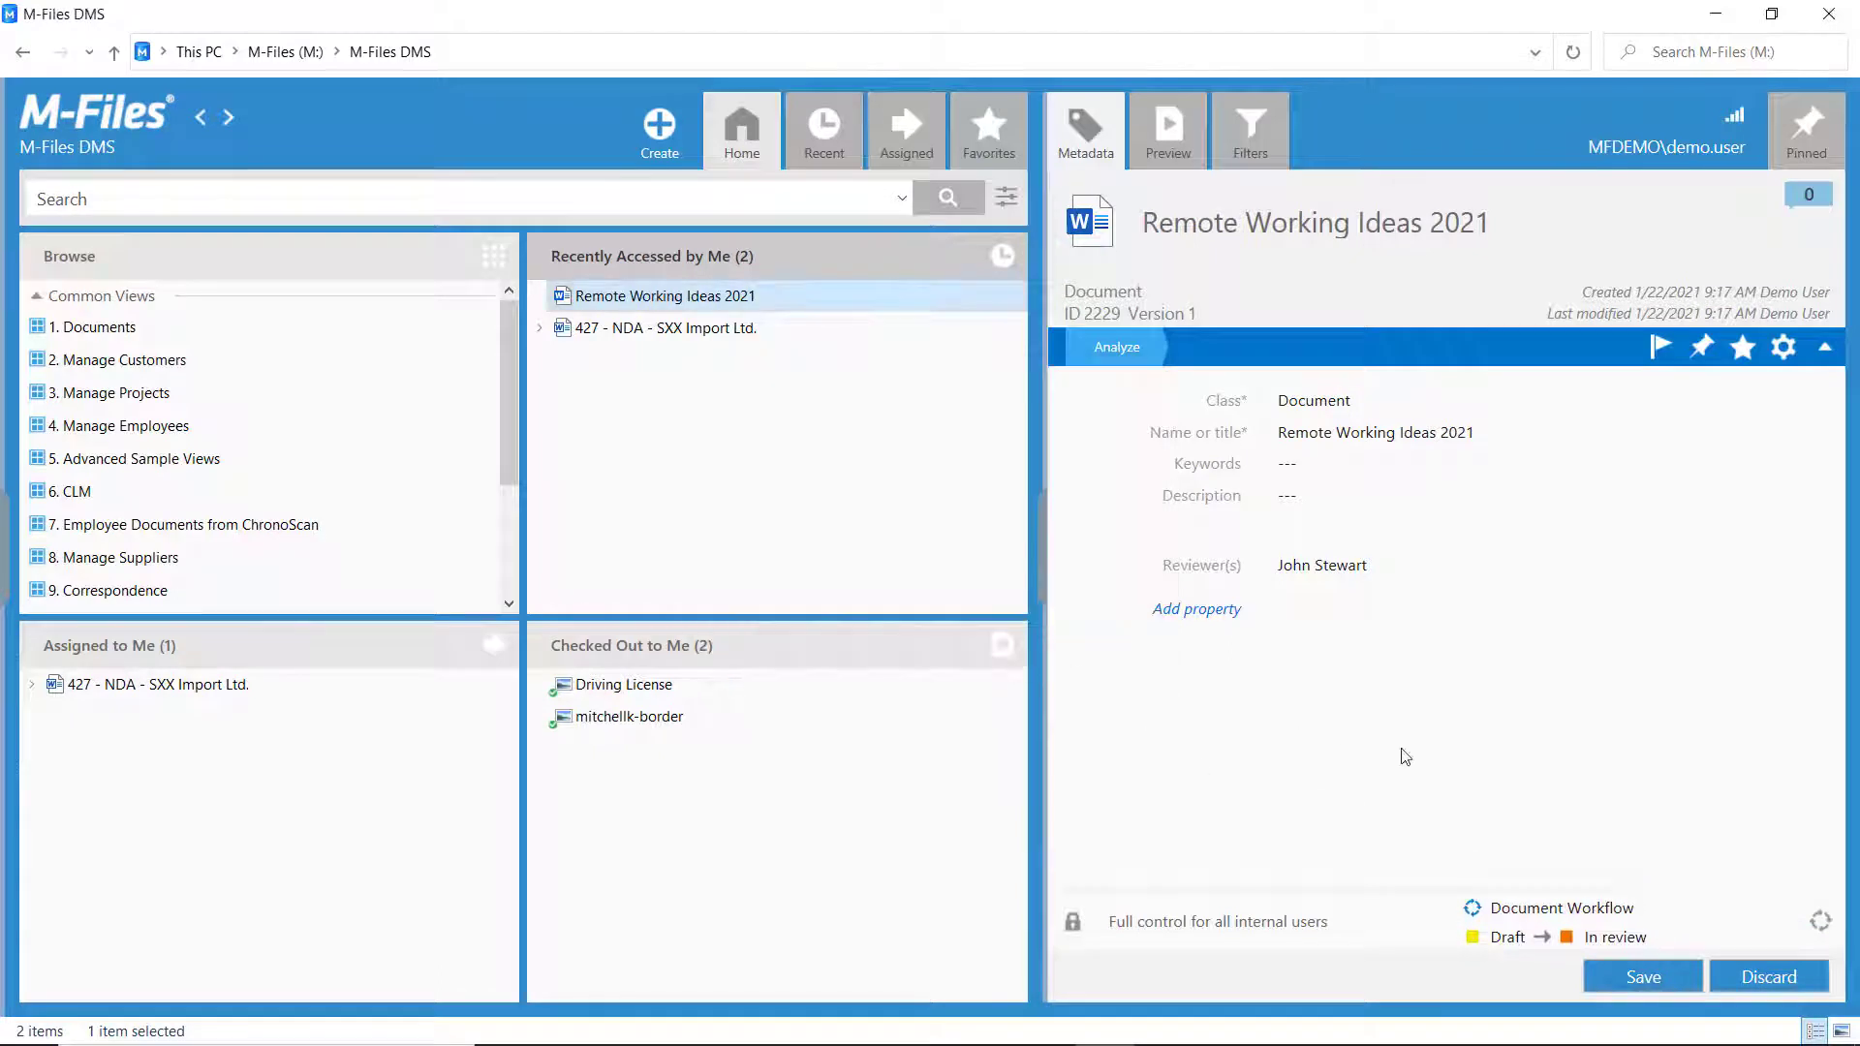
click(1642, 977)
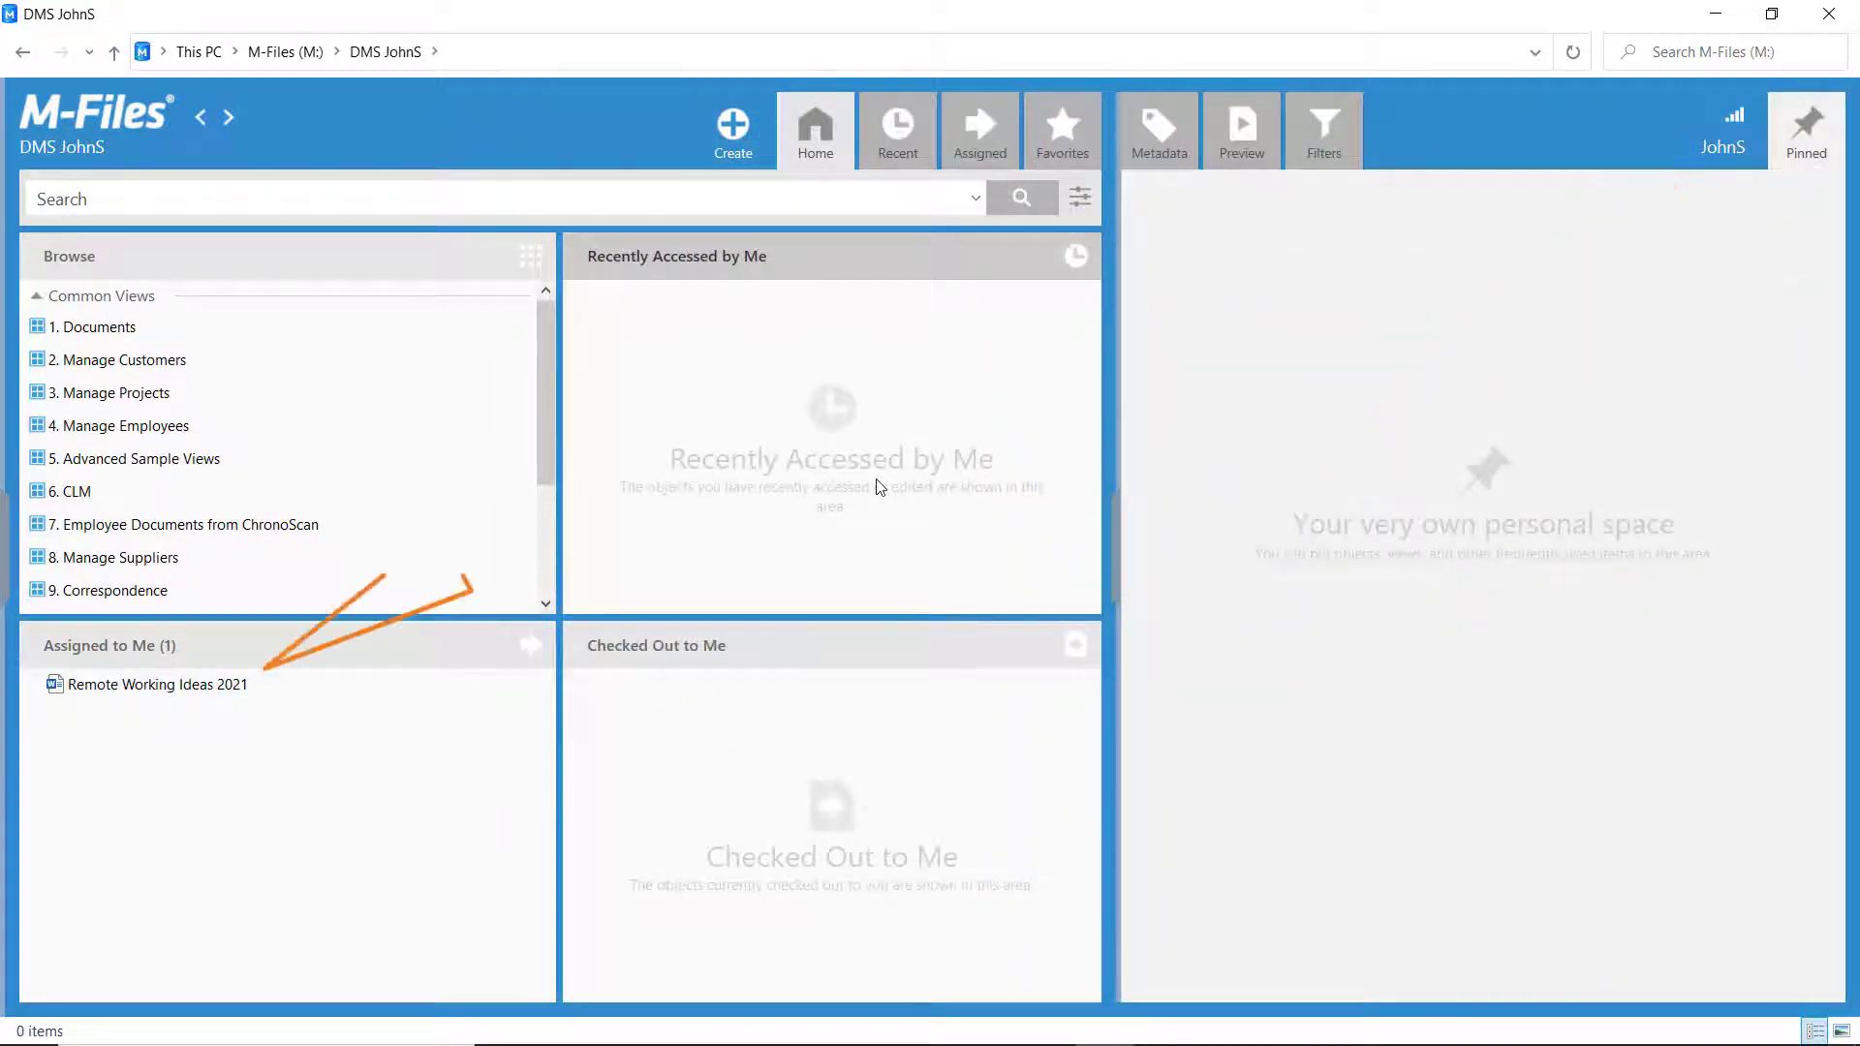
- Select the assigned Remote Working Ideas 2021 document to view its metadata and workflow state
click(155, 685)
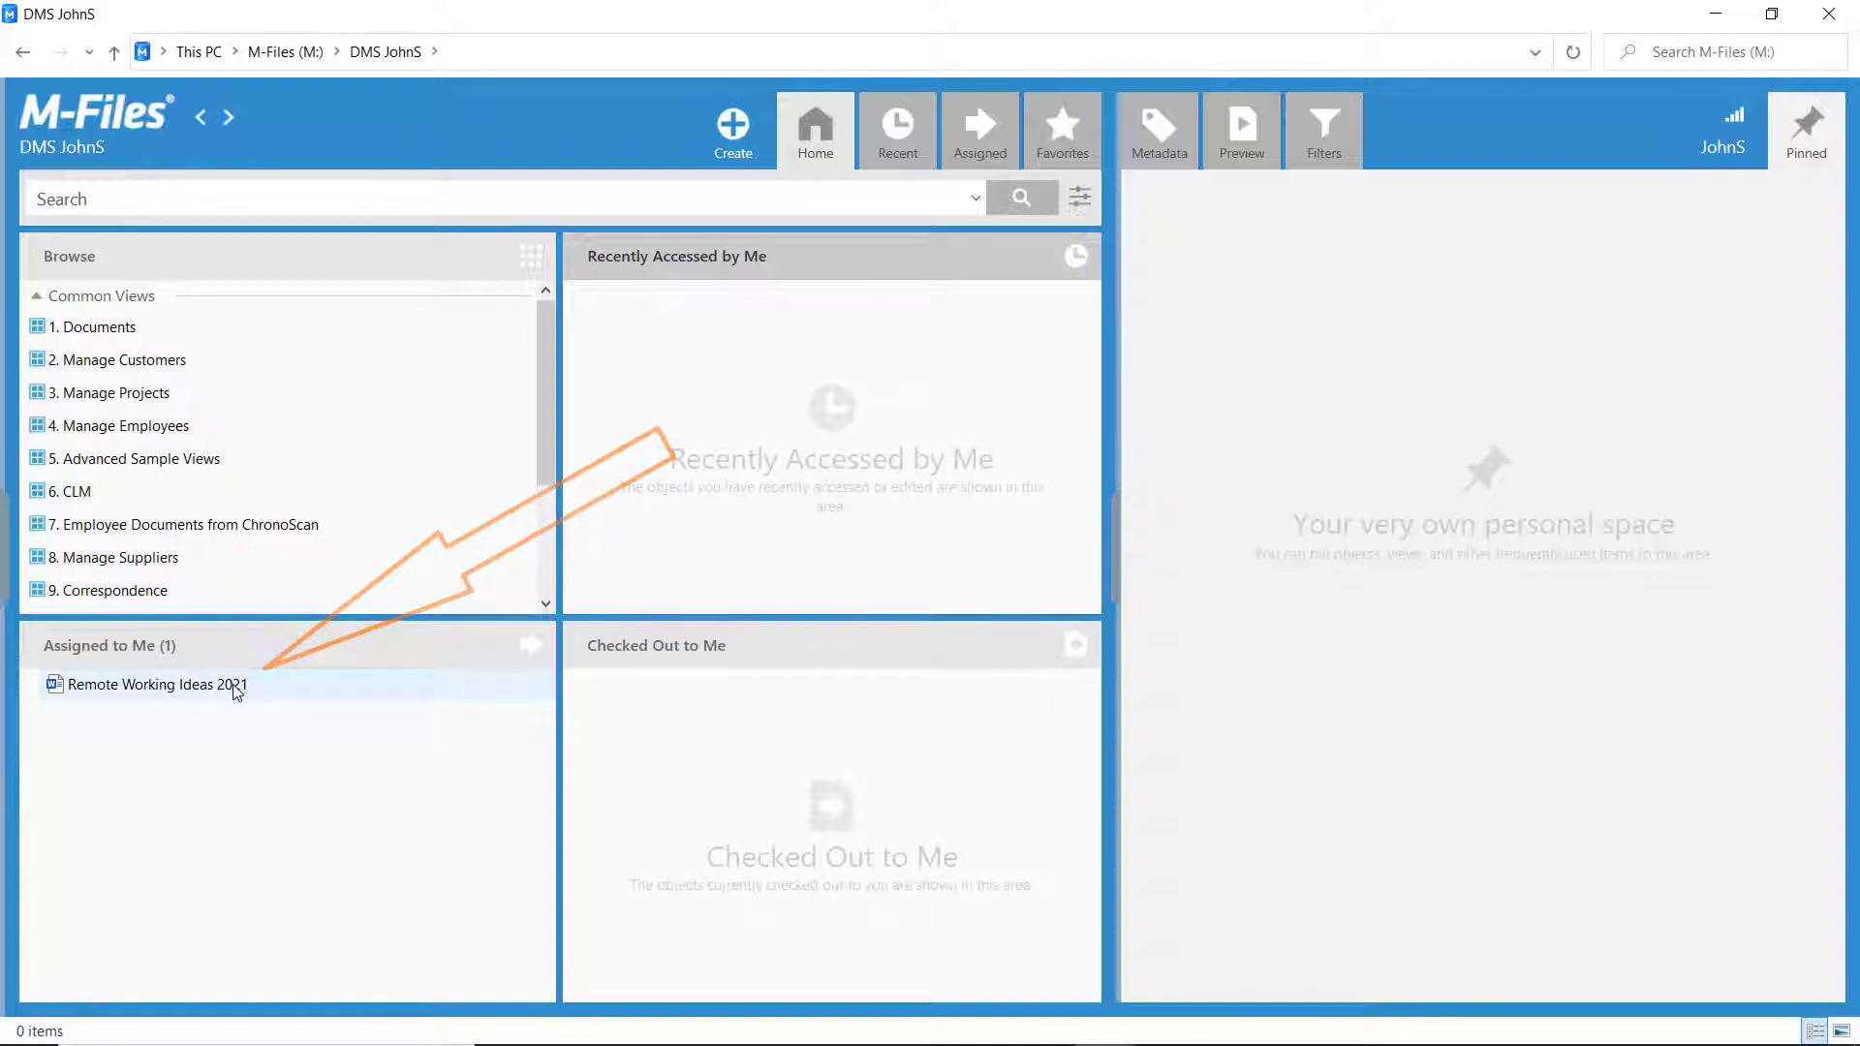
click(155, 684)
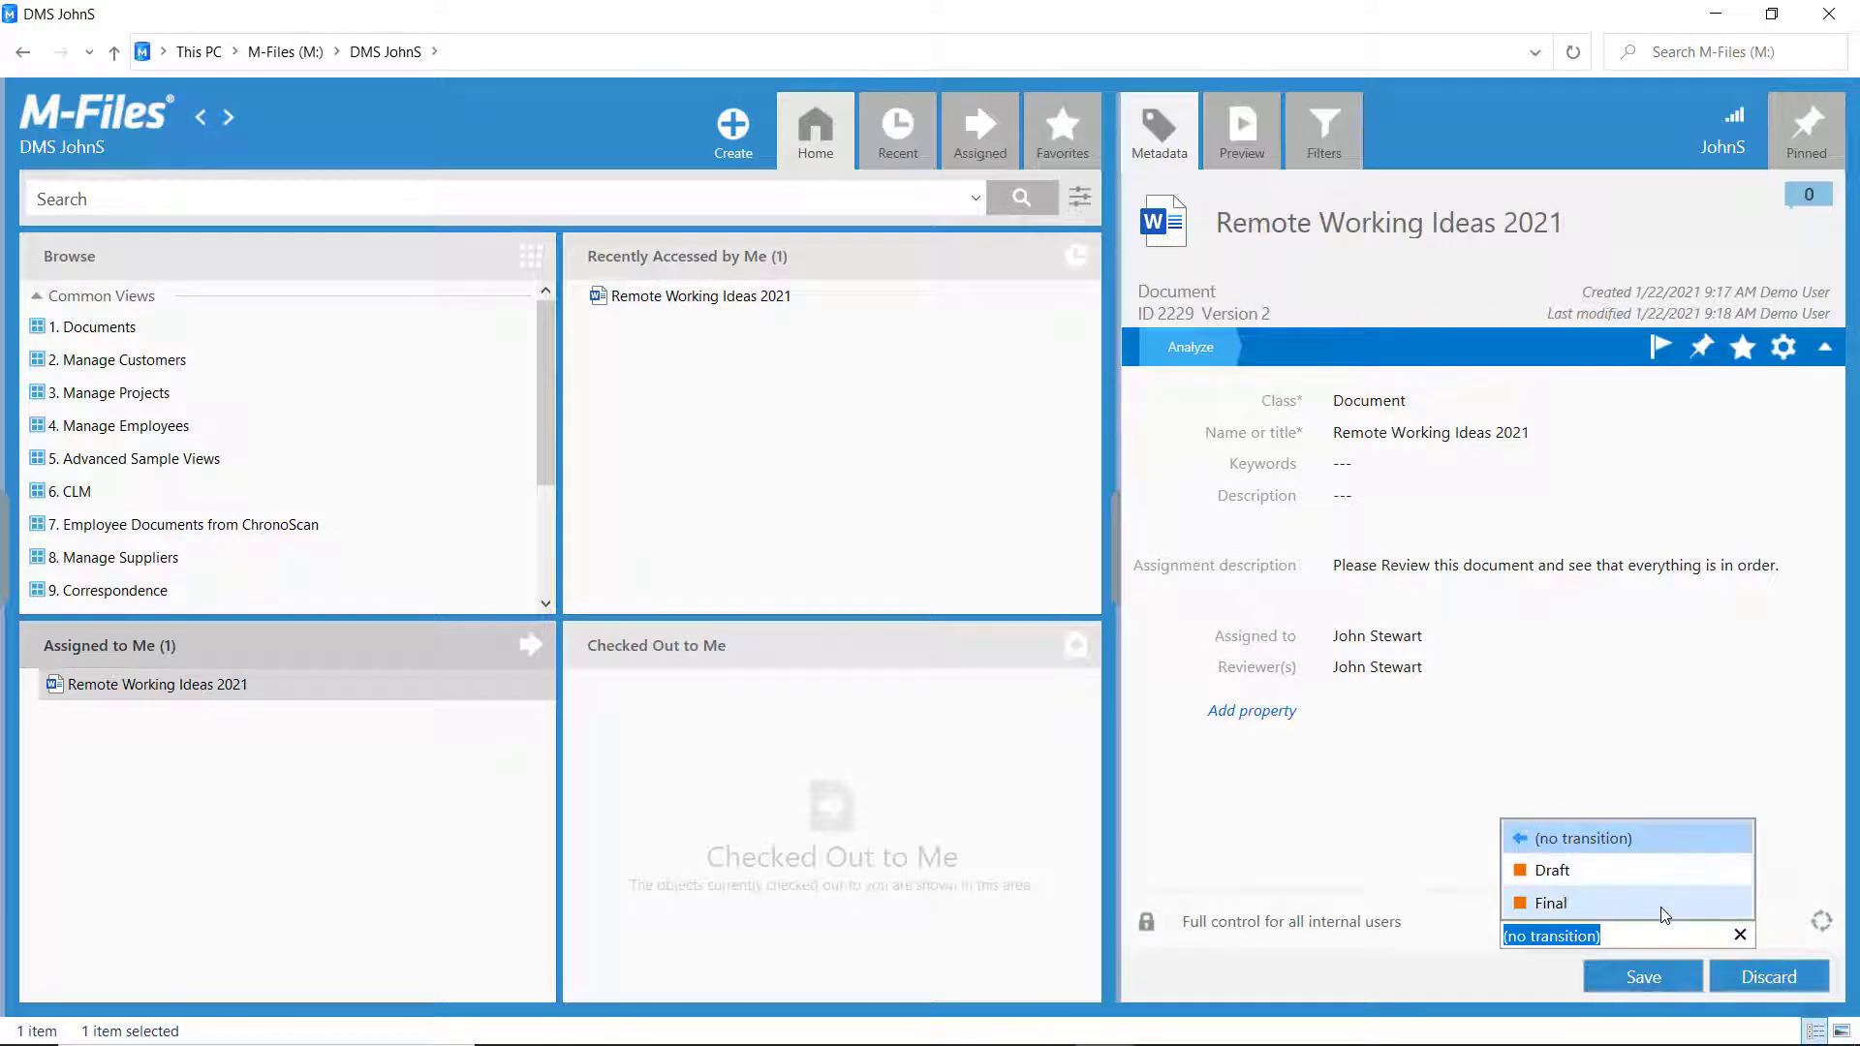
click(1550, 903)
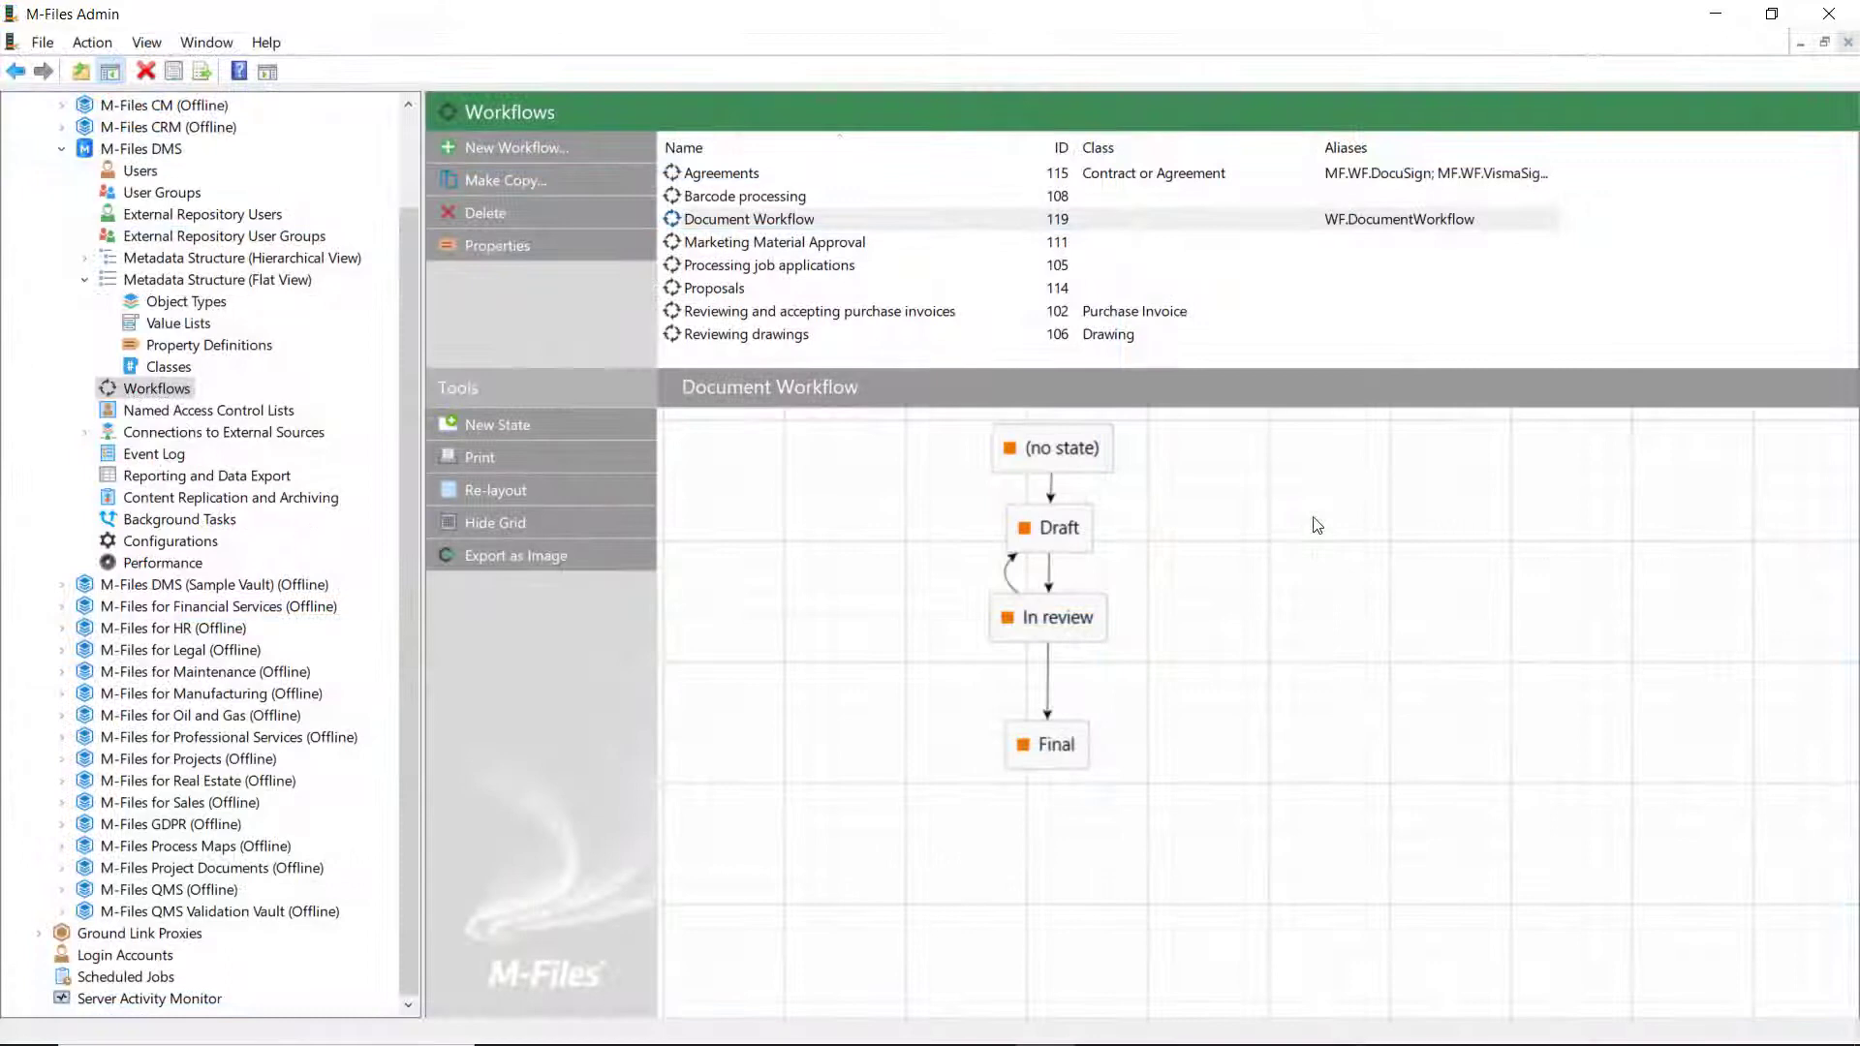
mouse_move(1046, 617)
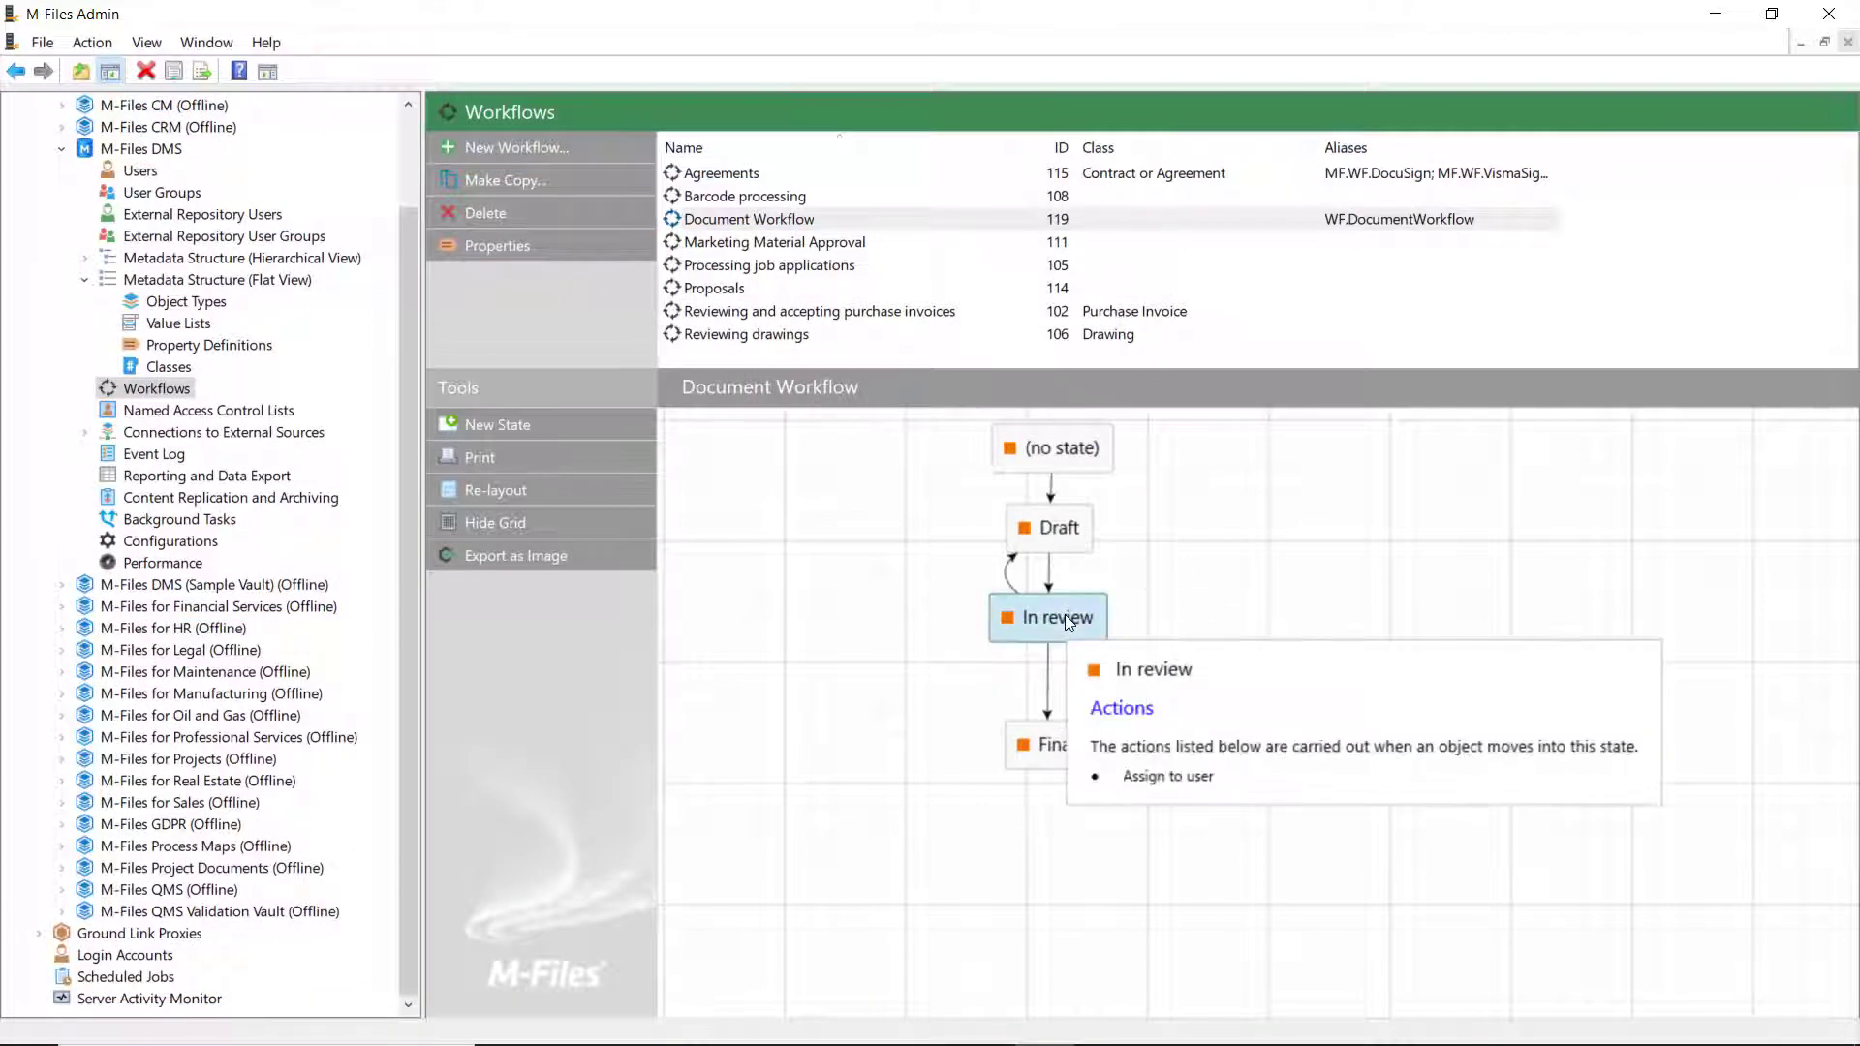
- Clear Assign to user and add a separate assignment to Reviewer(s) from metadata
double_click(1047, 617)
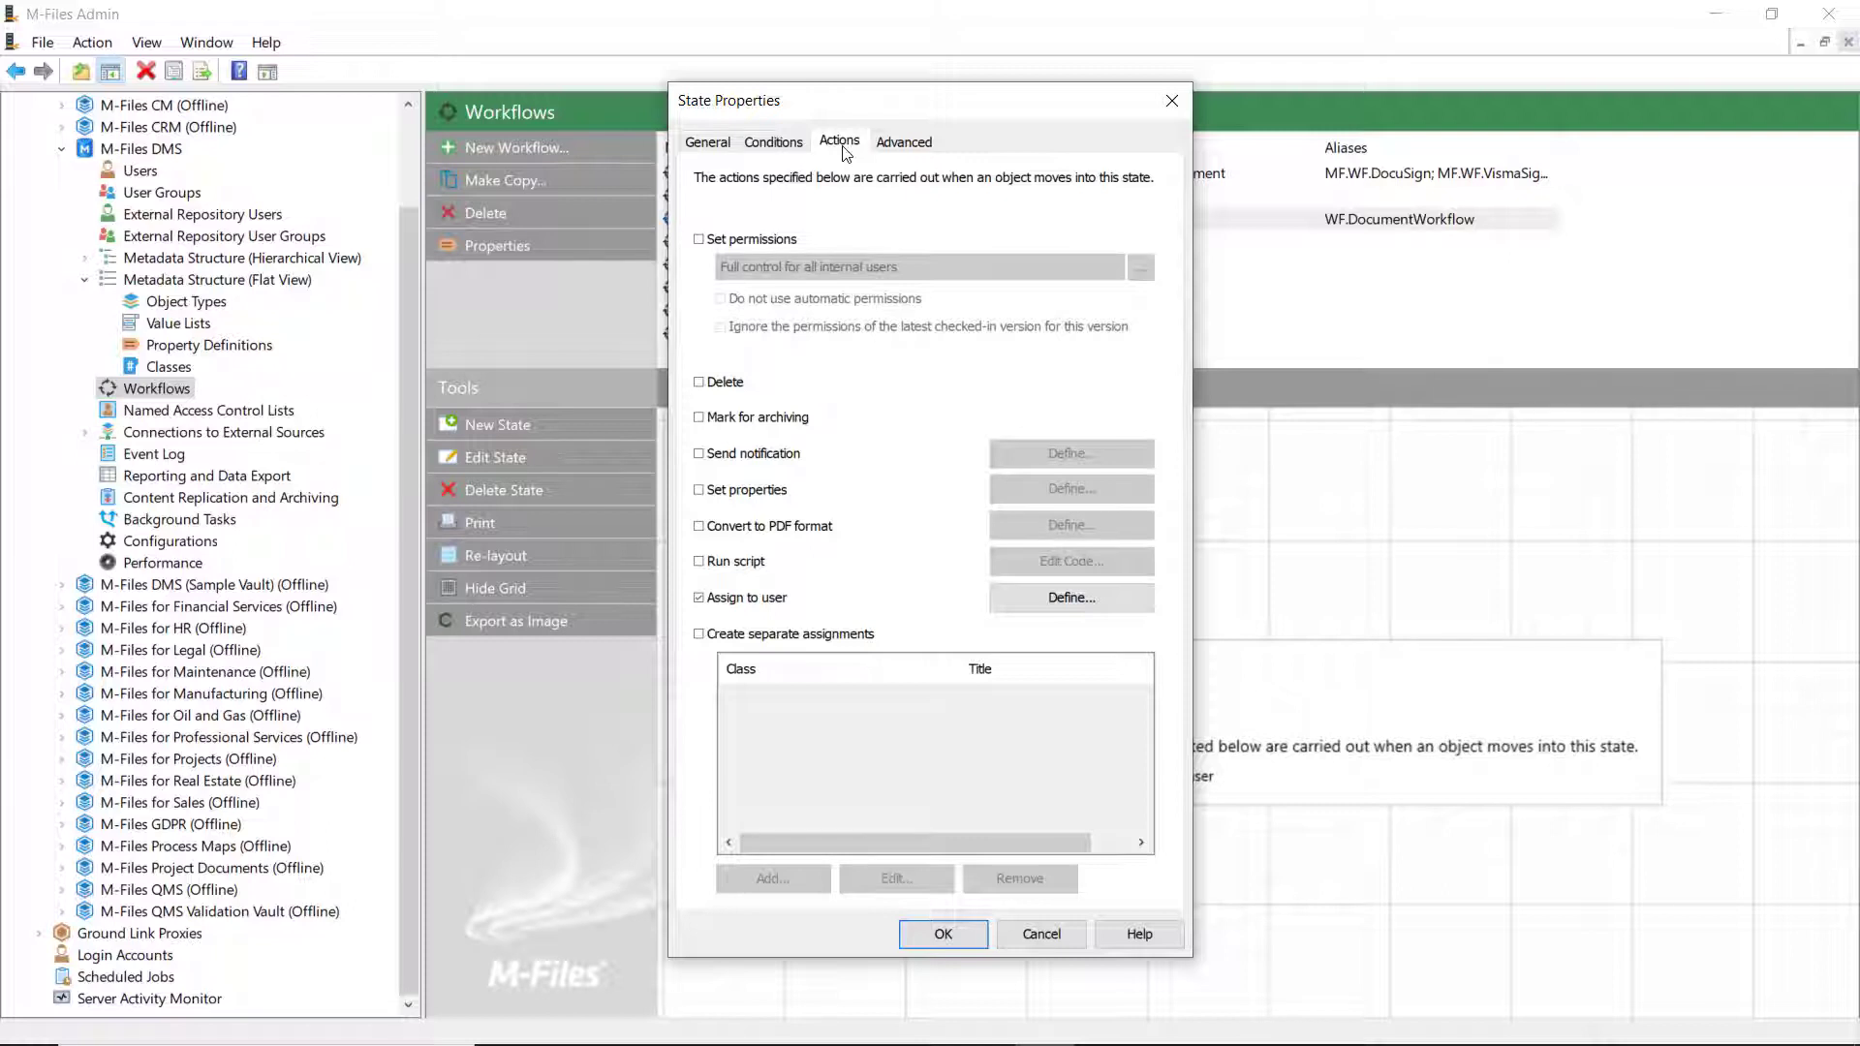
click(699, 597)
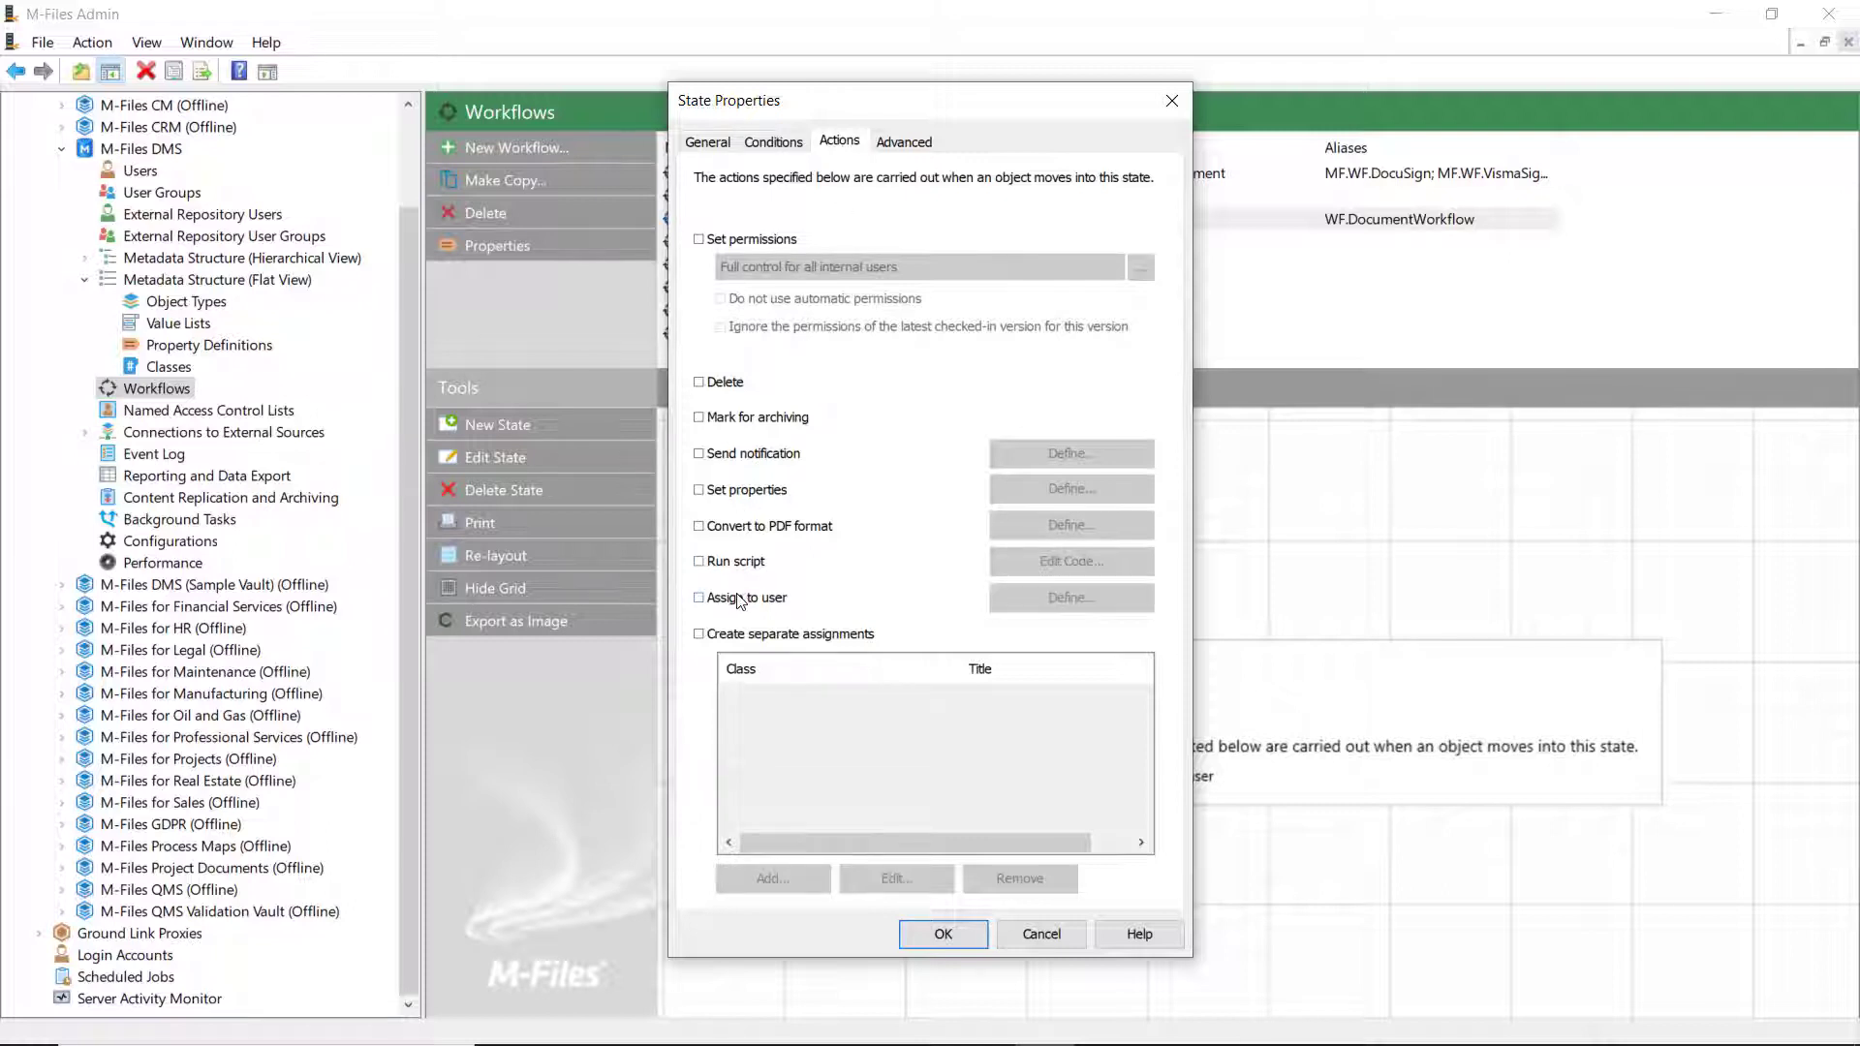
mouse_move(822, 644)
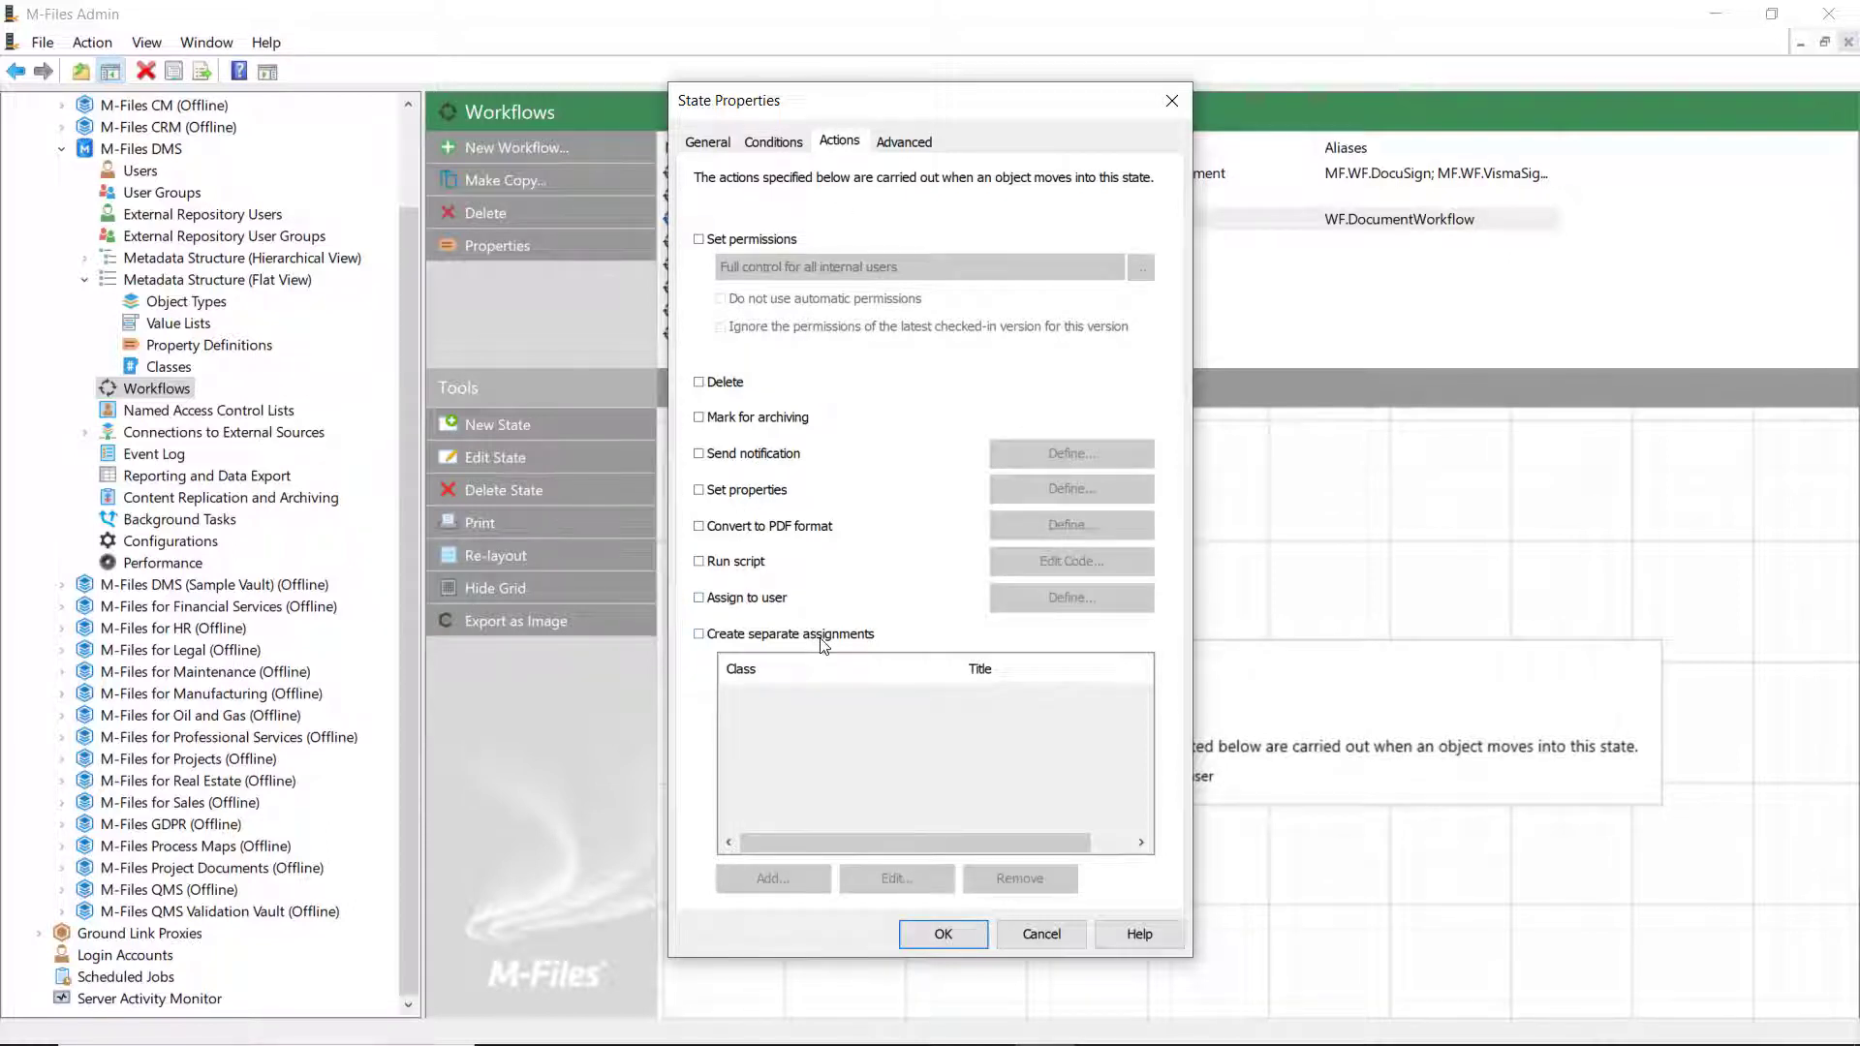
click(772, 877)
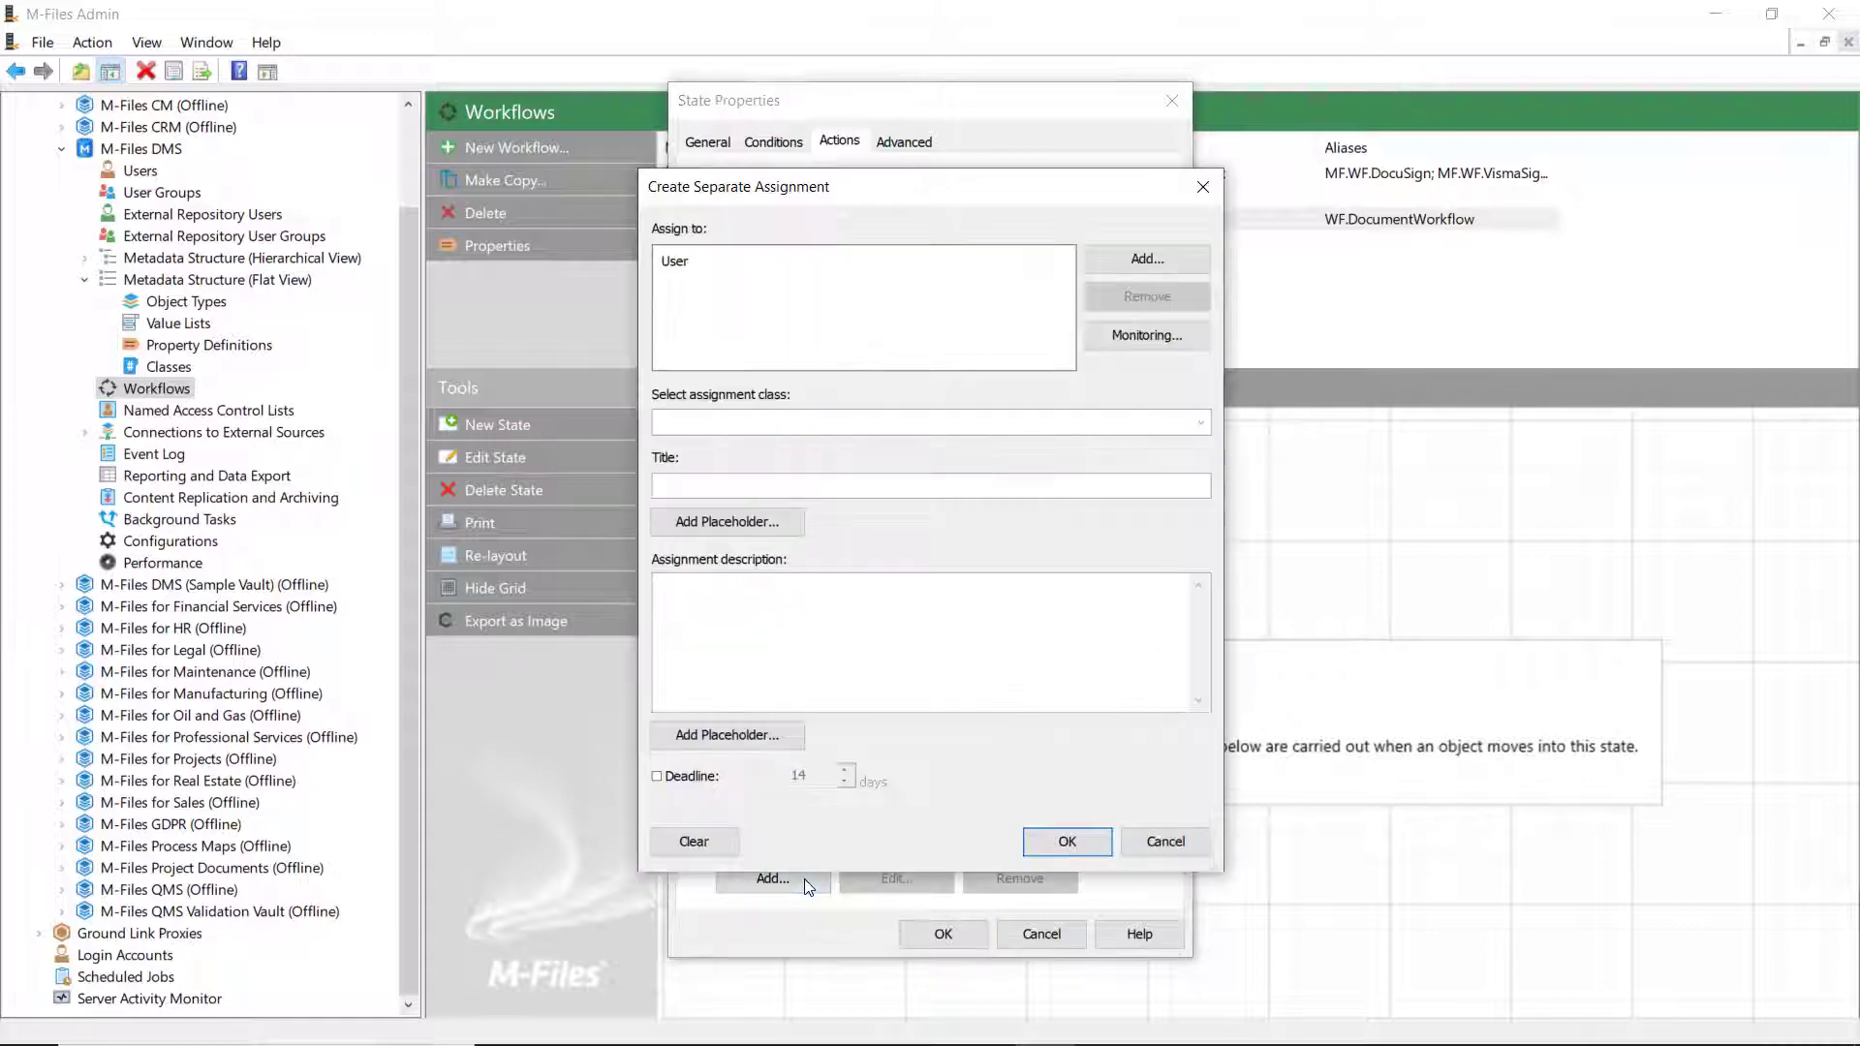
click(1145, 259)
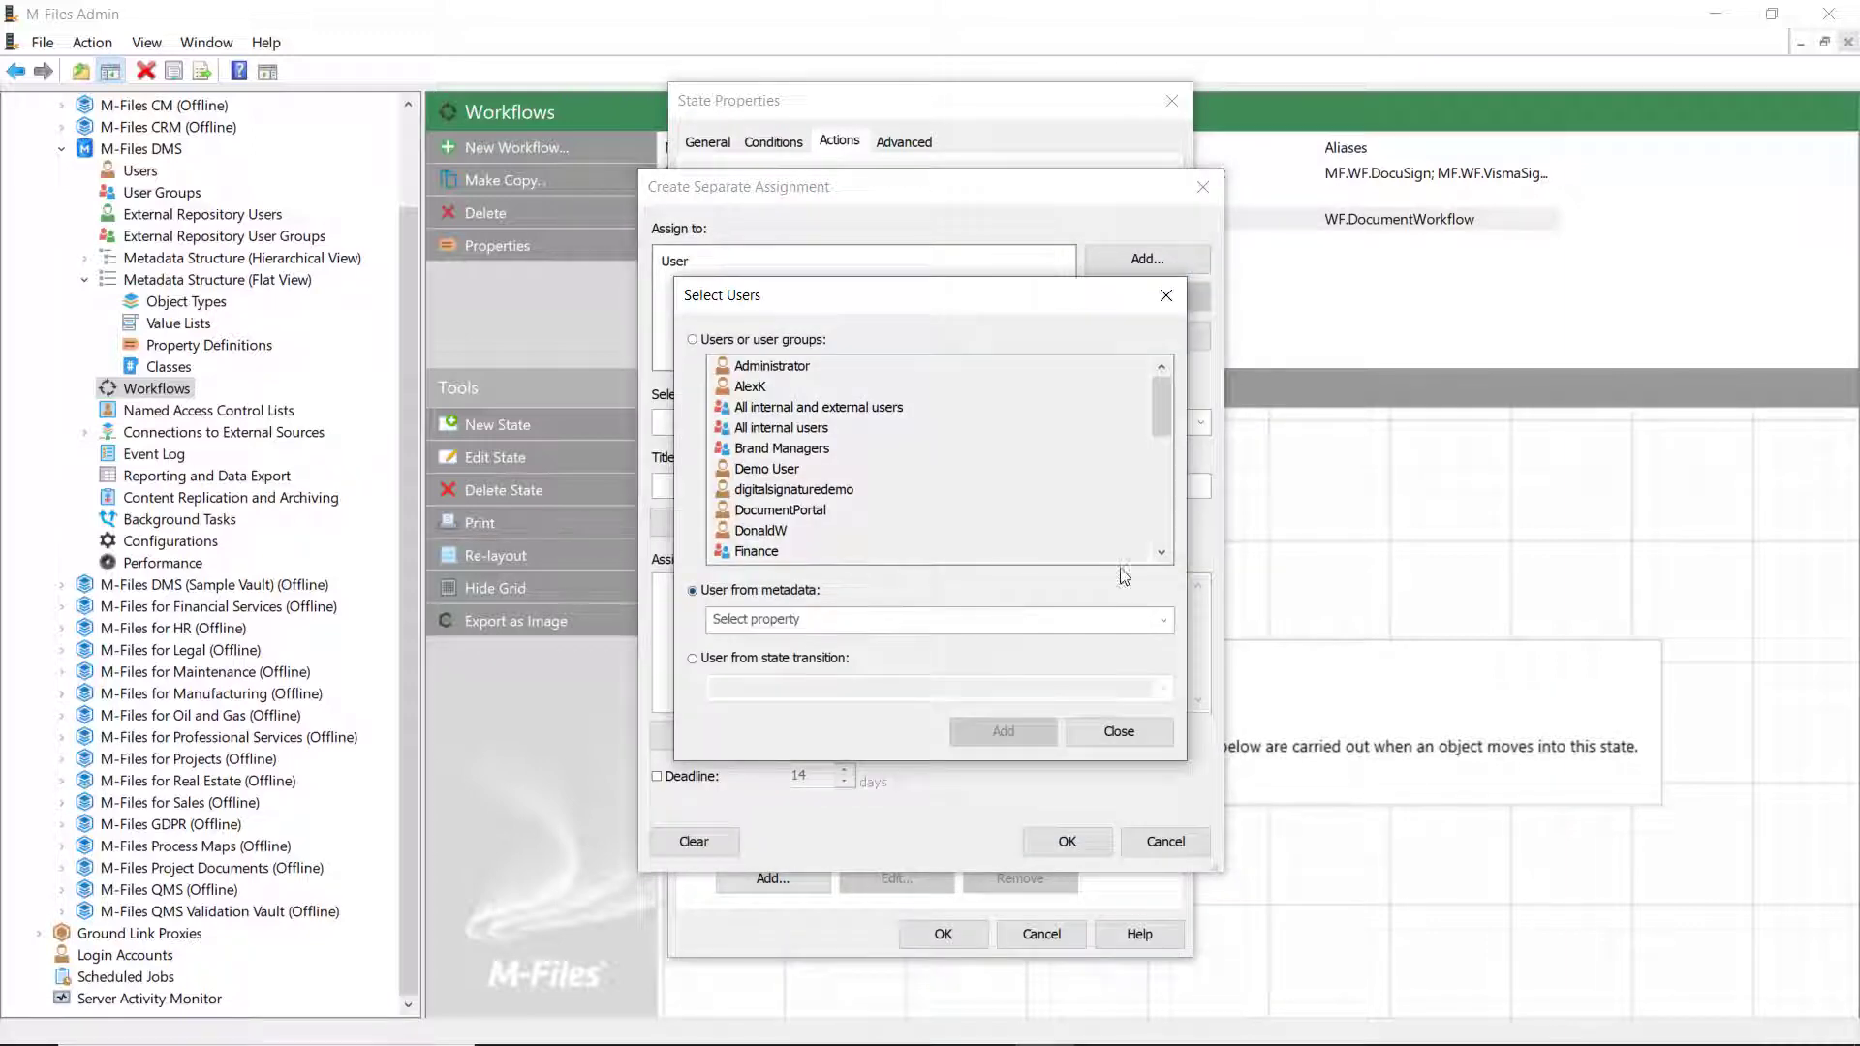
click(936, 618)
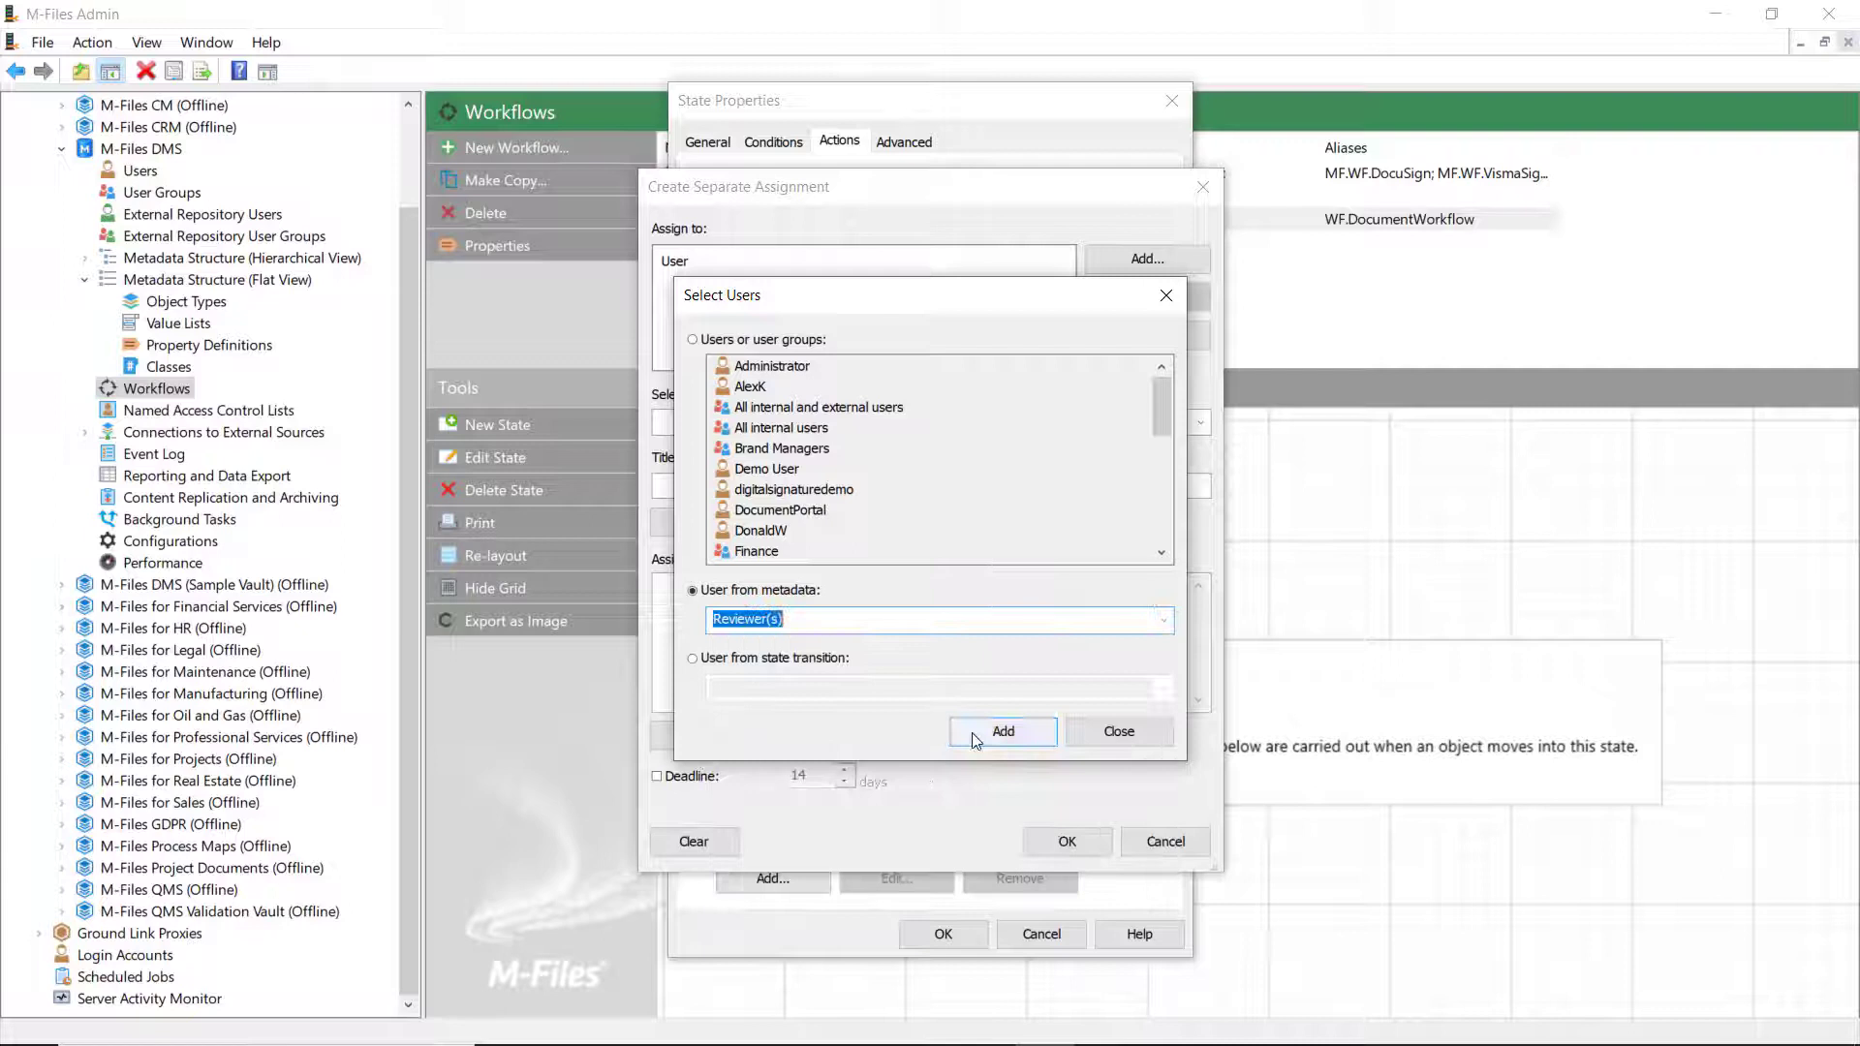
click(1003, 730)
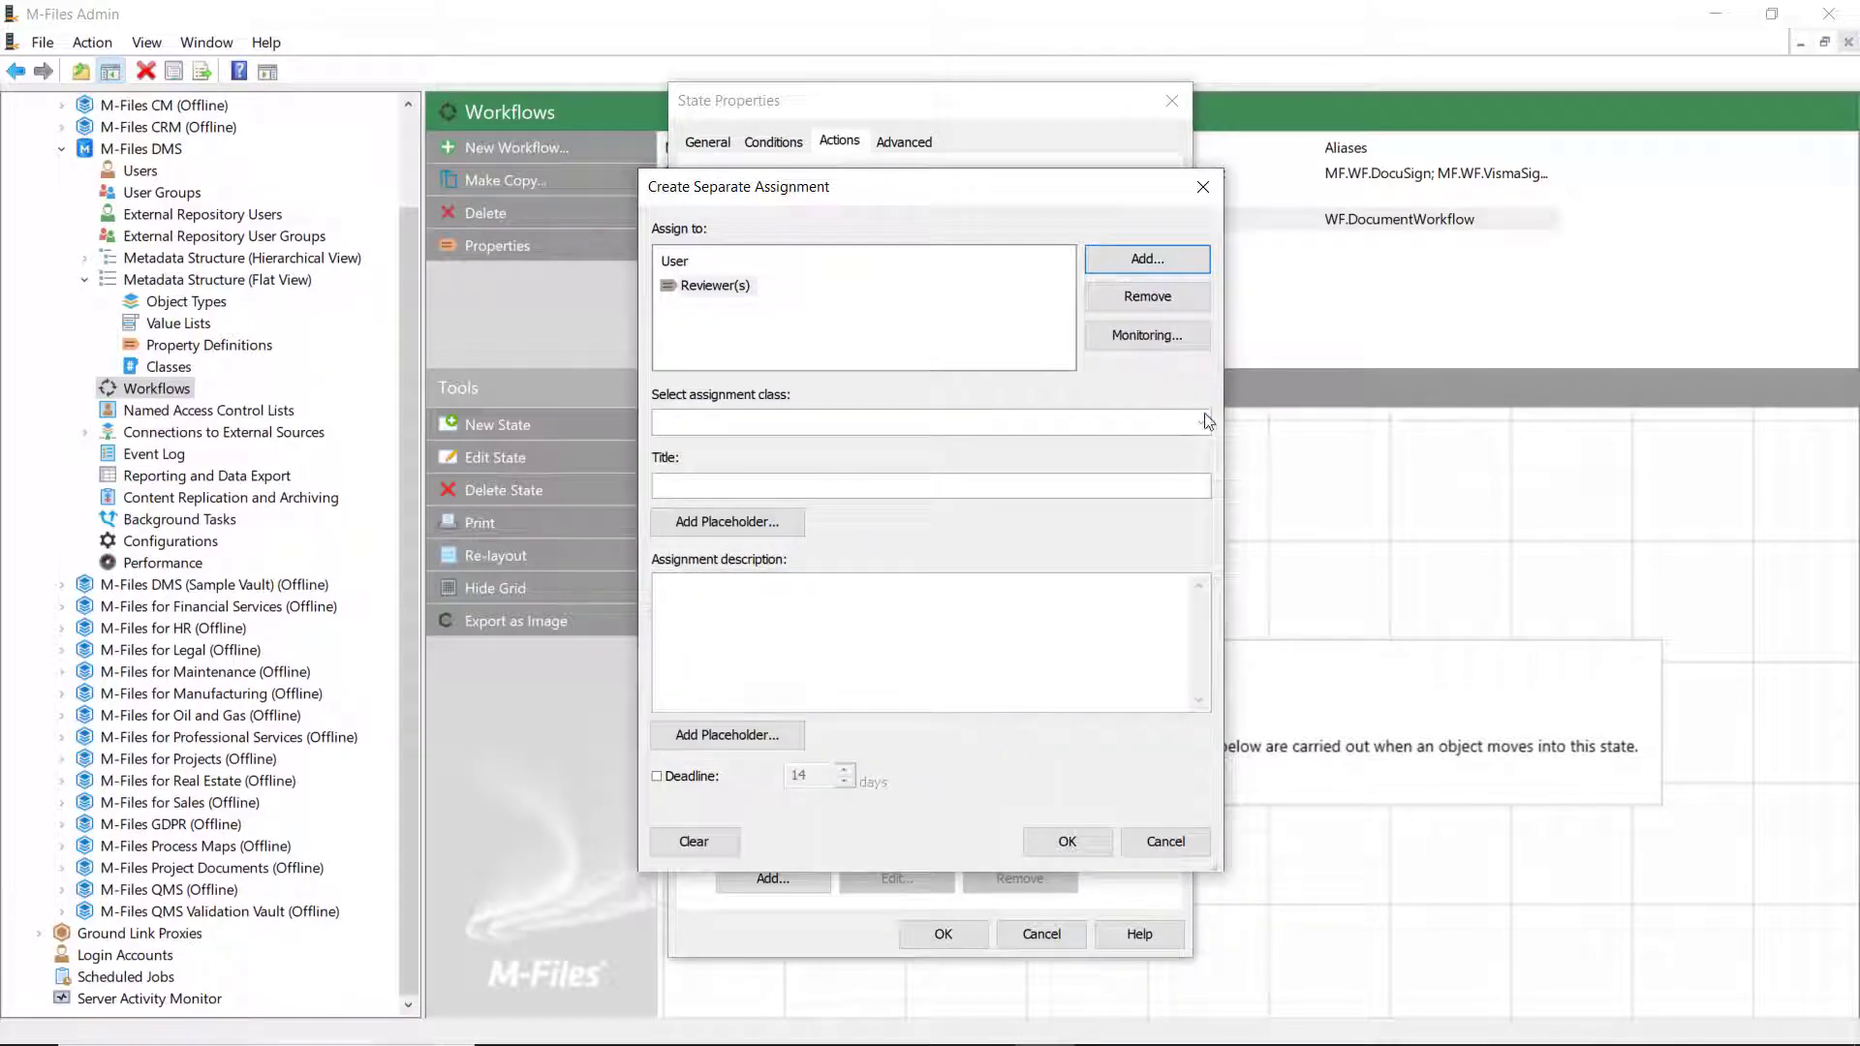
- Browse the assignment classes, starting and then discarding a new assignment class
click(1200, 422)
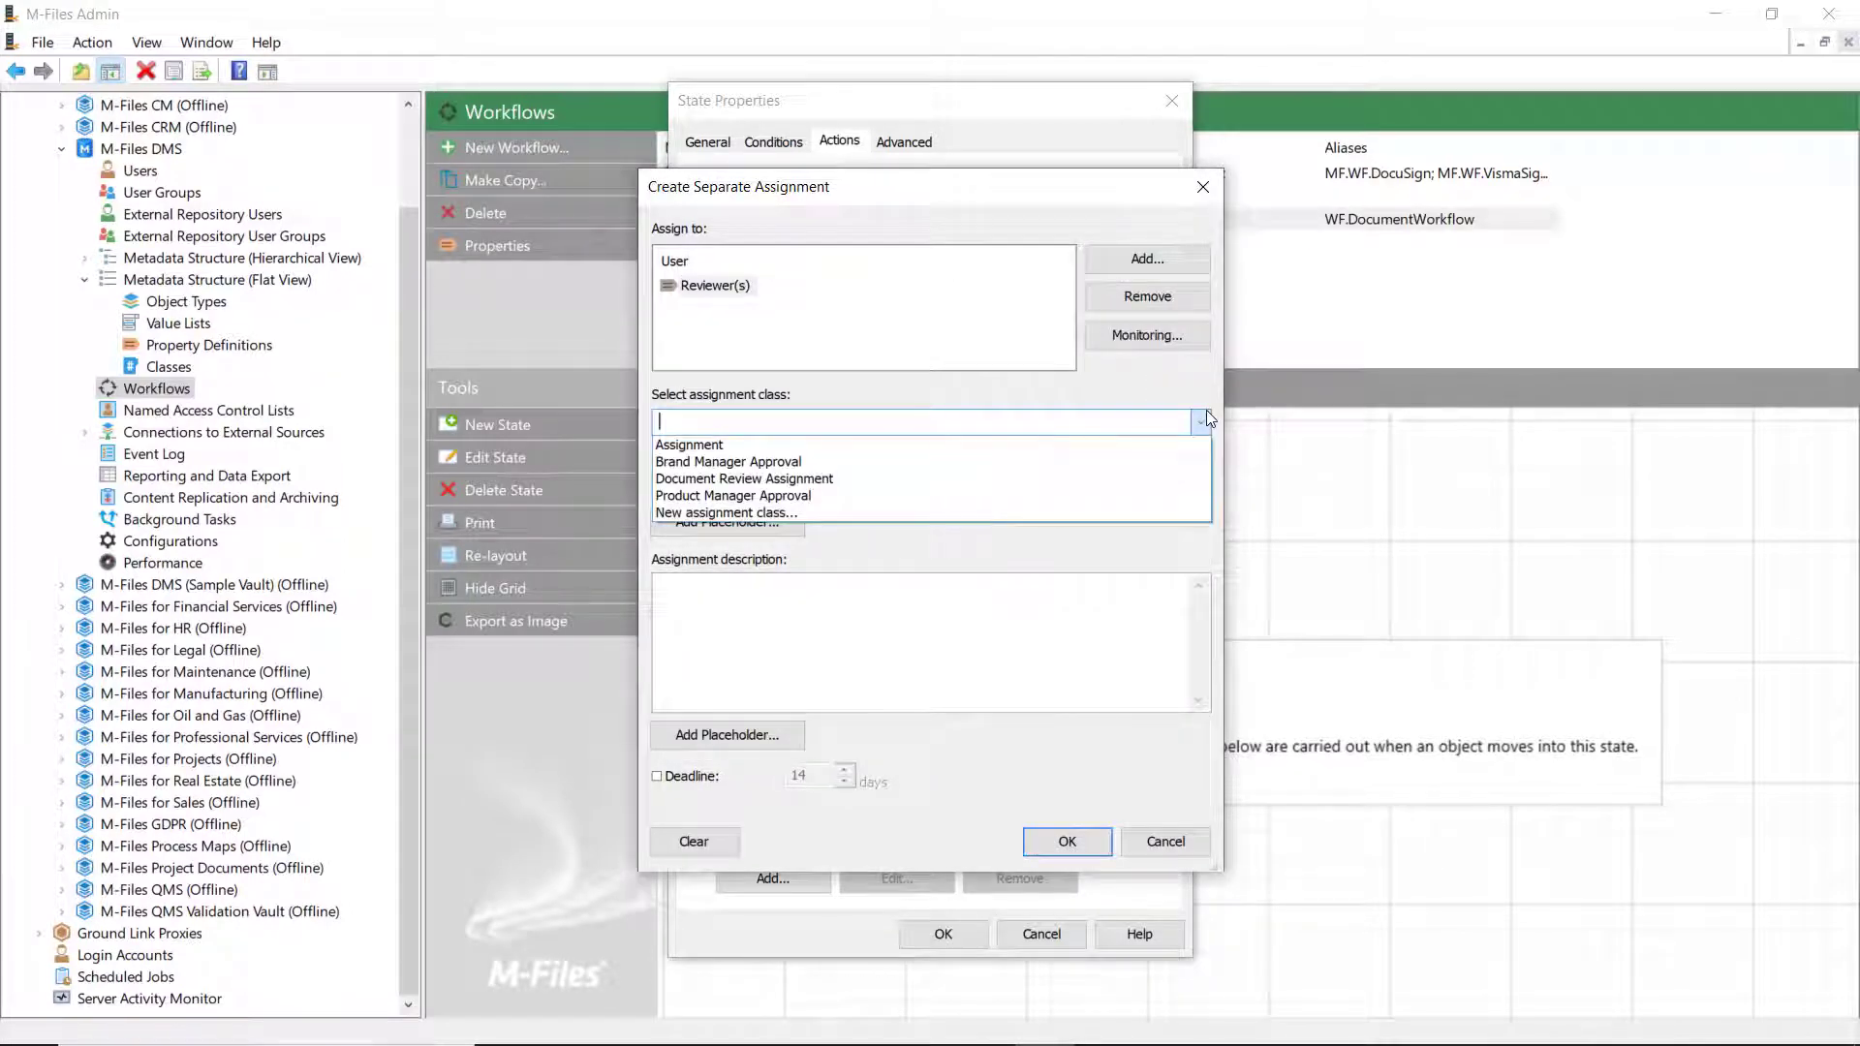
mouse_move(1145, 500)
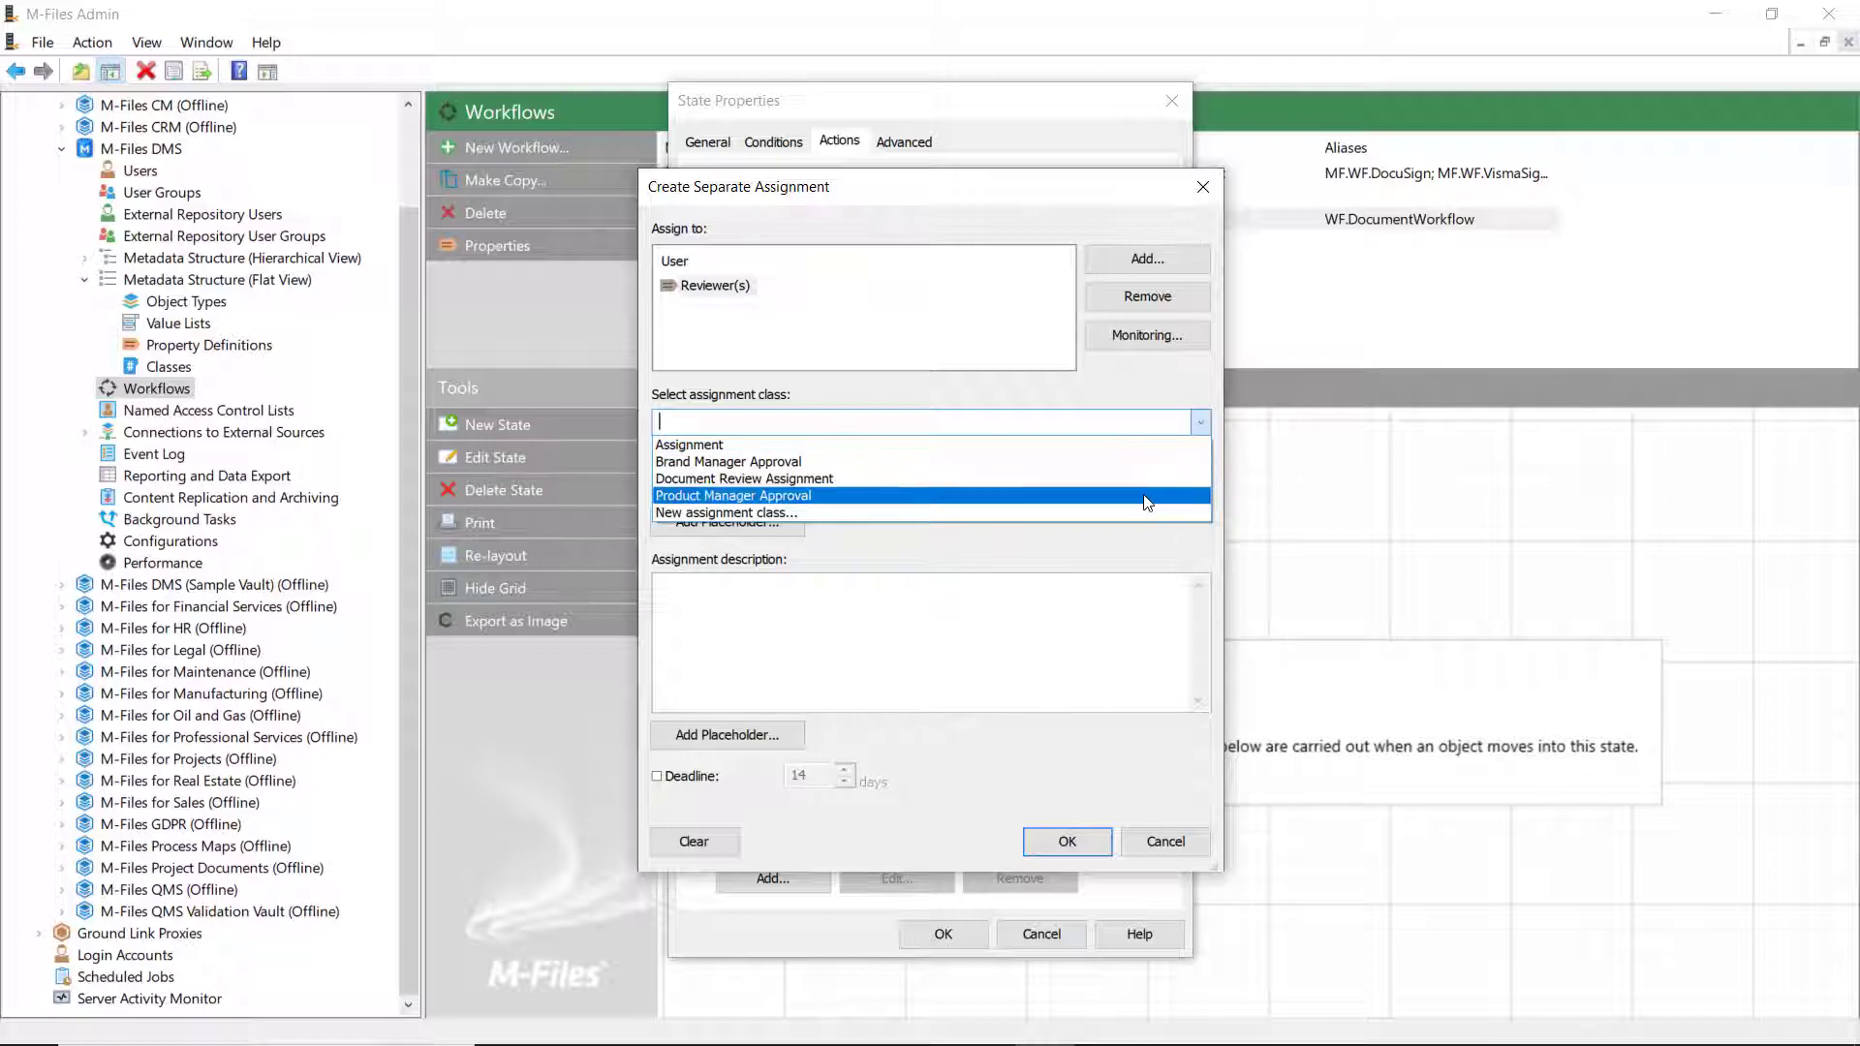
click(725, 512)
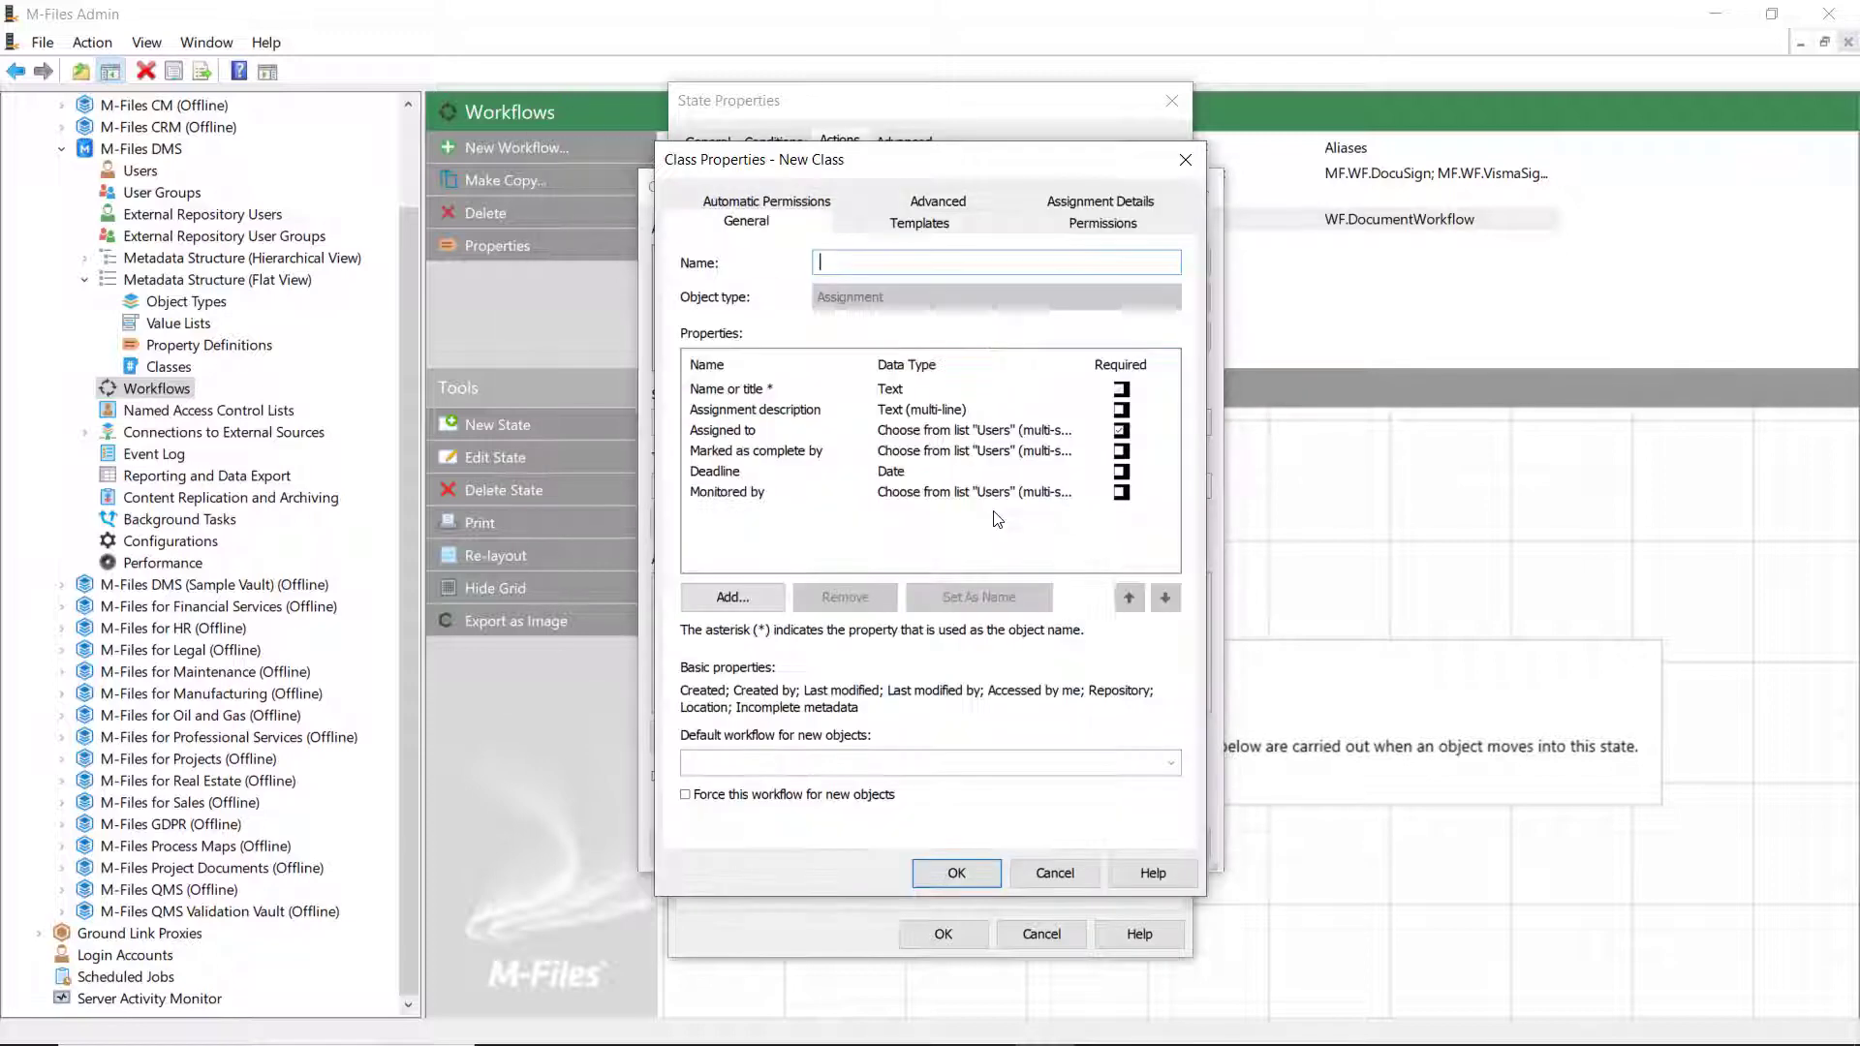
click(1099, 200)
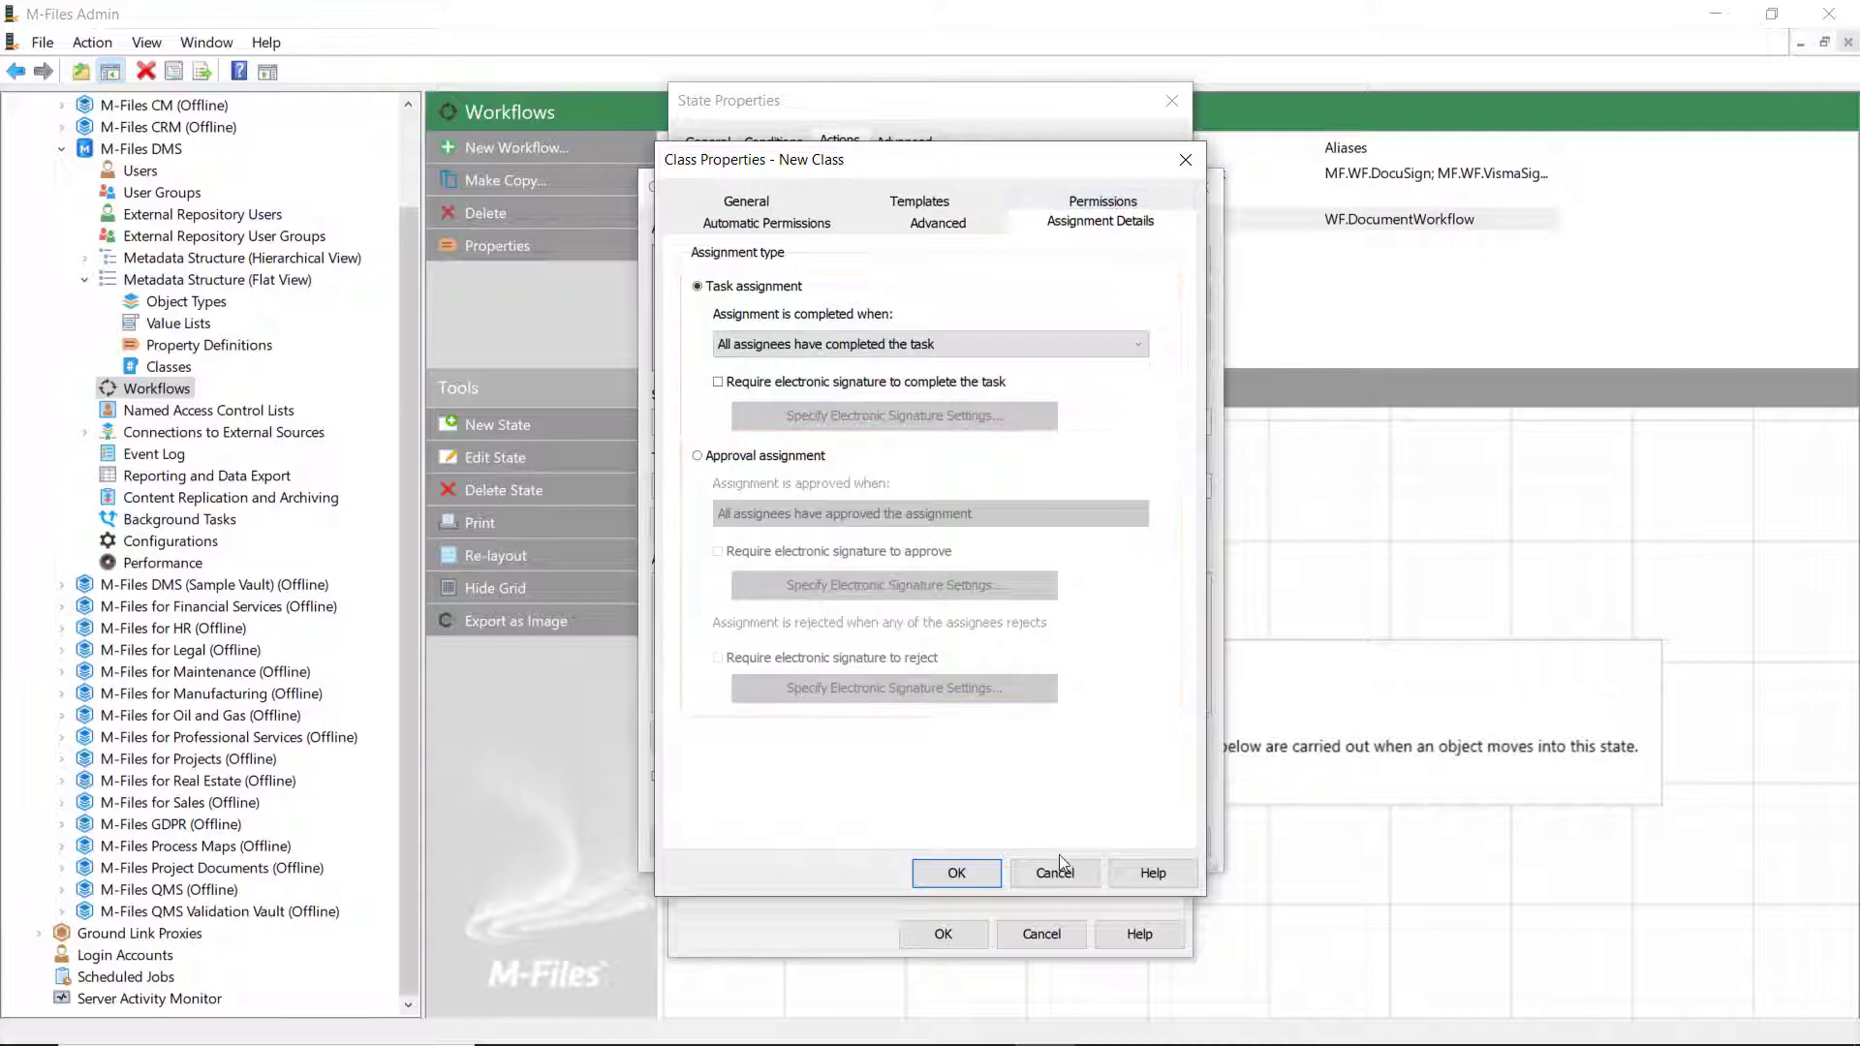
click(1055, 873)
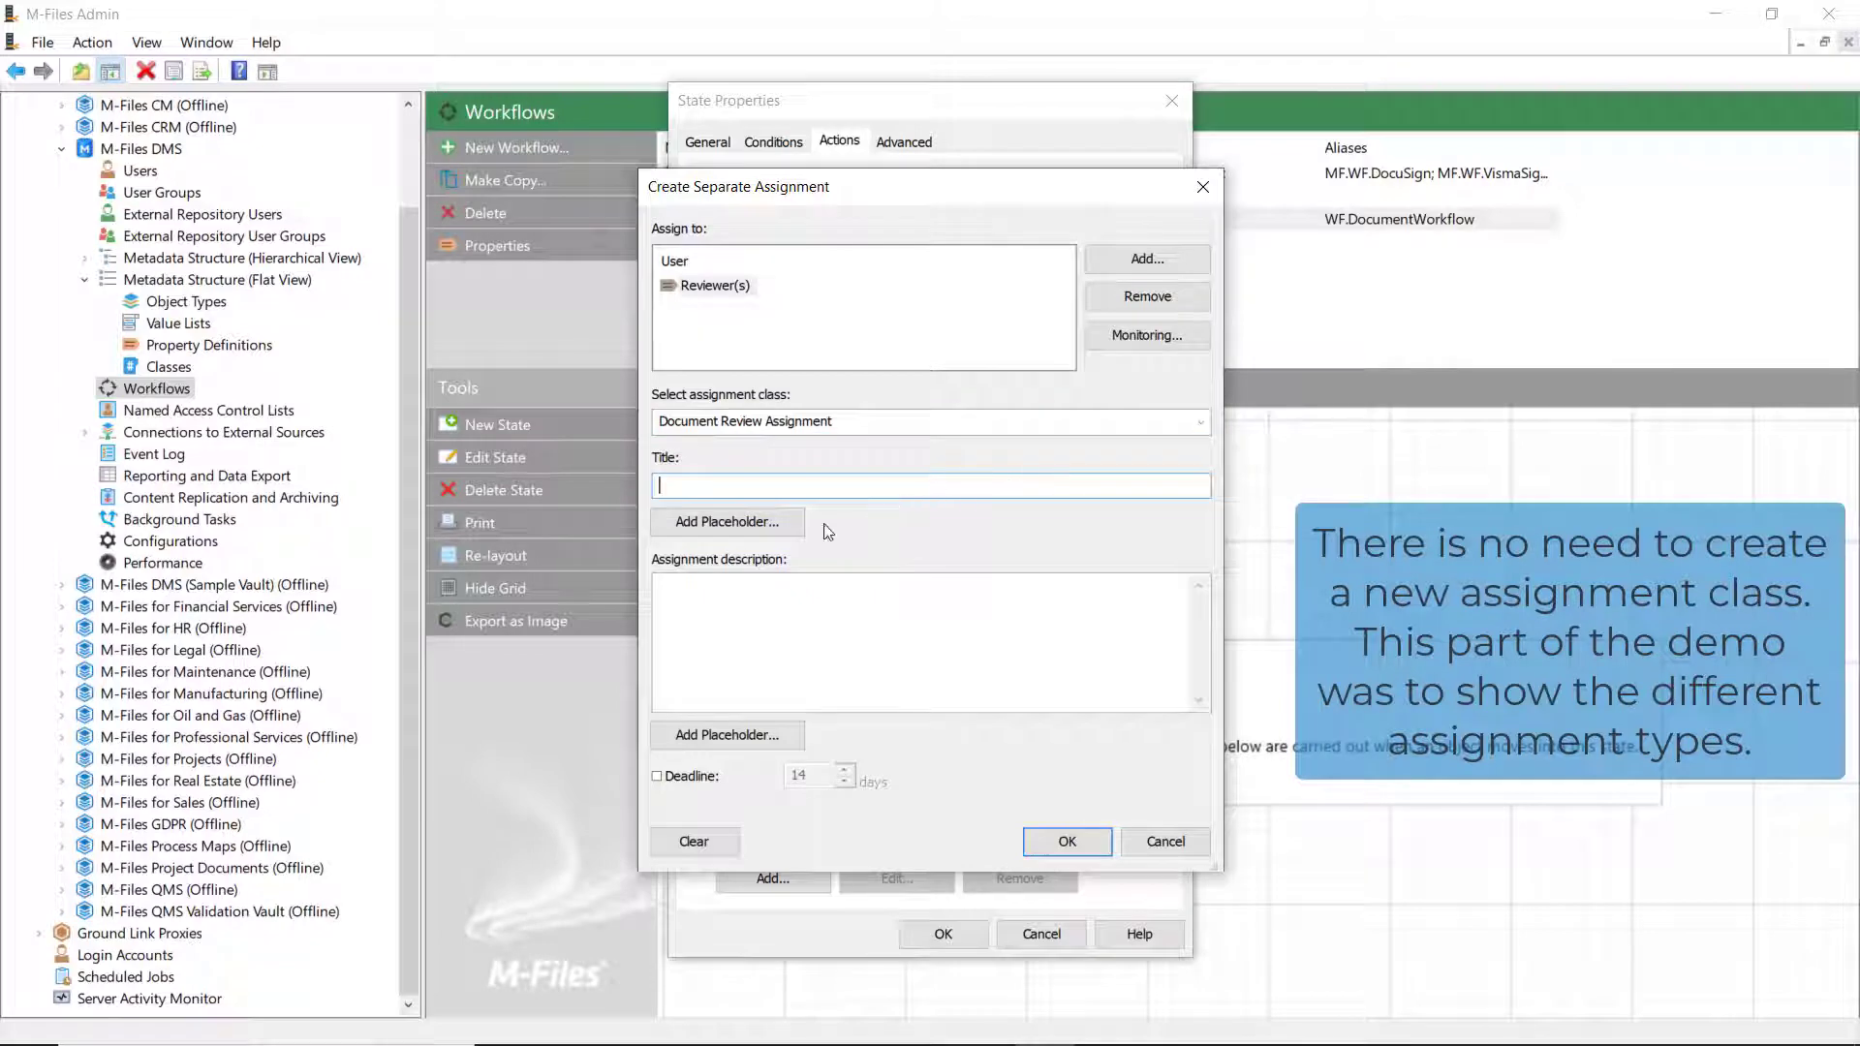
- Title the assignment with the %OBJTYPE% placeholder followed by 'Review'
click(725, 522)
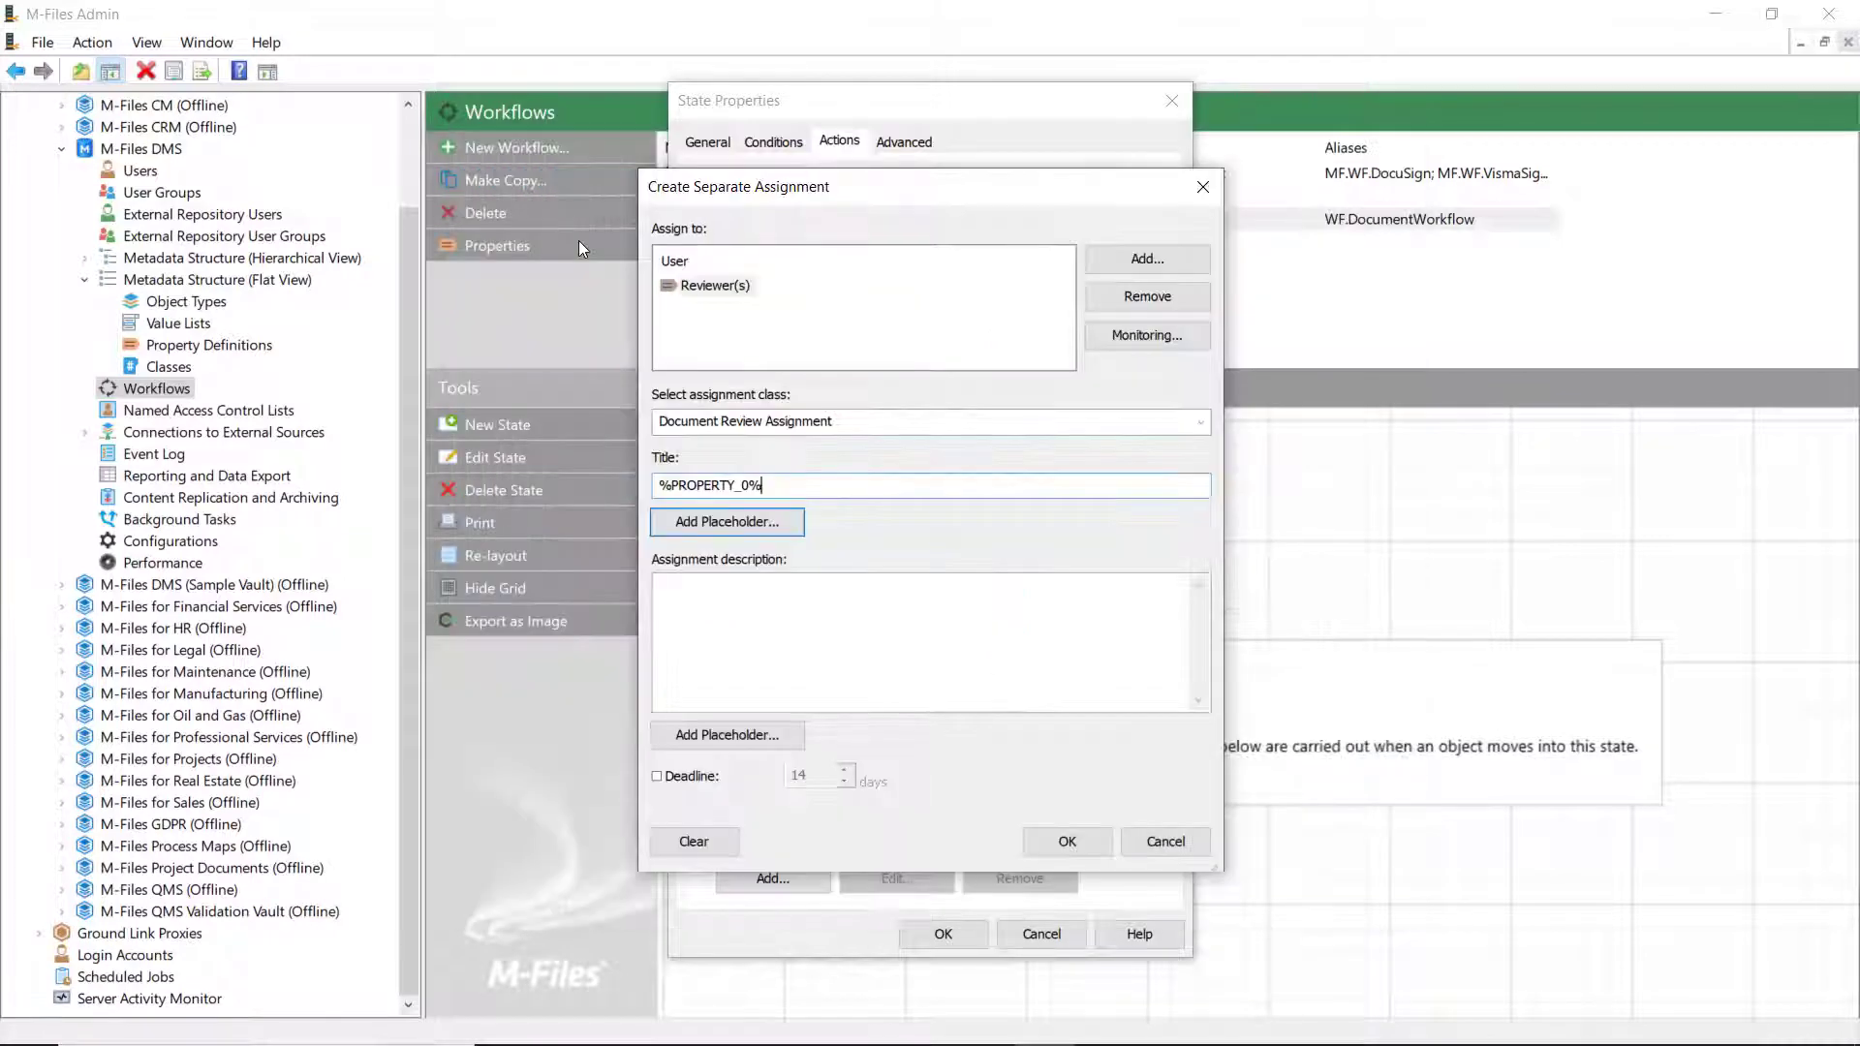
click(725, 522)
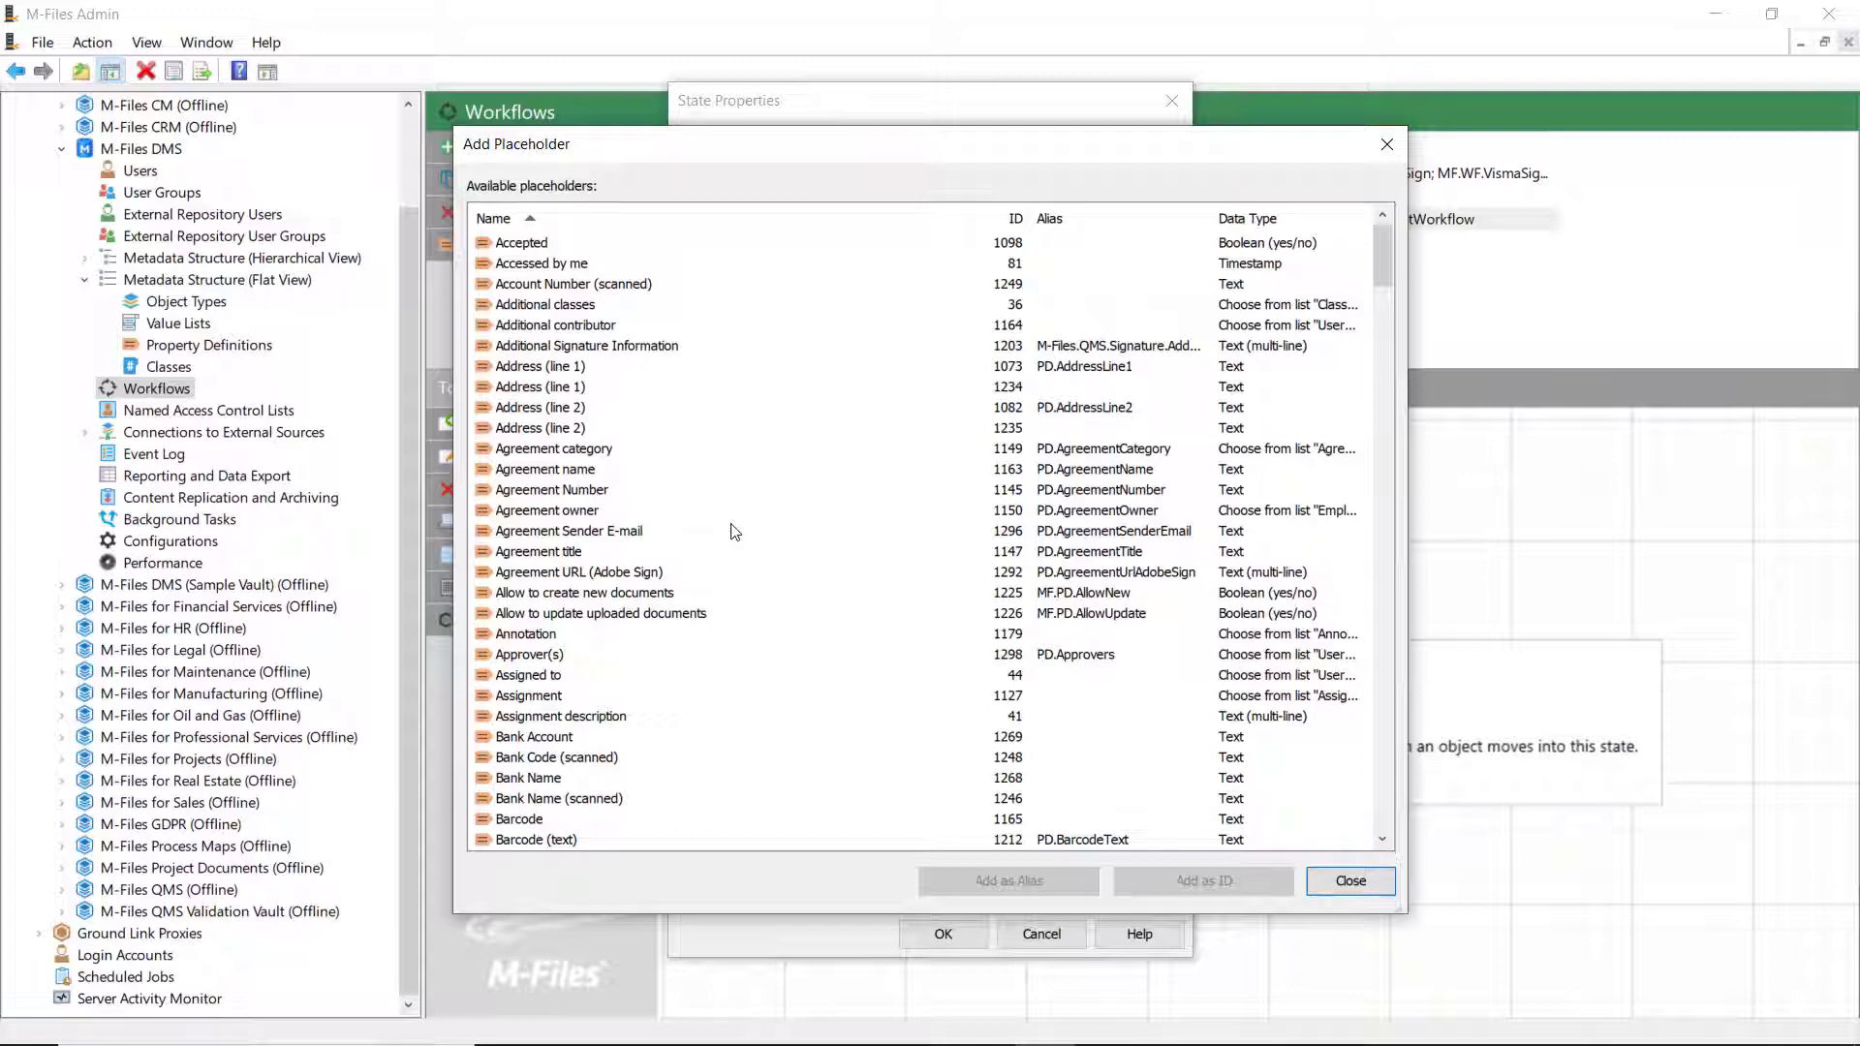
click(541, 242)
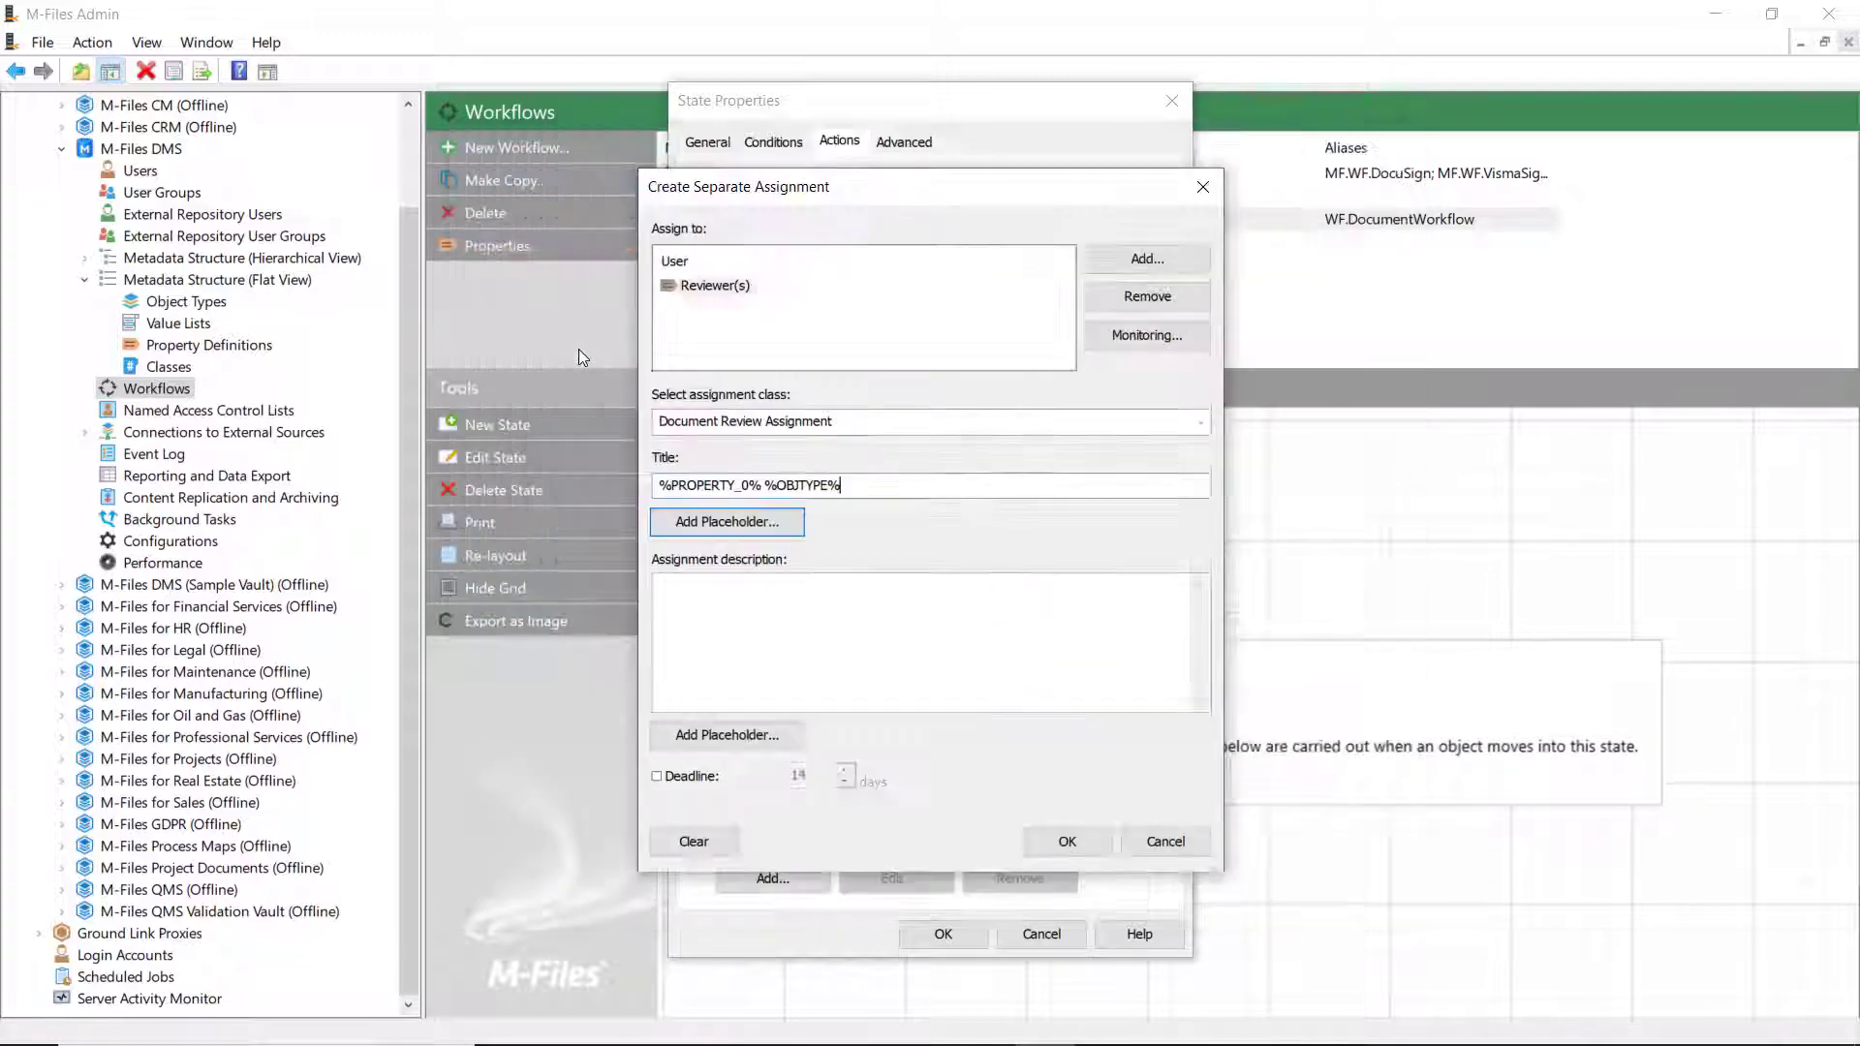
text(Review)
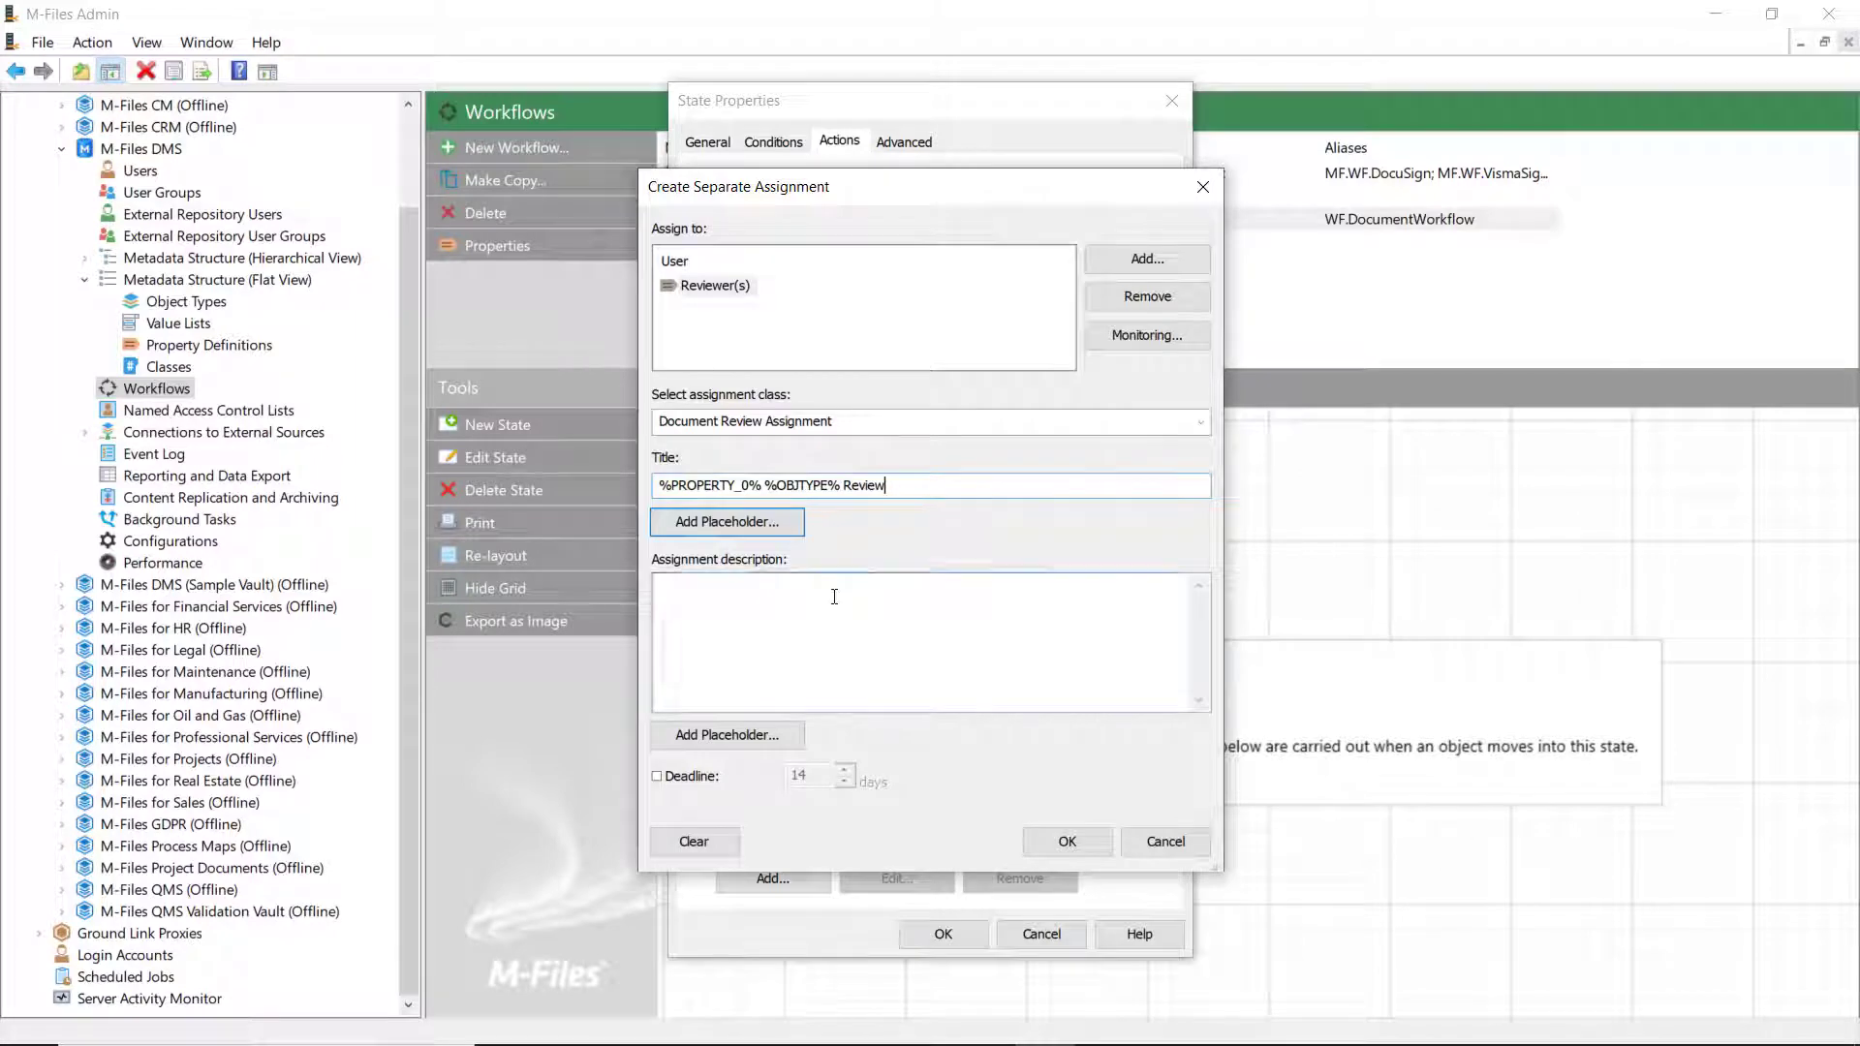
- Write the 'Please review this %OBJTYPE% and see t…' description and add a deadline
text(Please review this)
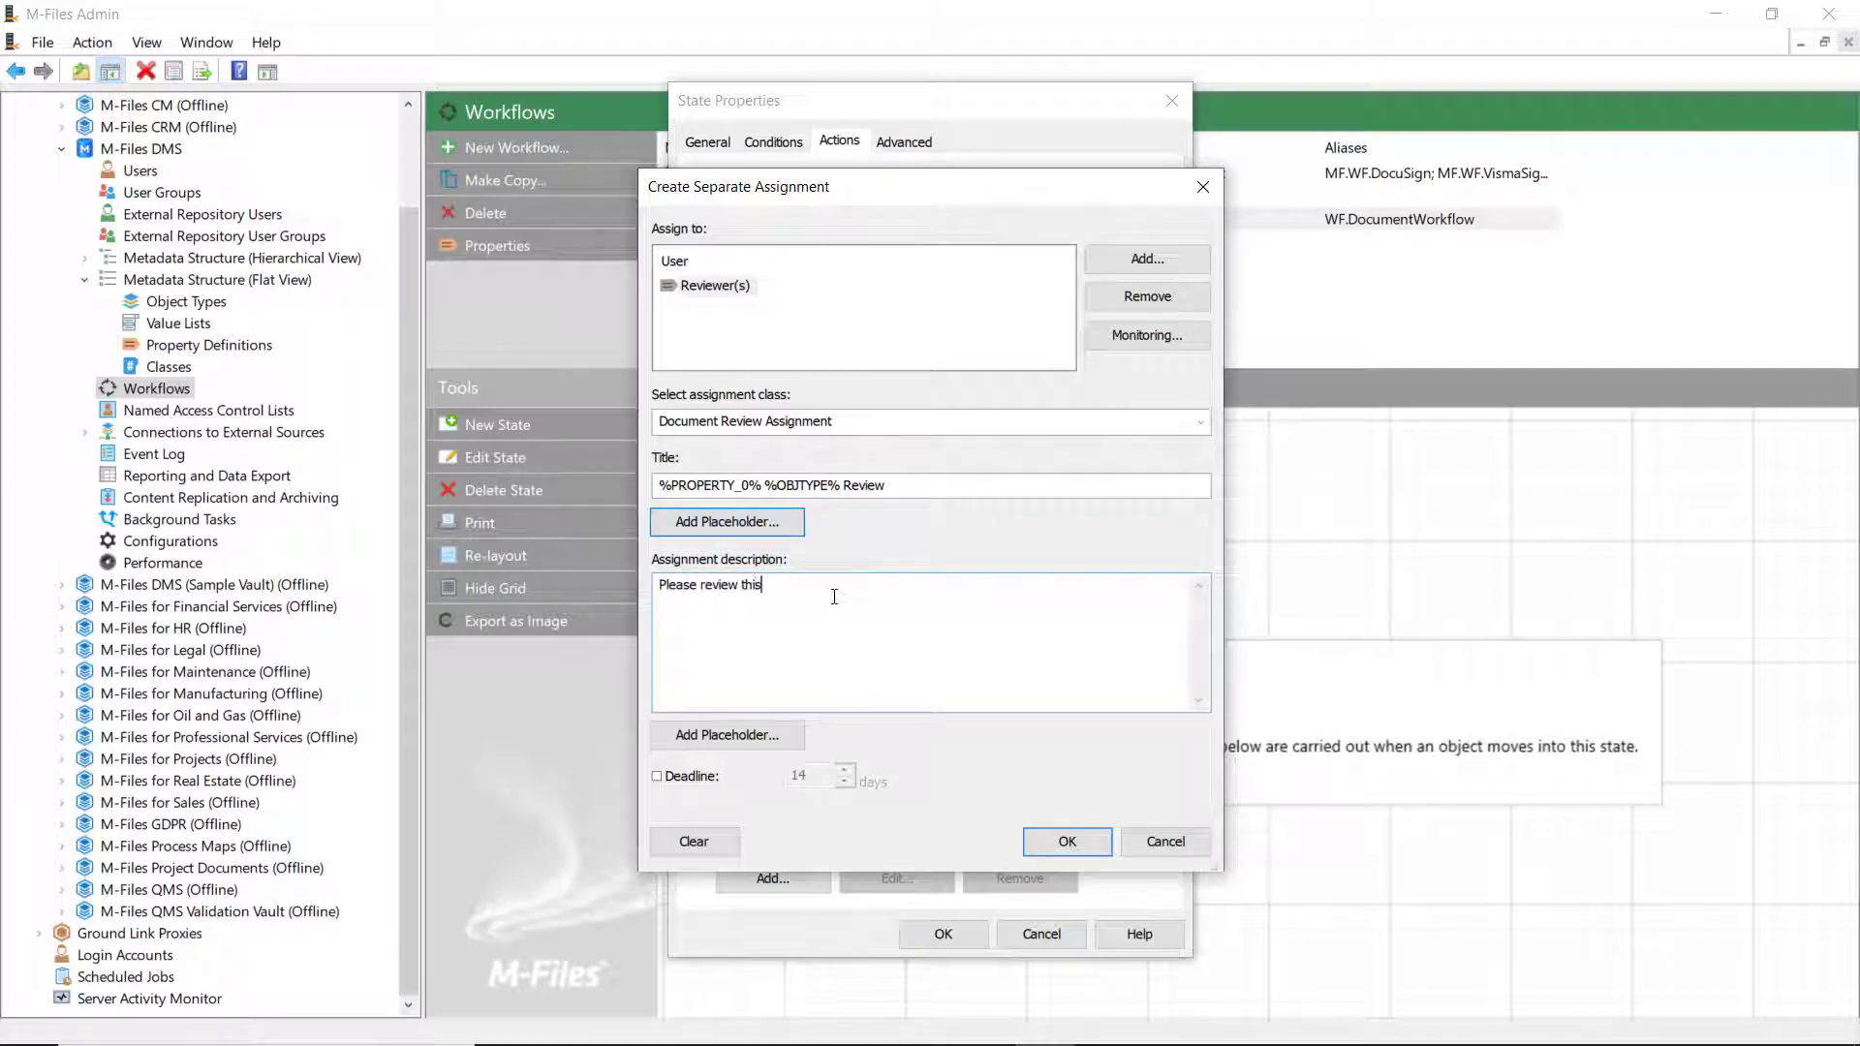
click(725, 522)
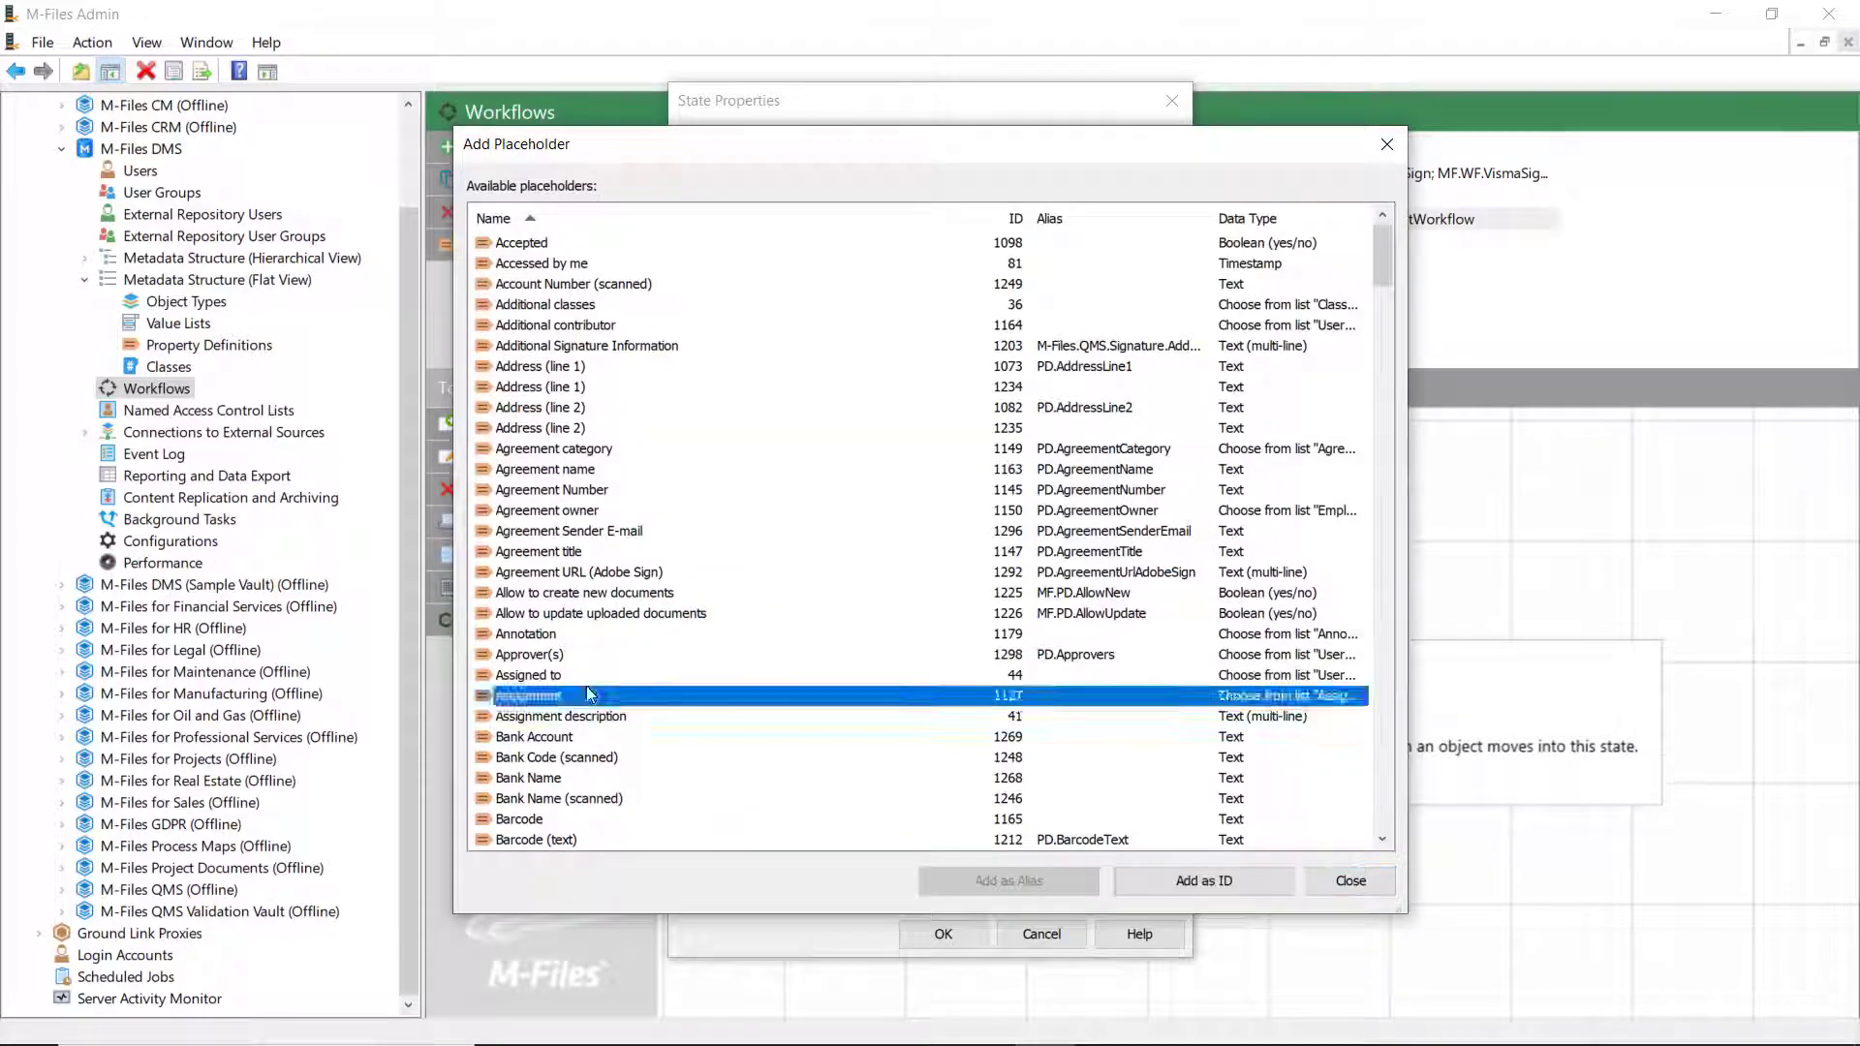
click(1349, 881)
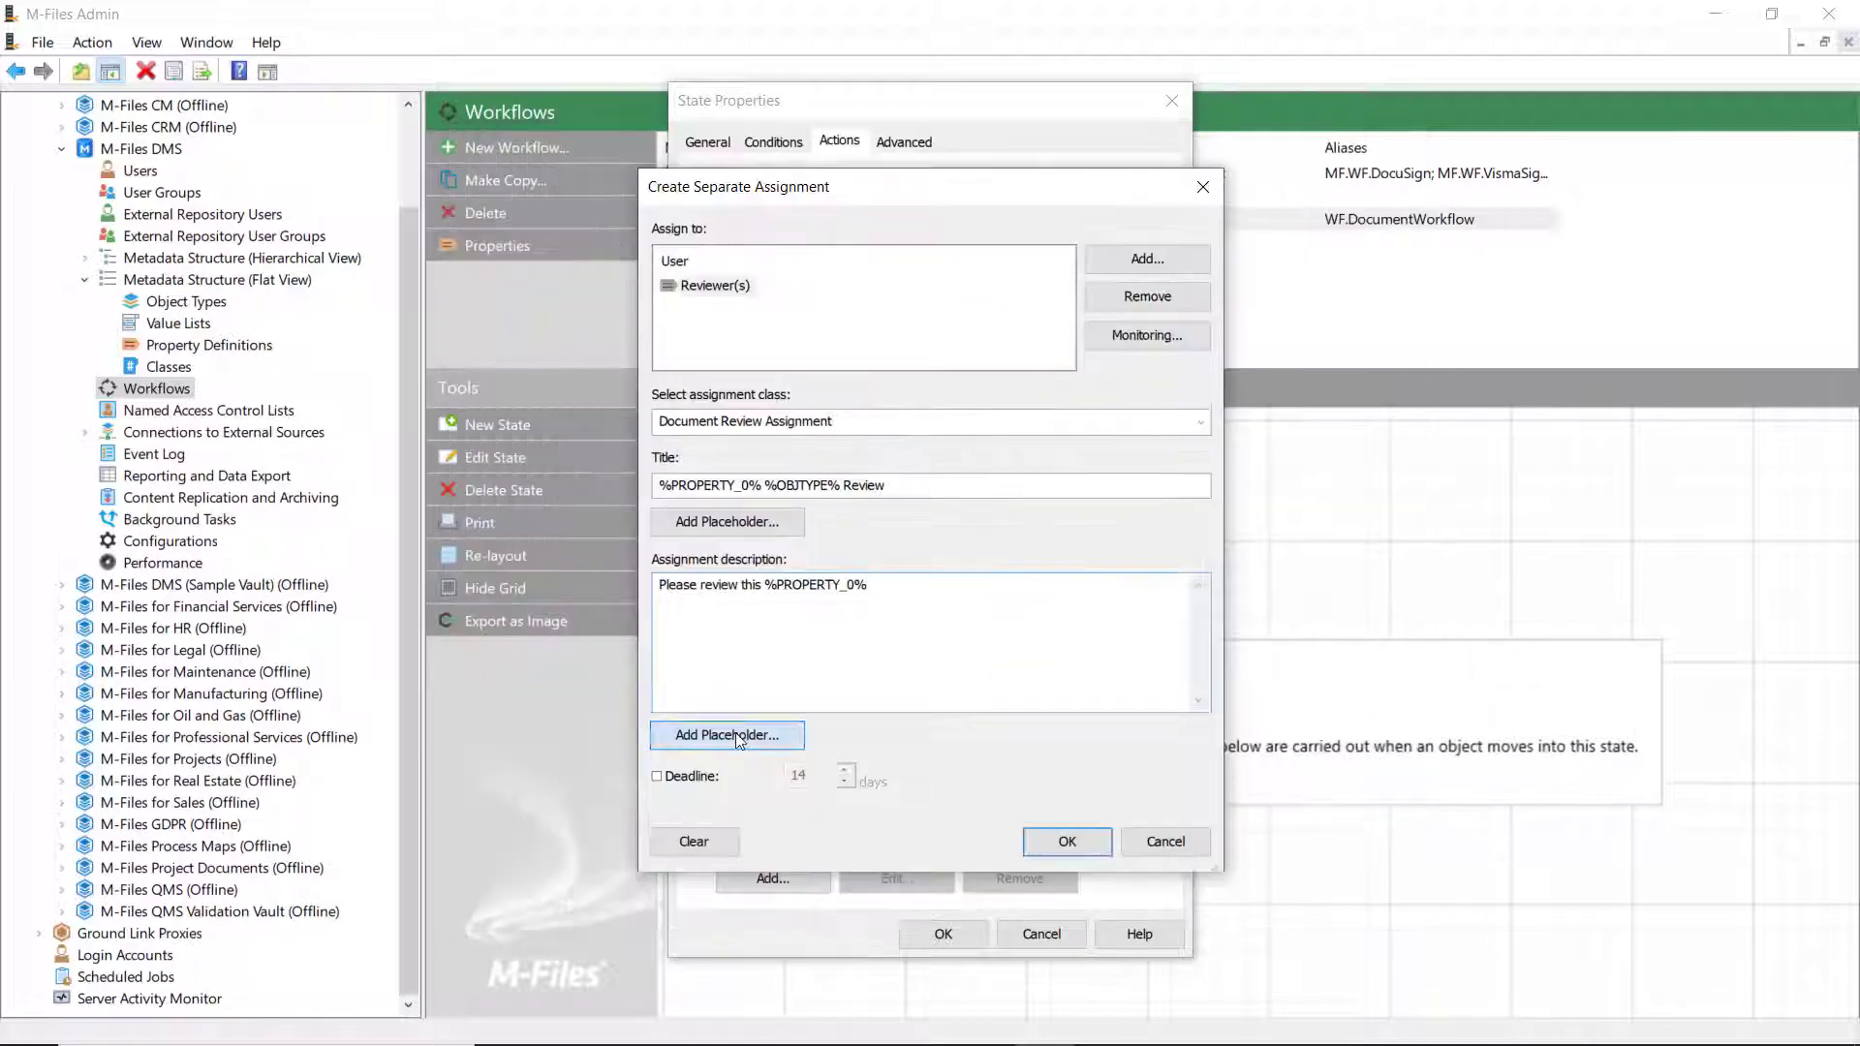
click(725, 734)
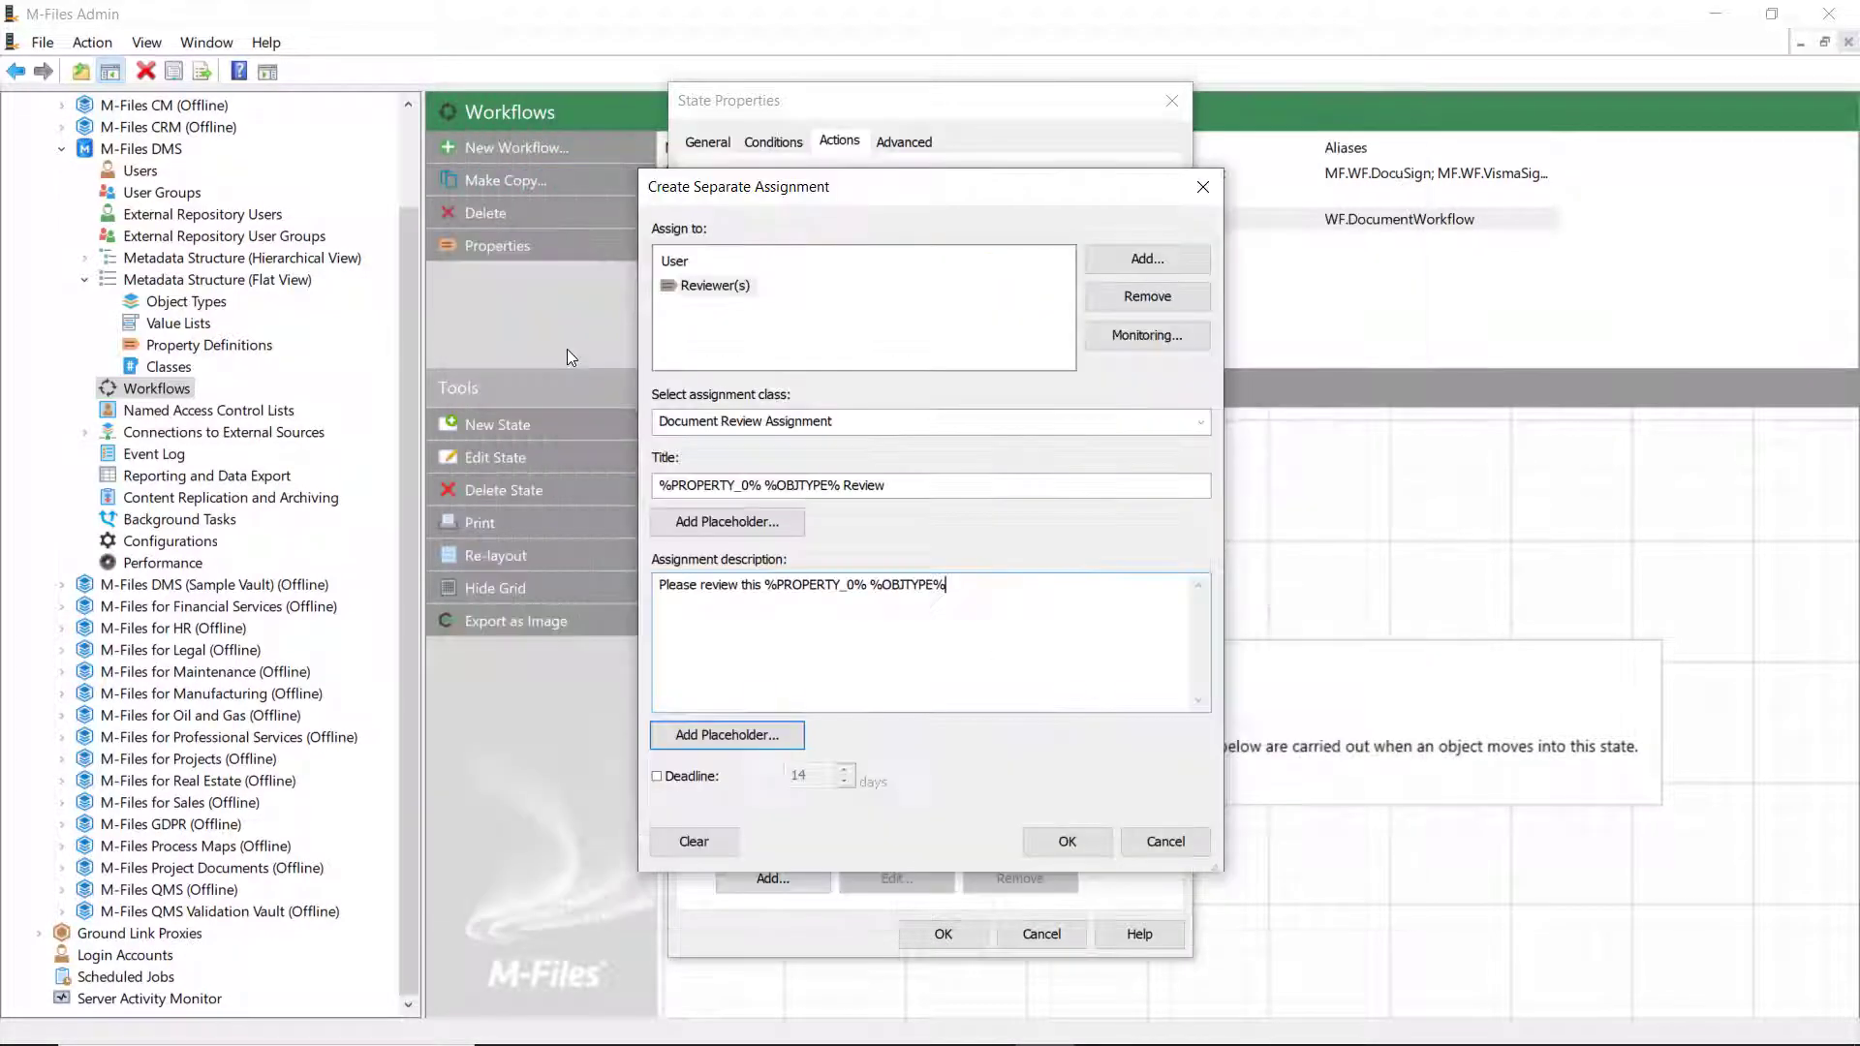
text(and see that everything is in order.)
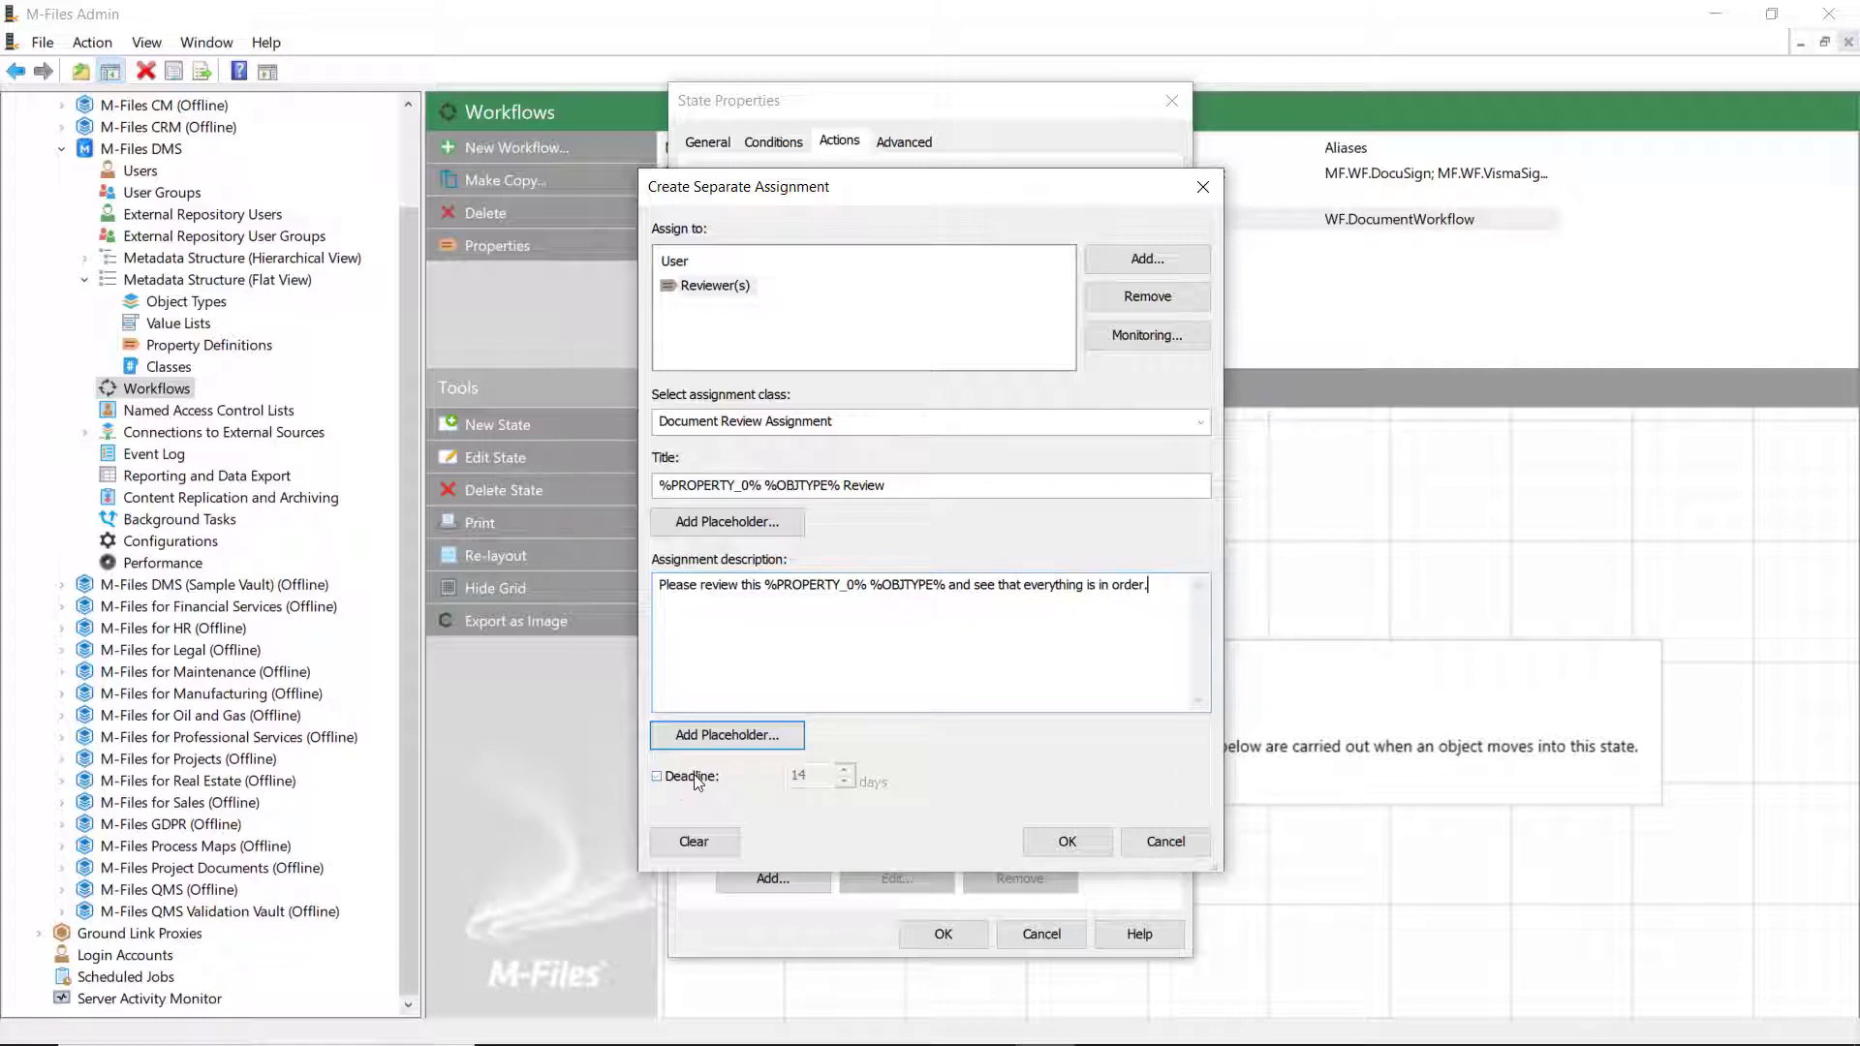
click(1066, 841)
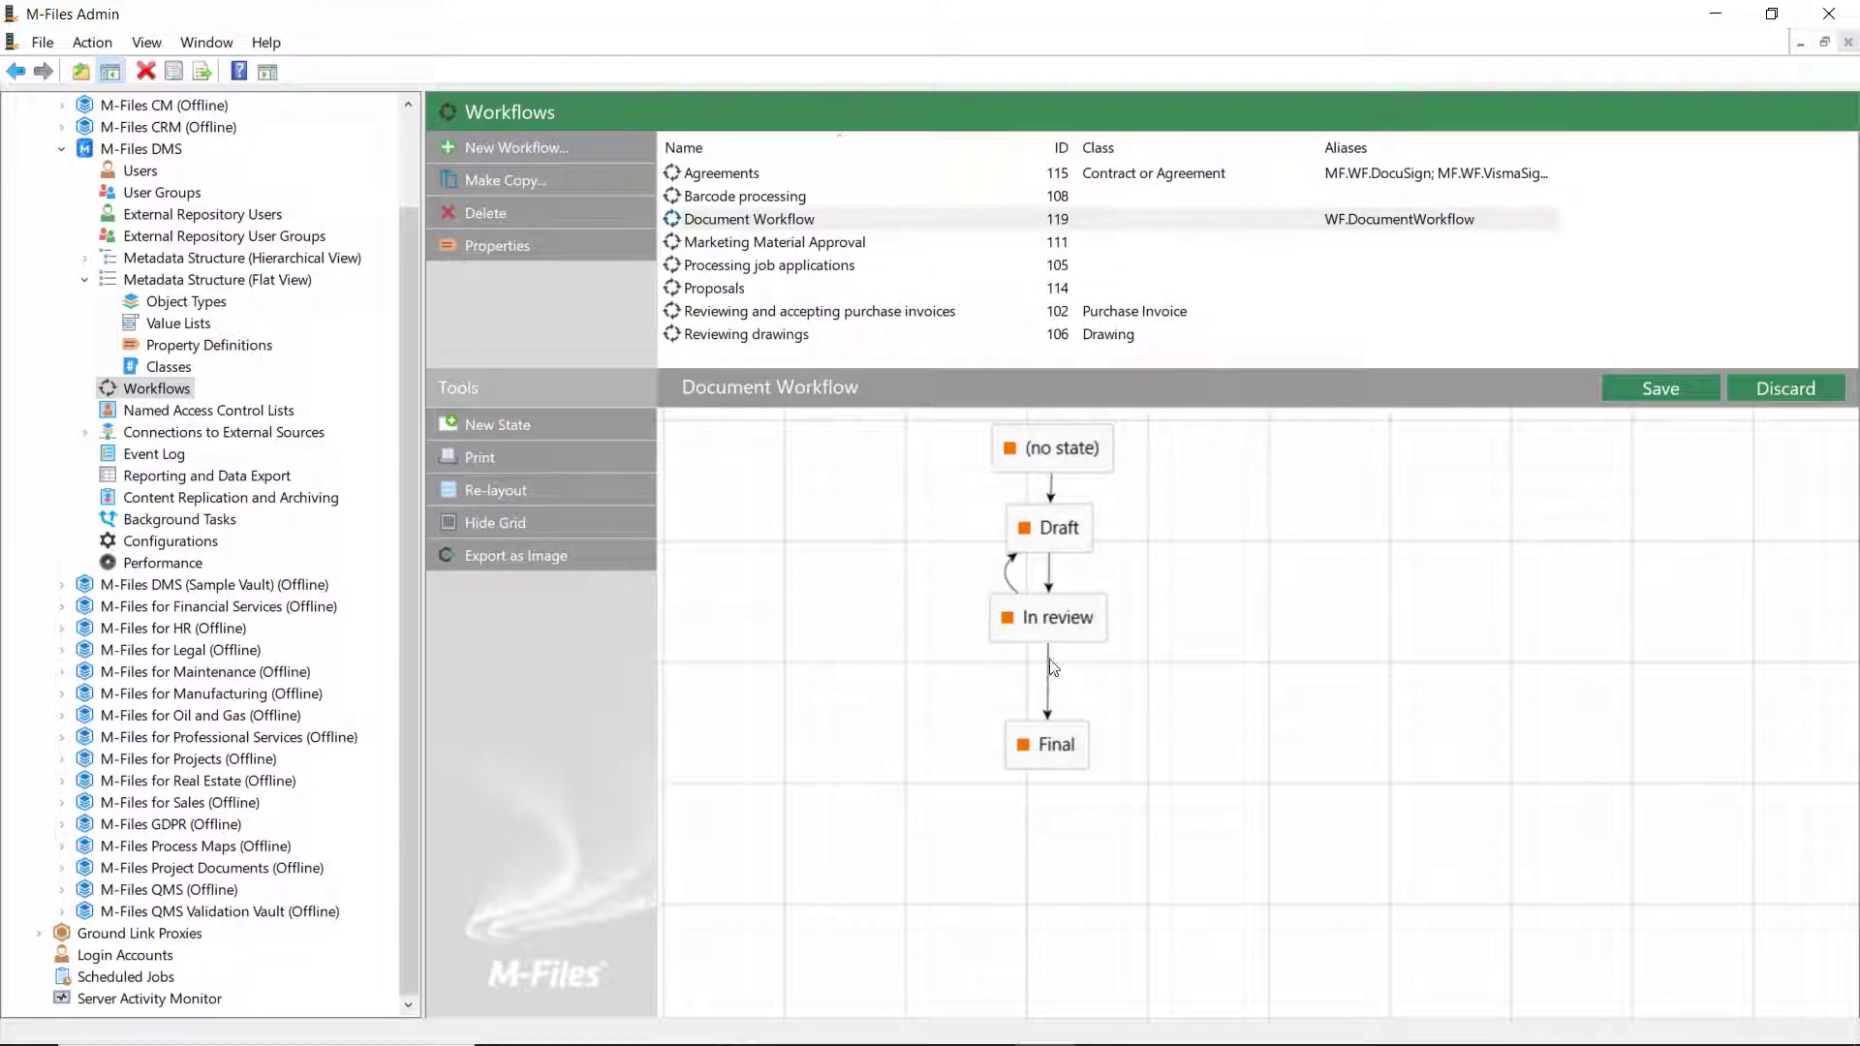
- Set the In review transitions to trigger automatically, returning to Draft on any rejected assignment
double_click(1048, 682)
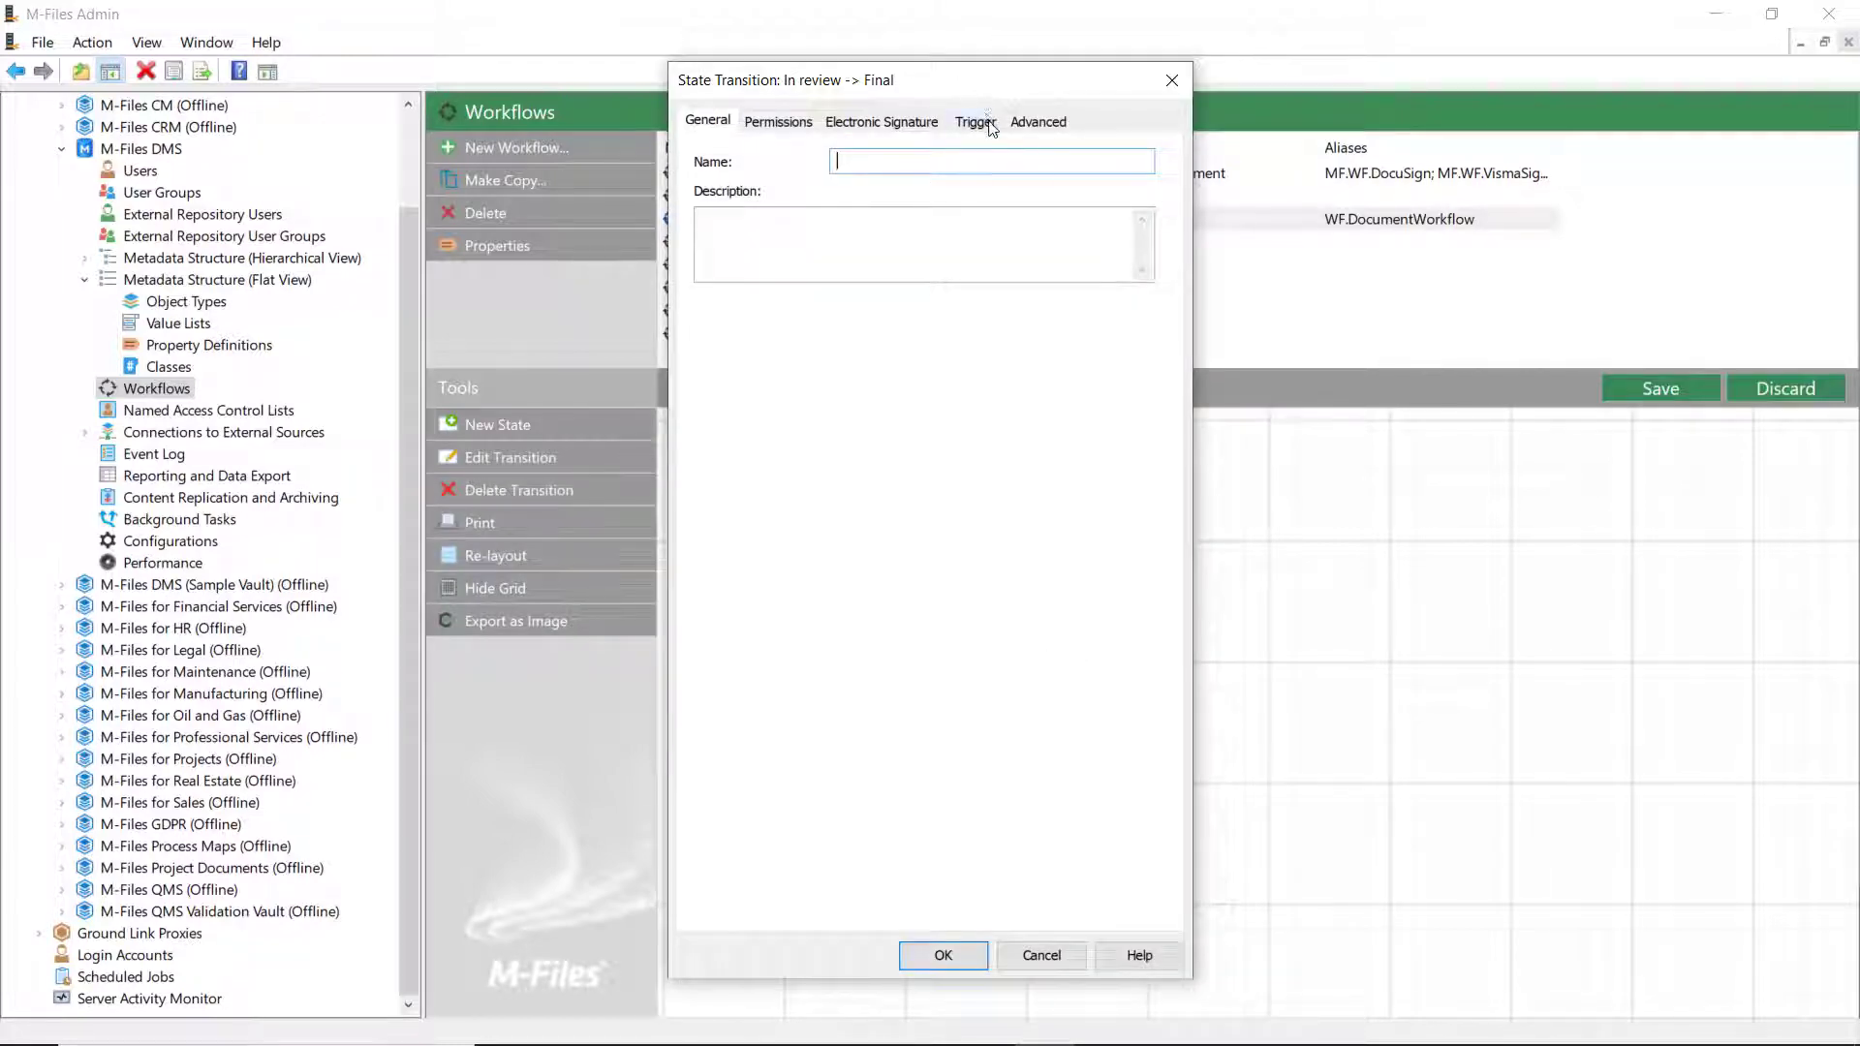
click(974, 121)
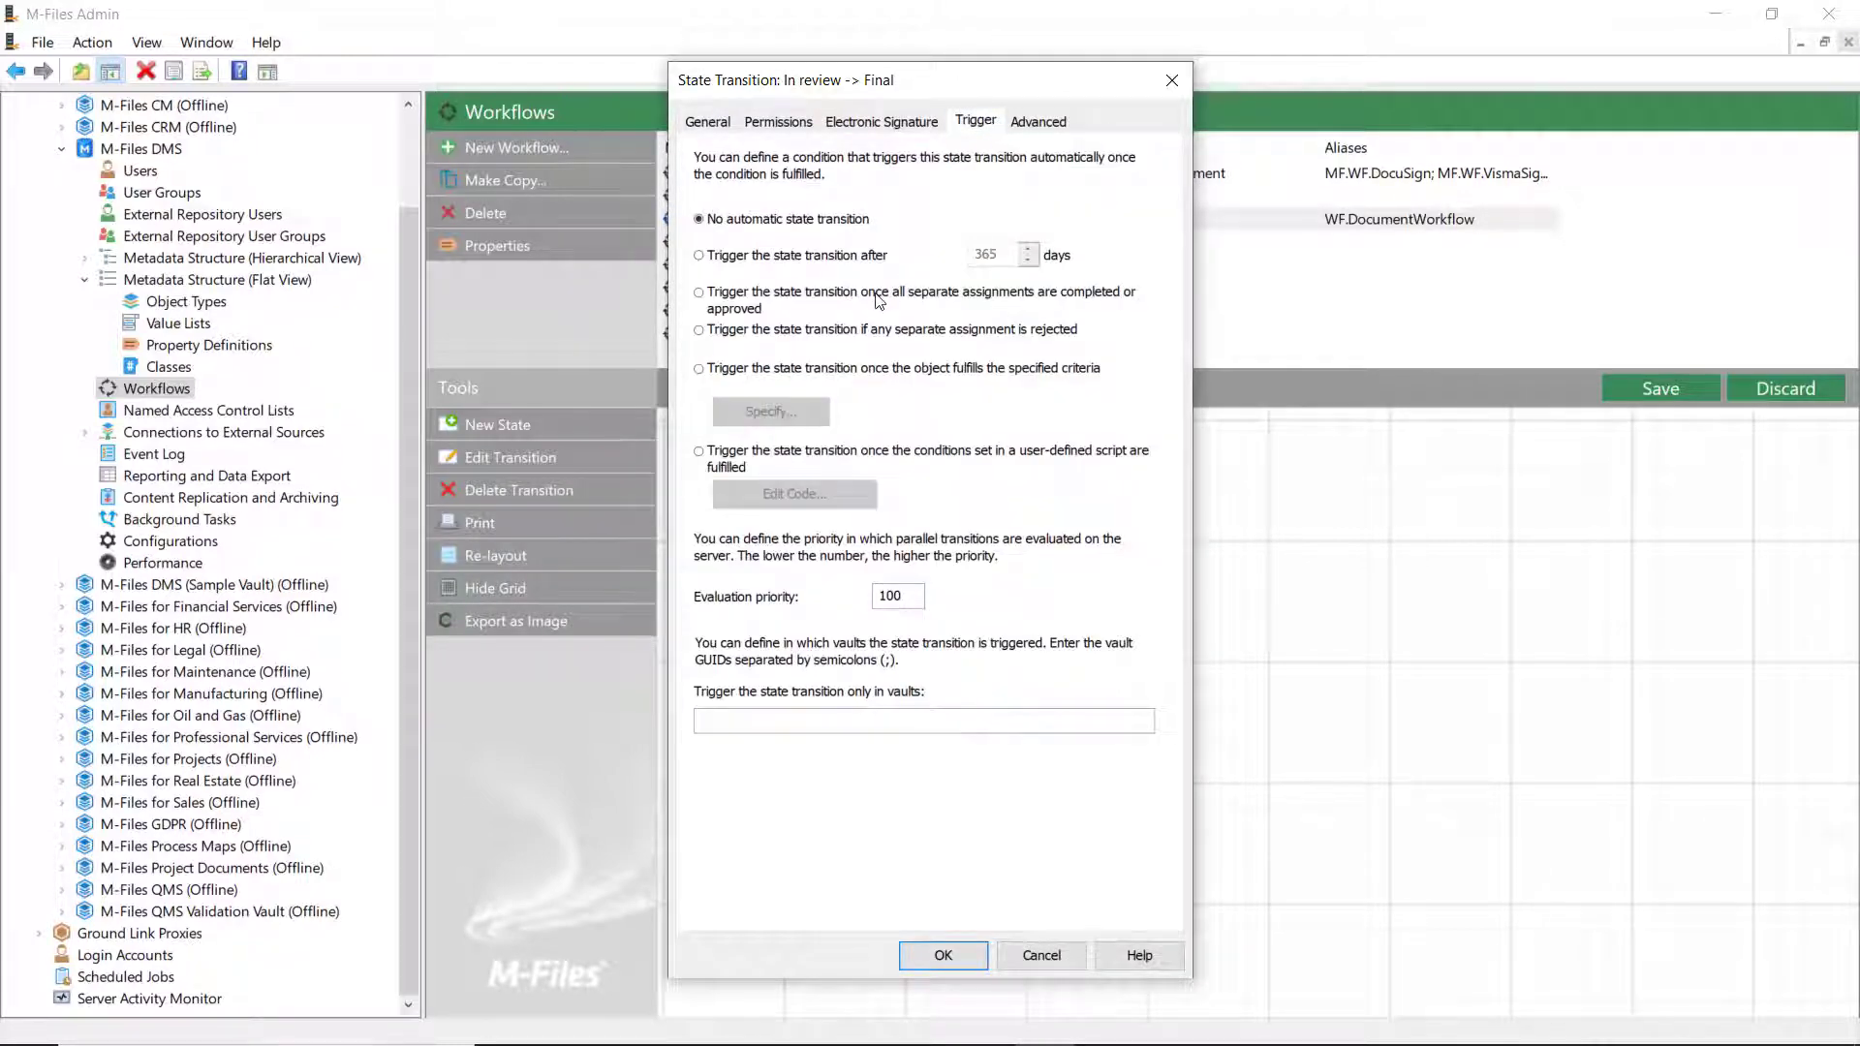
click(942, 955)
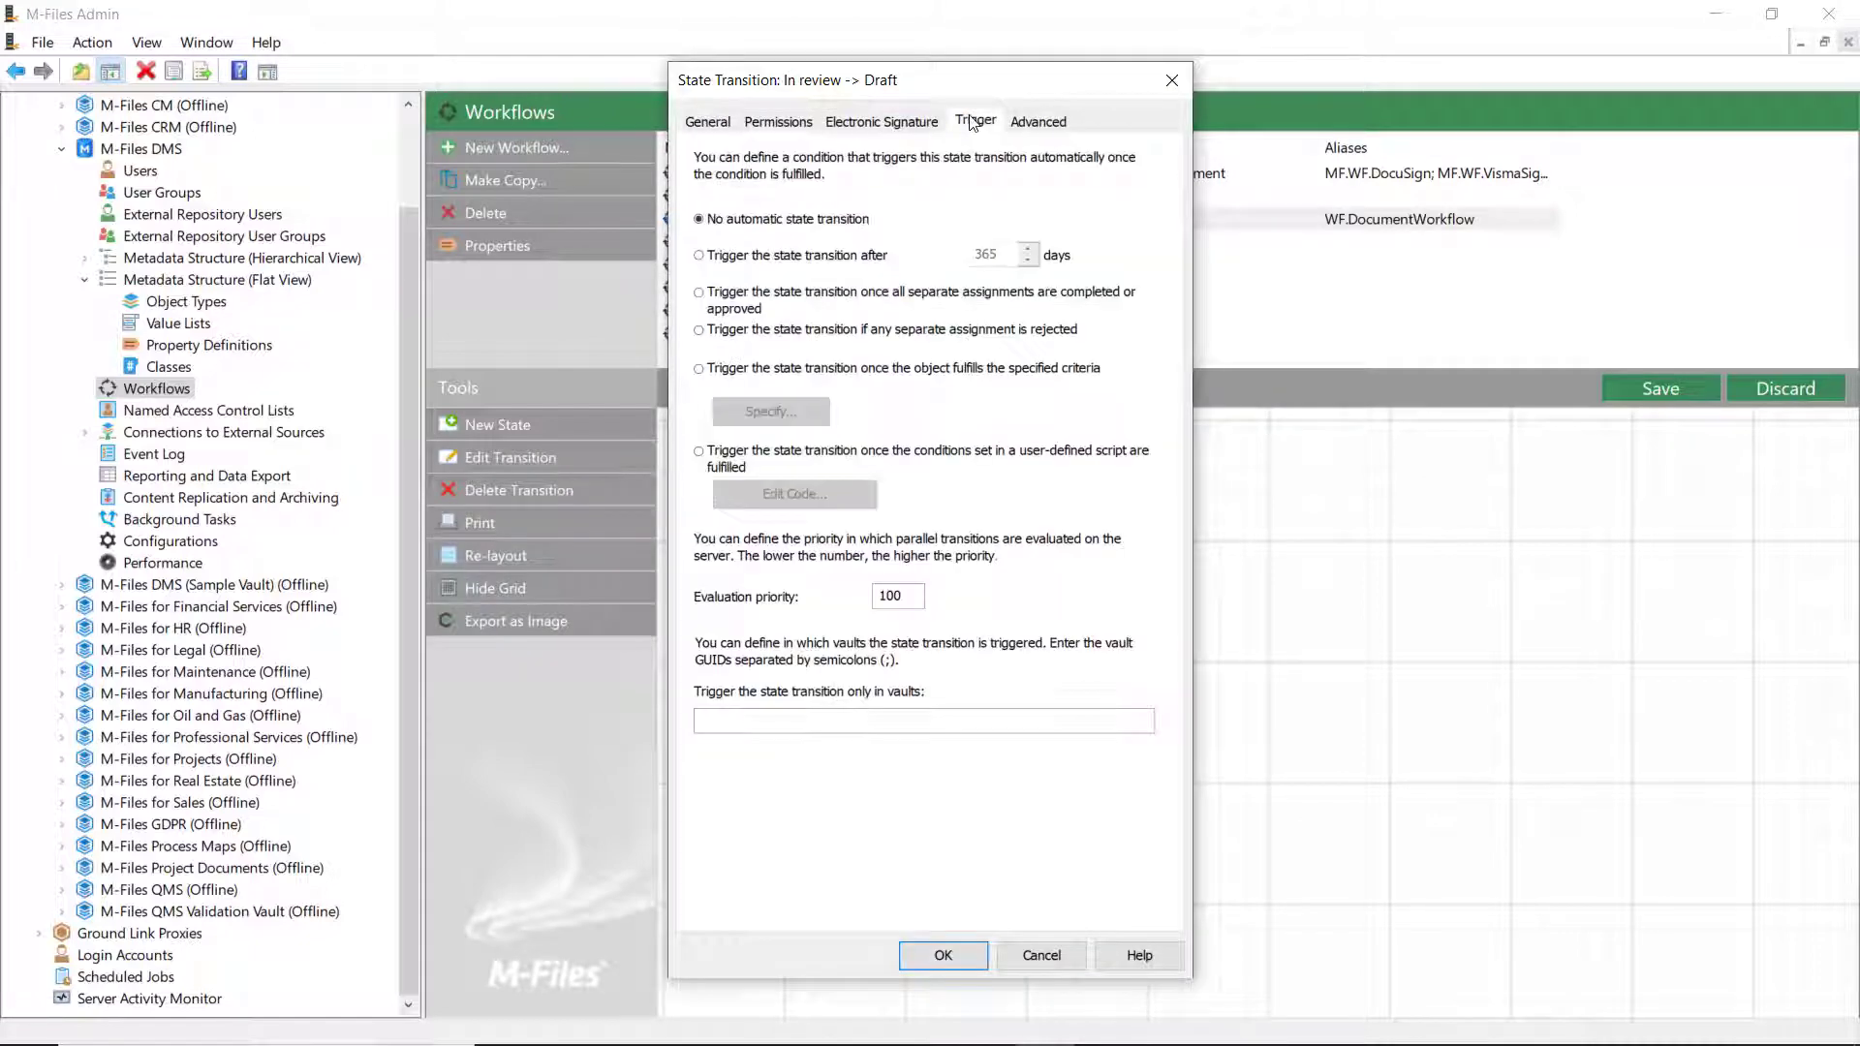
click(698, 329)
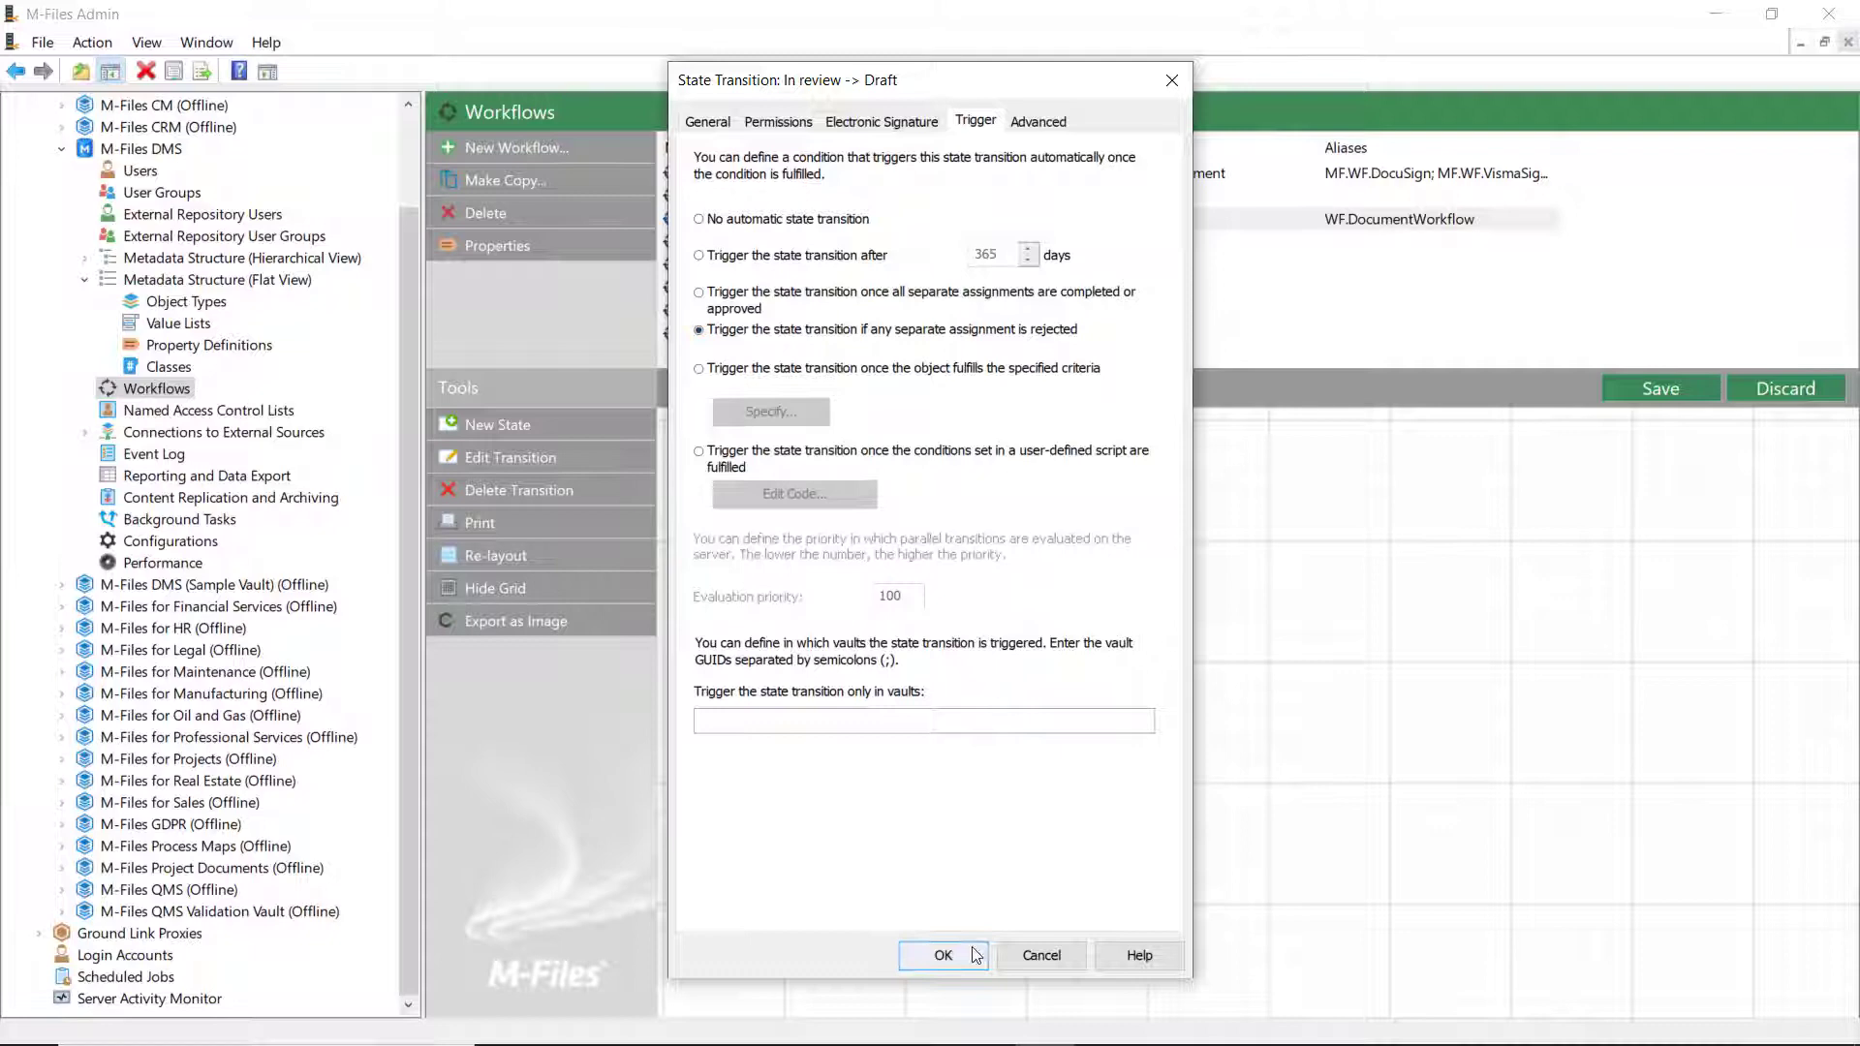
click(942, 955)
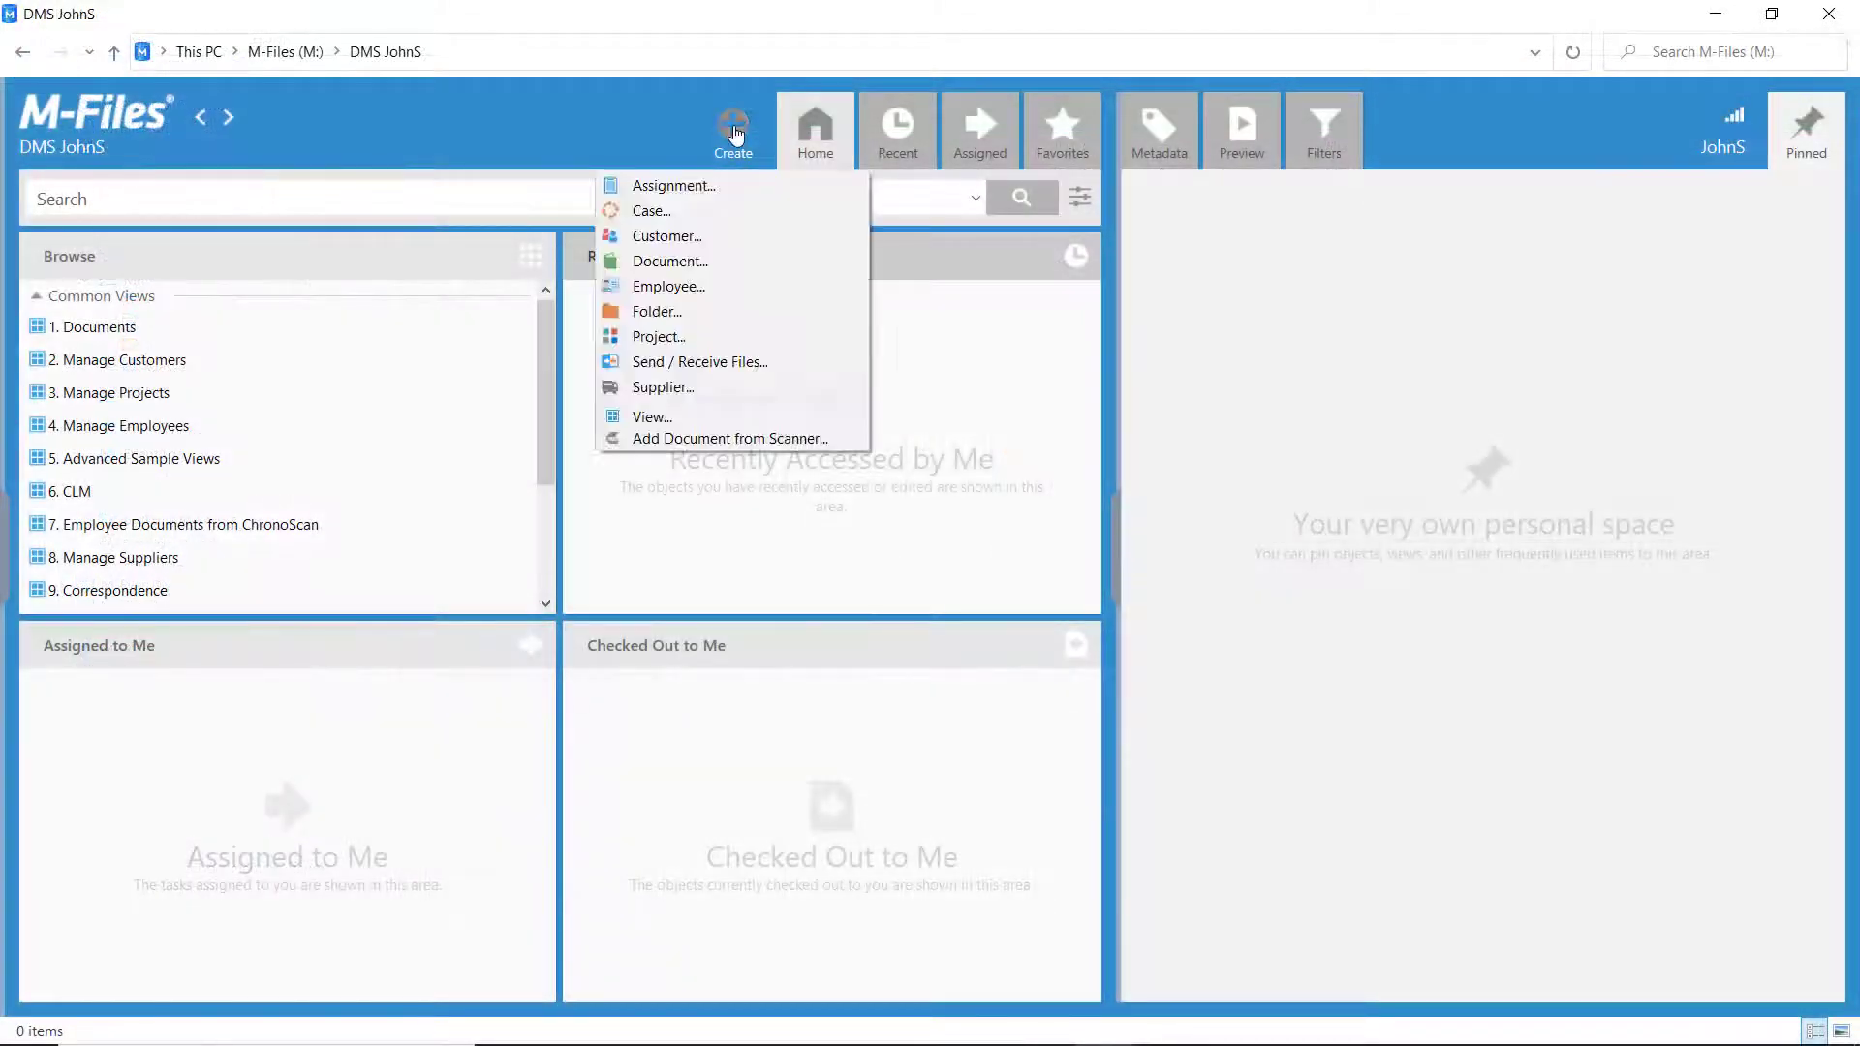
- Create the Word document 'Remote Working Ideas 2021' with class Document from the .docx template
click(669, 260)
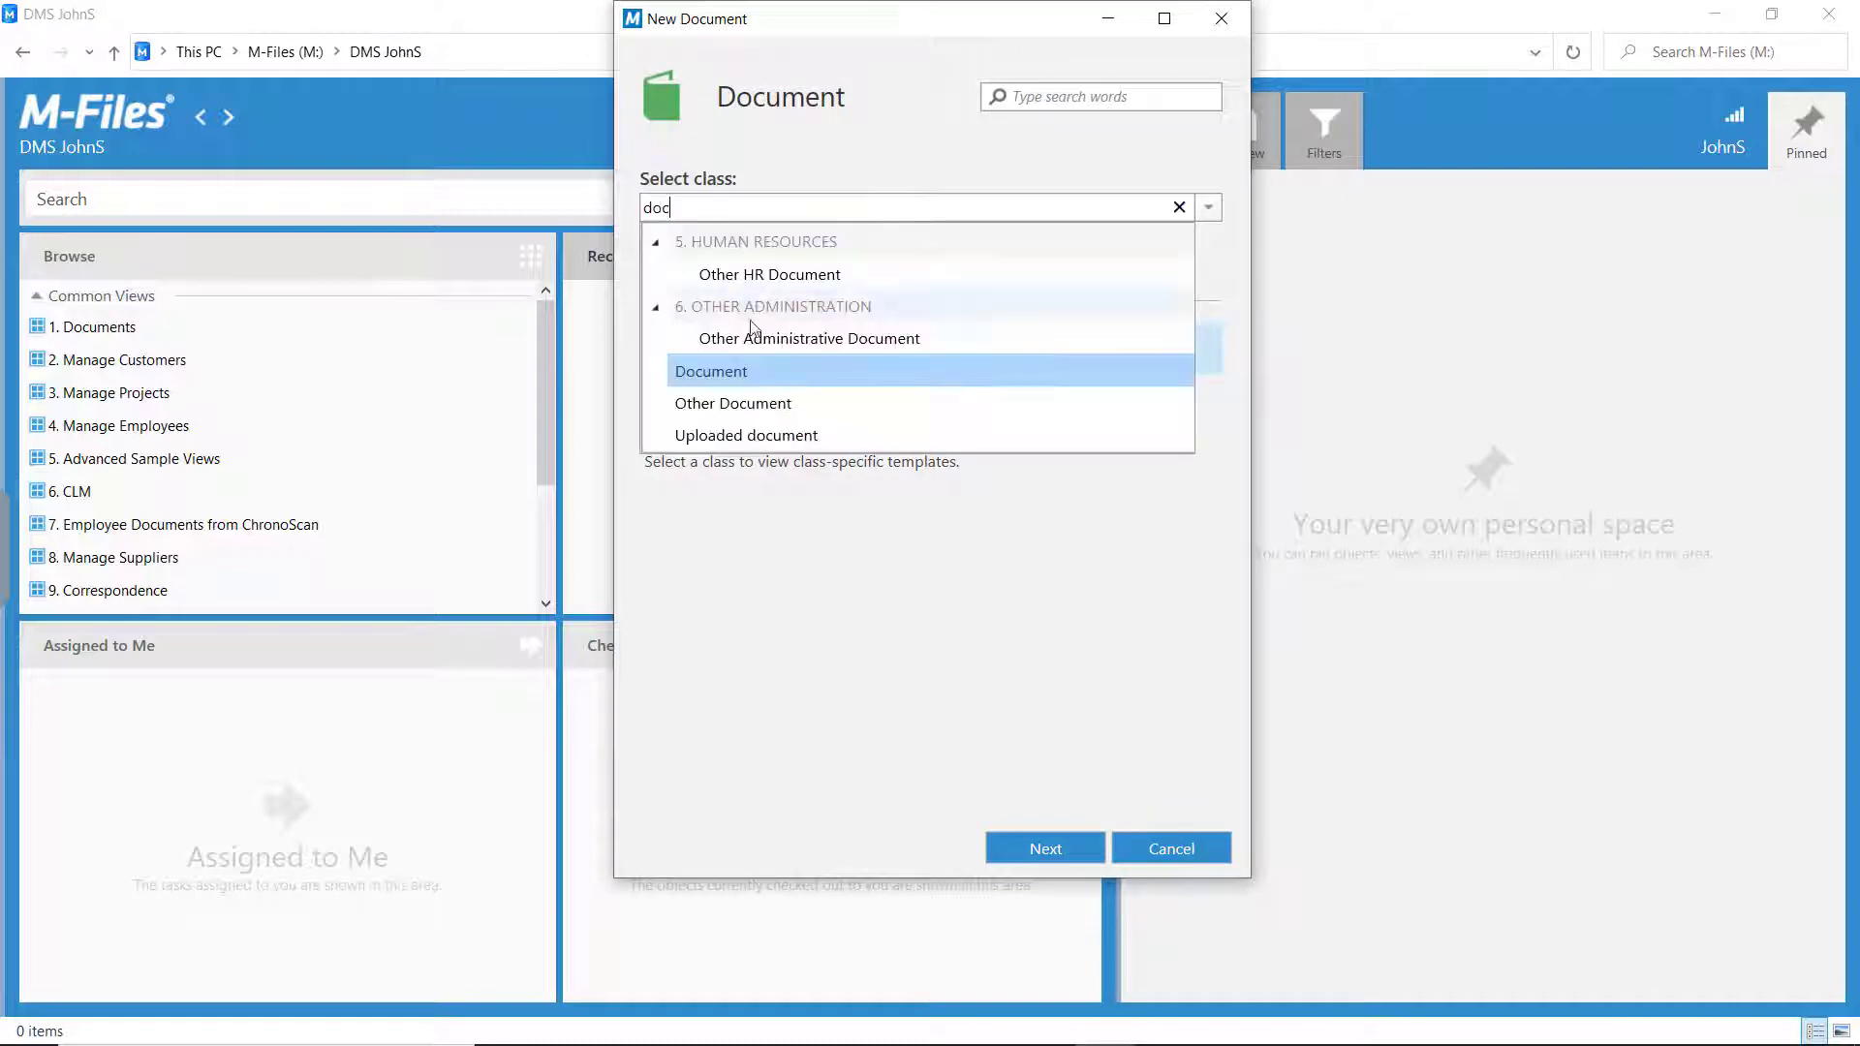
click(712, 371)
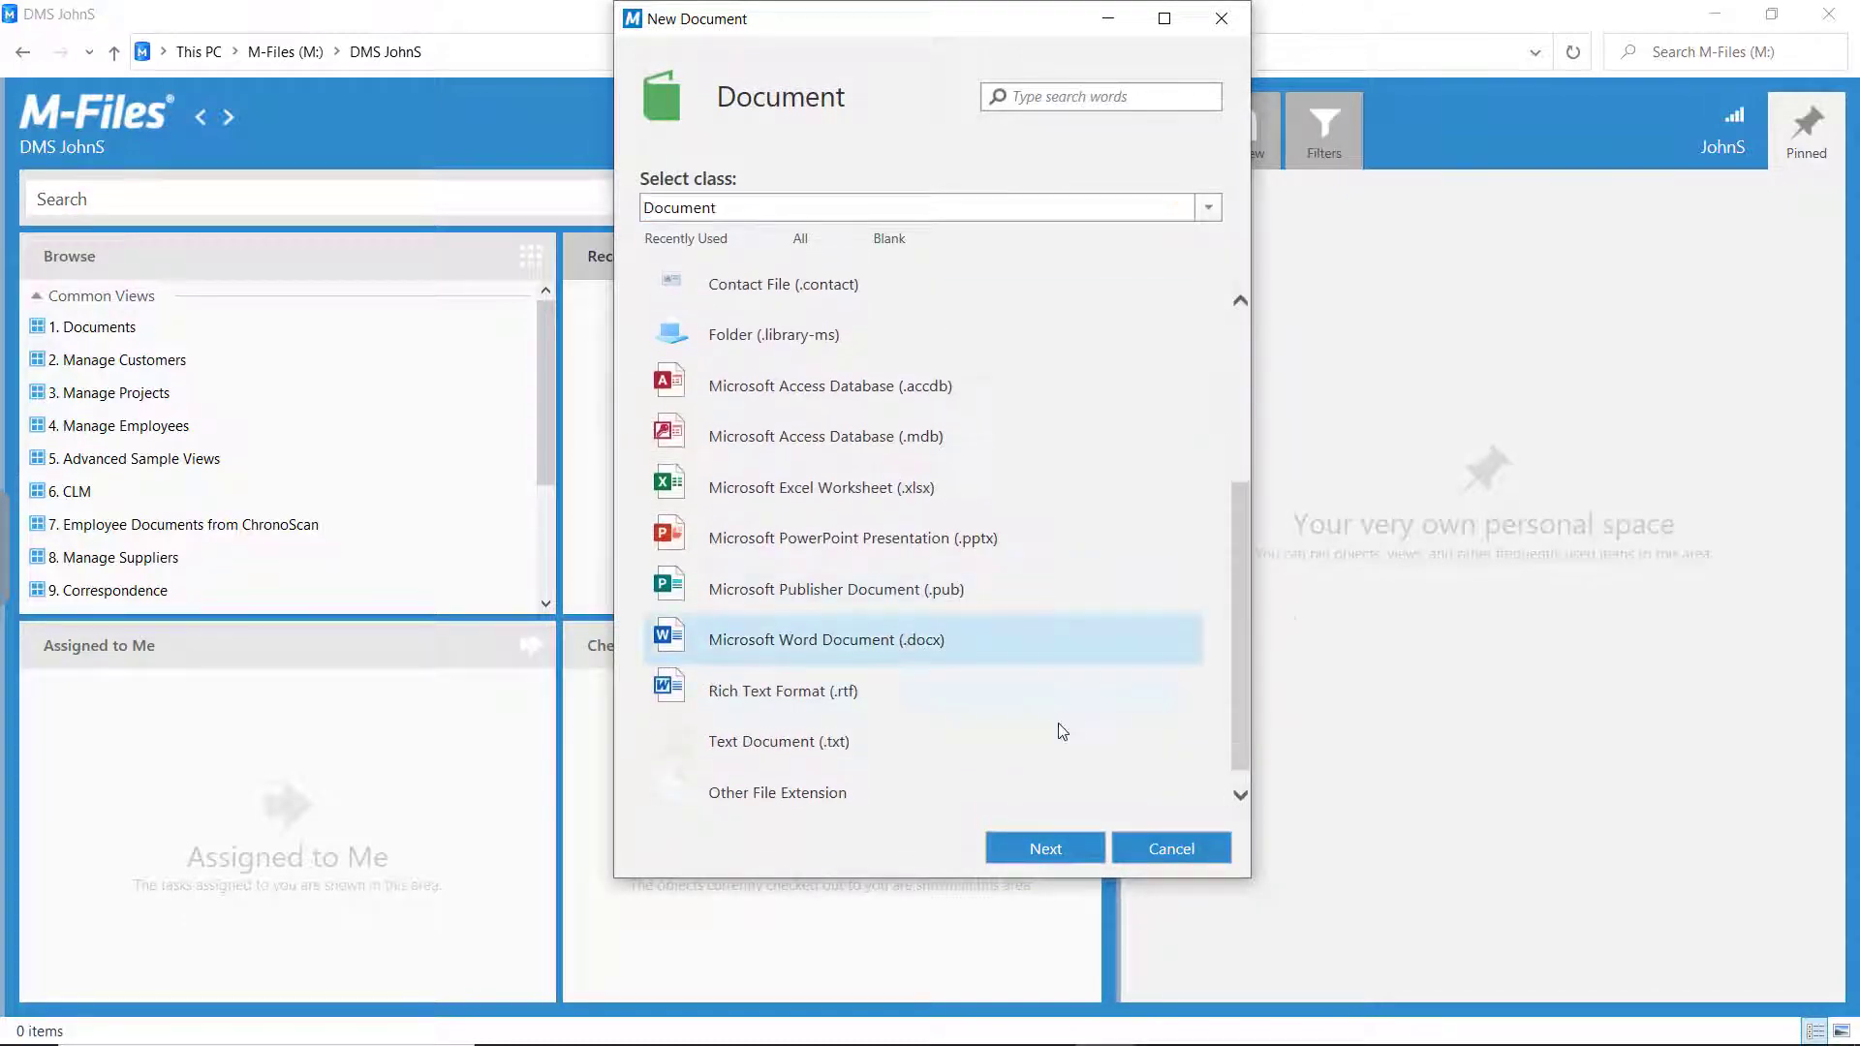
click(1044, 848)
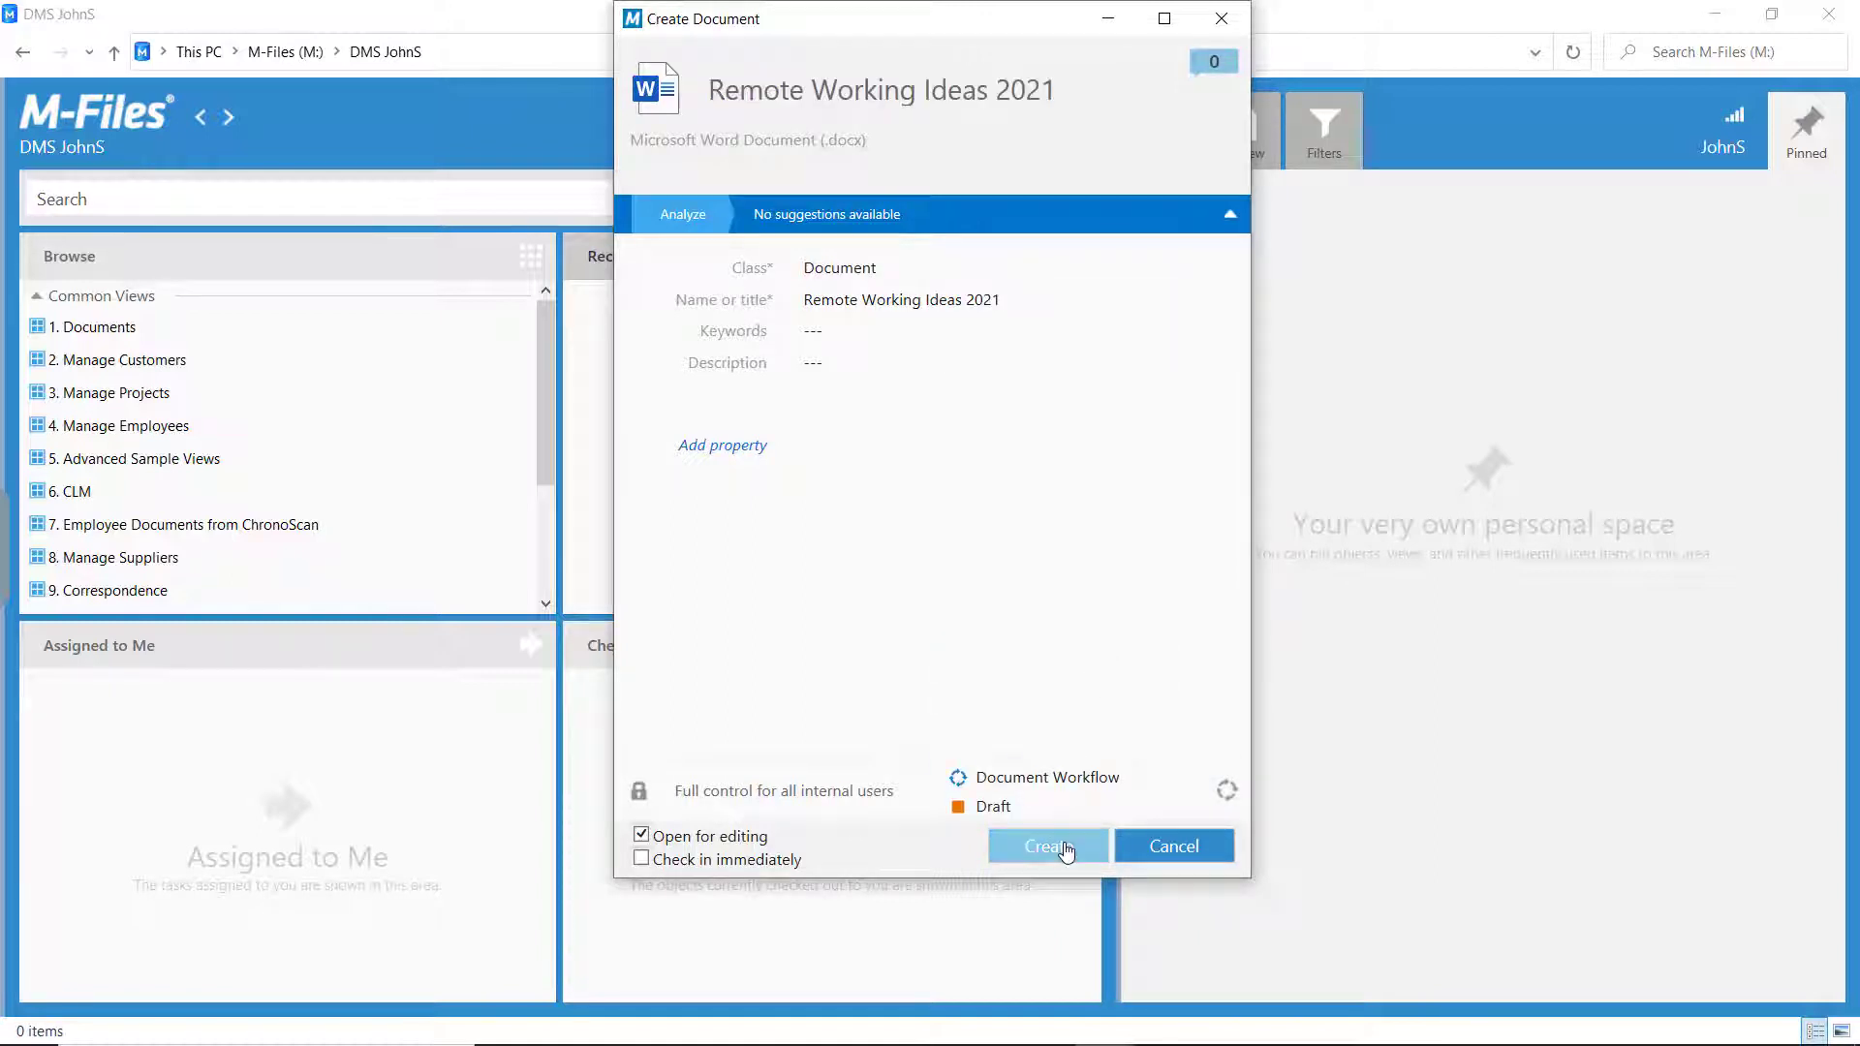
click(1045, 846)
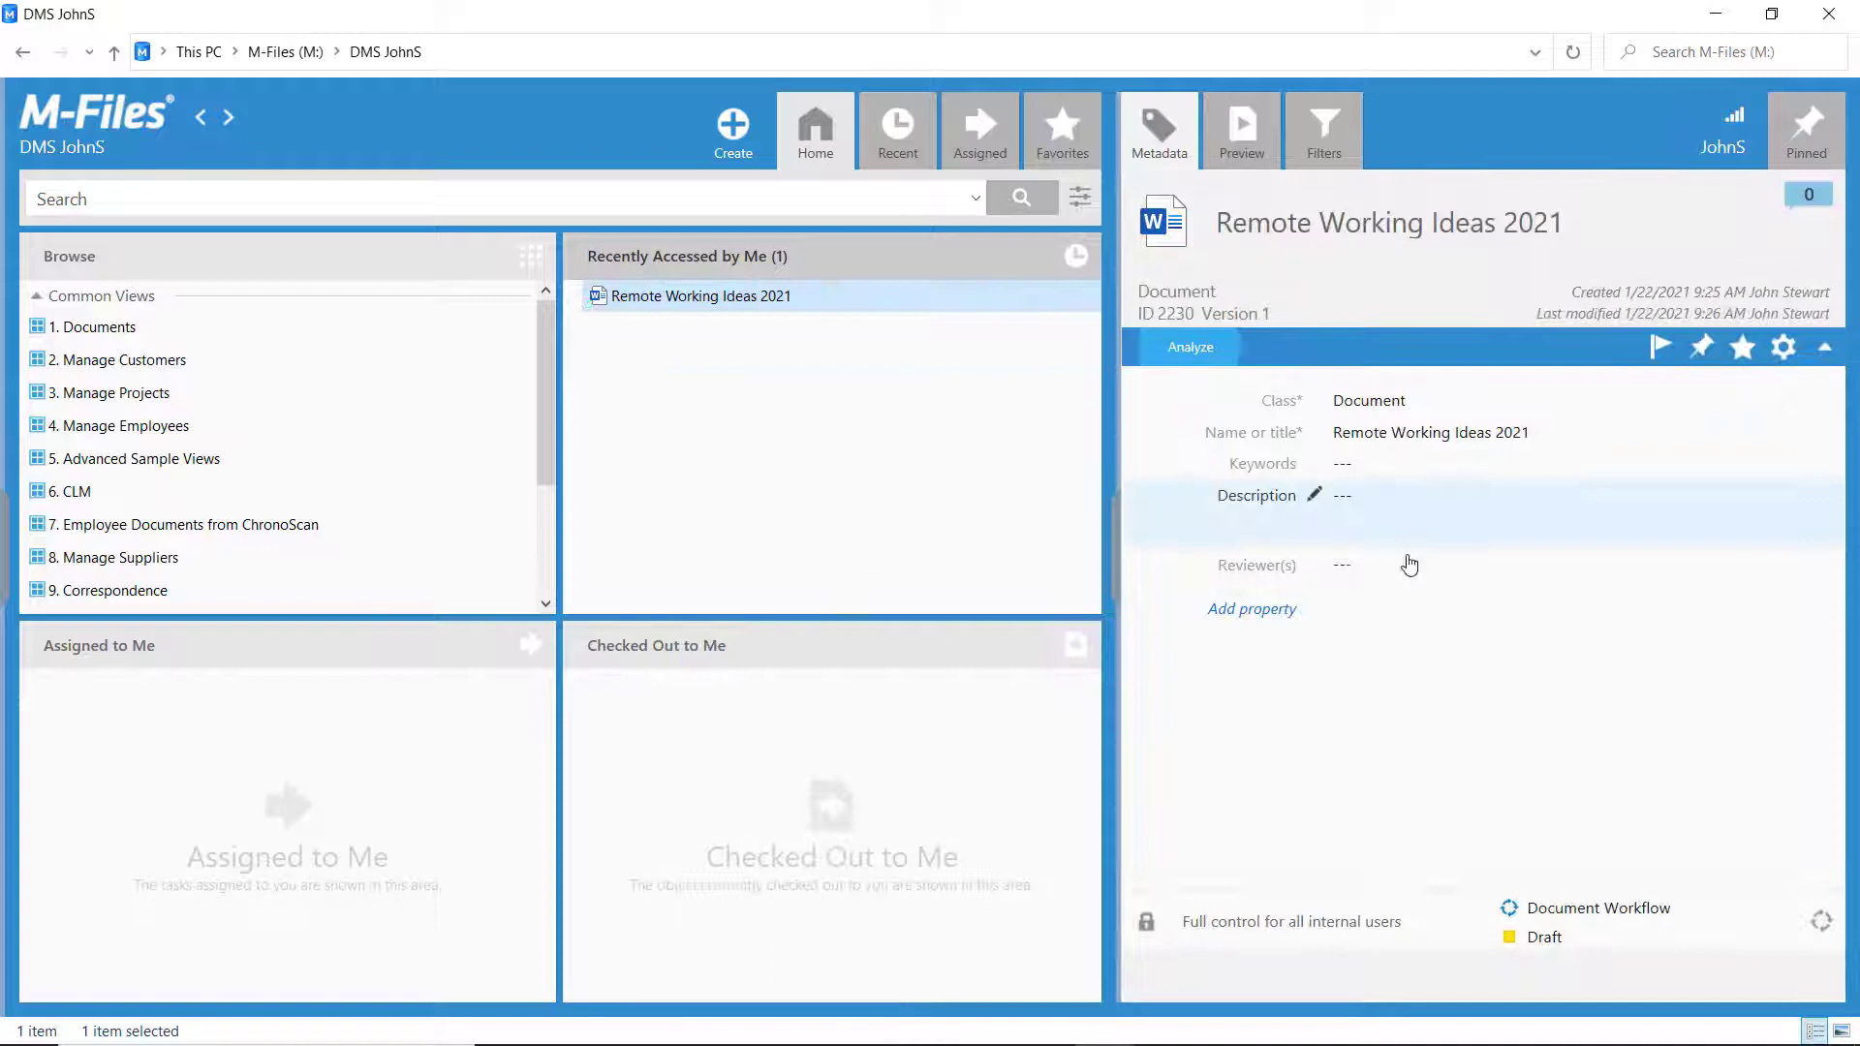
- Set Demo User as reviewer, save in In review, and select the generated Document Review assignment
text(demo)
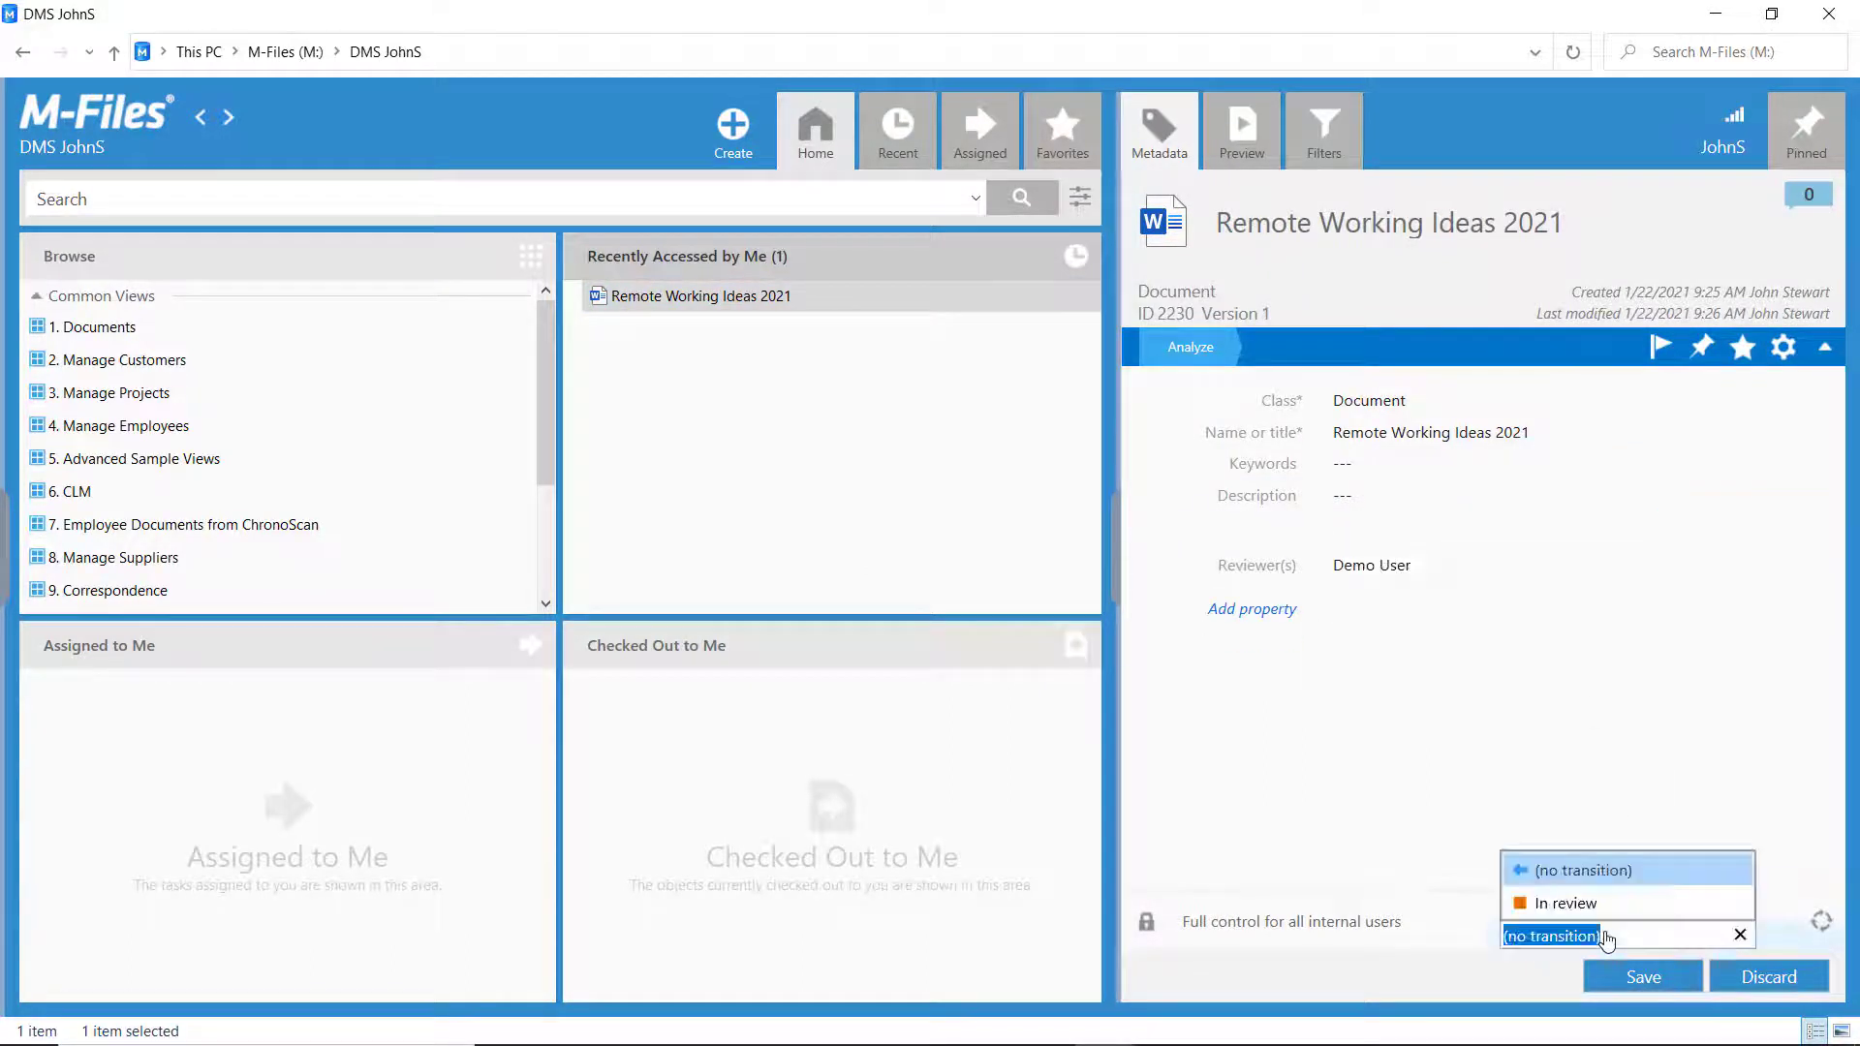
click(1564, 903)
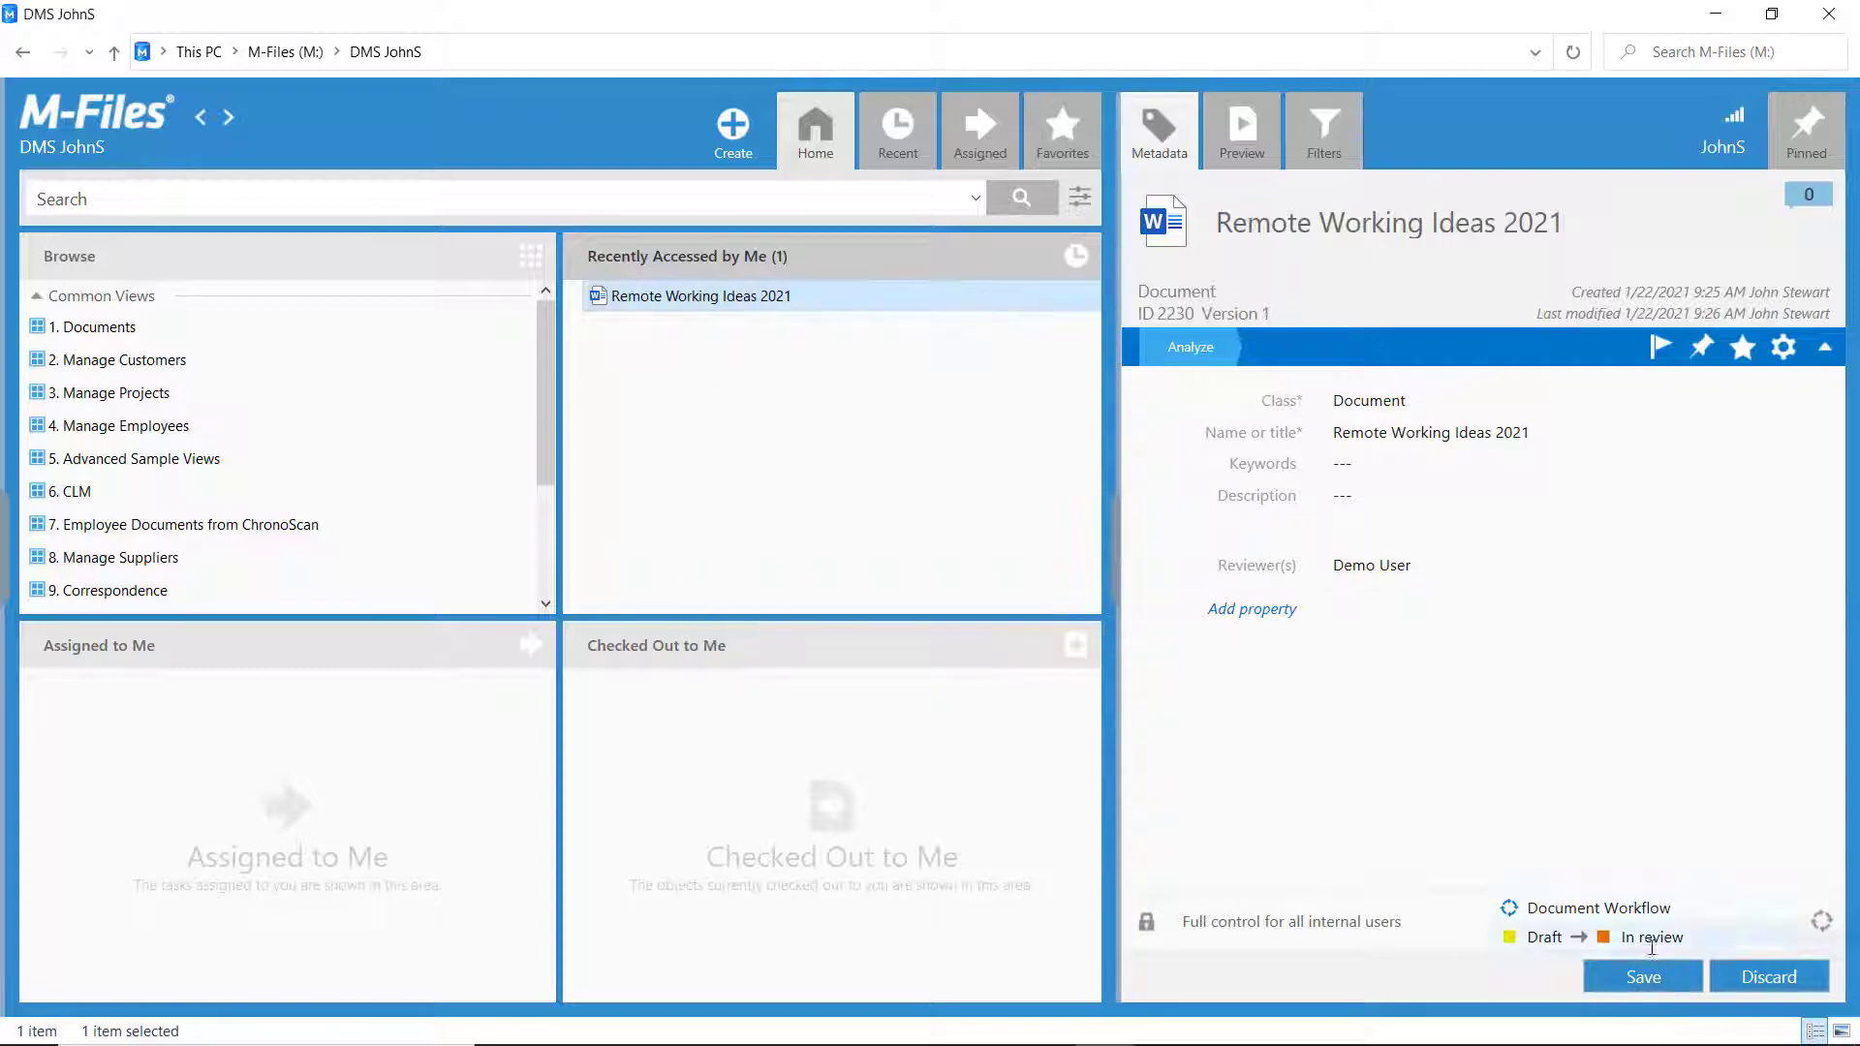
click(1642, 976)
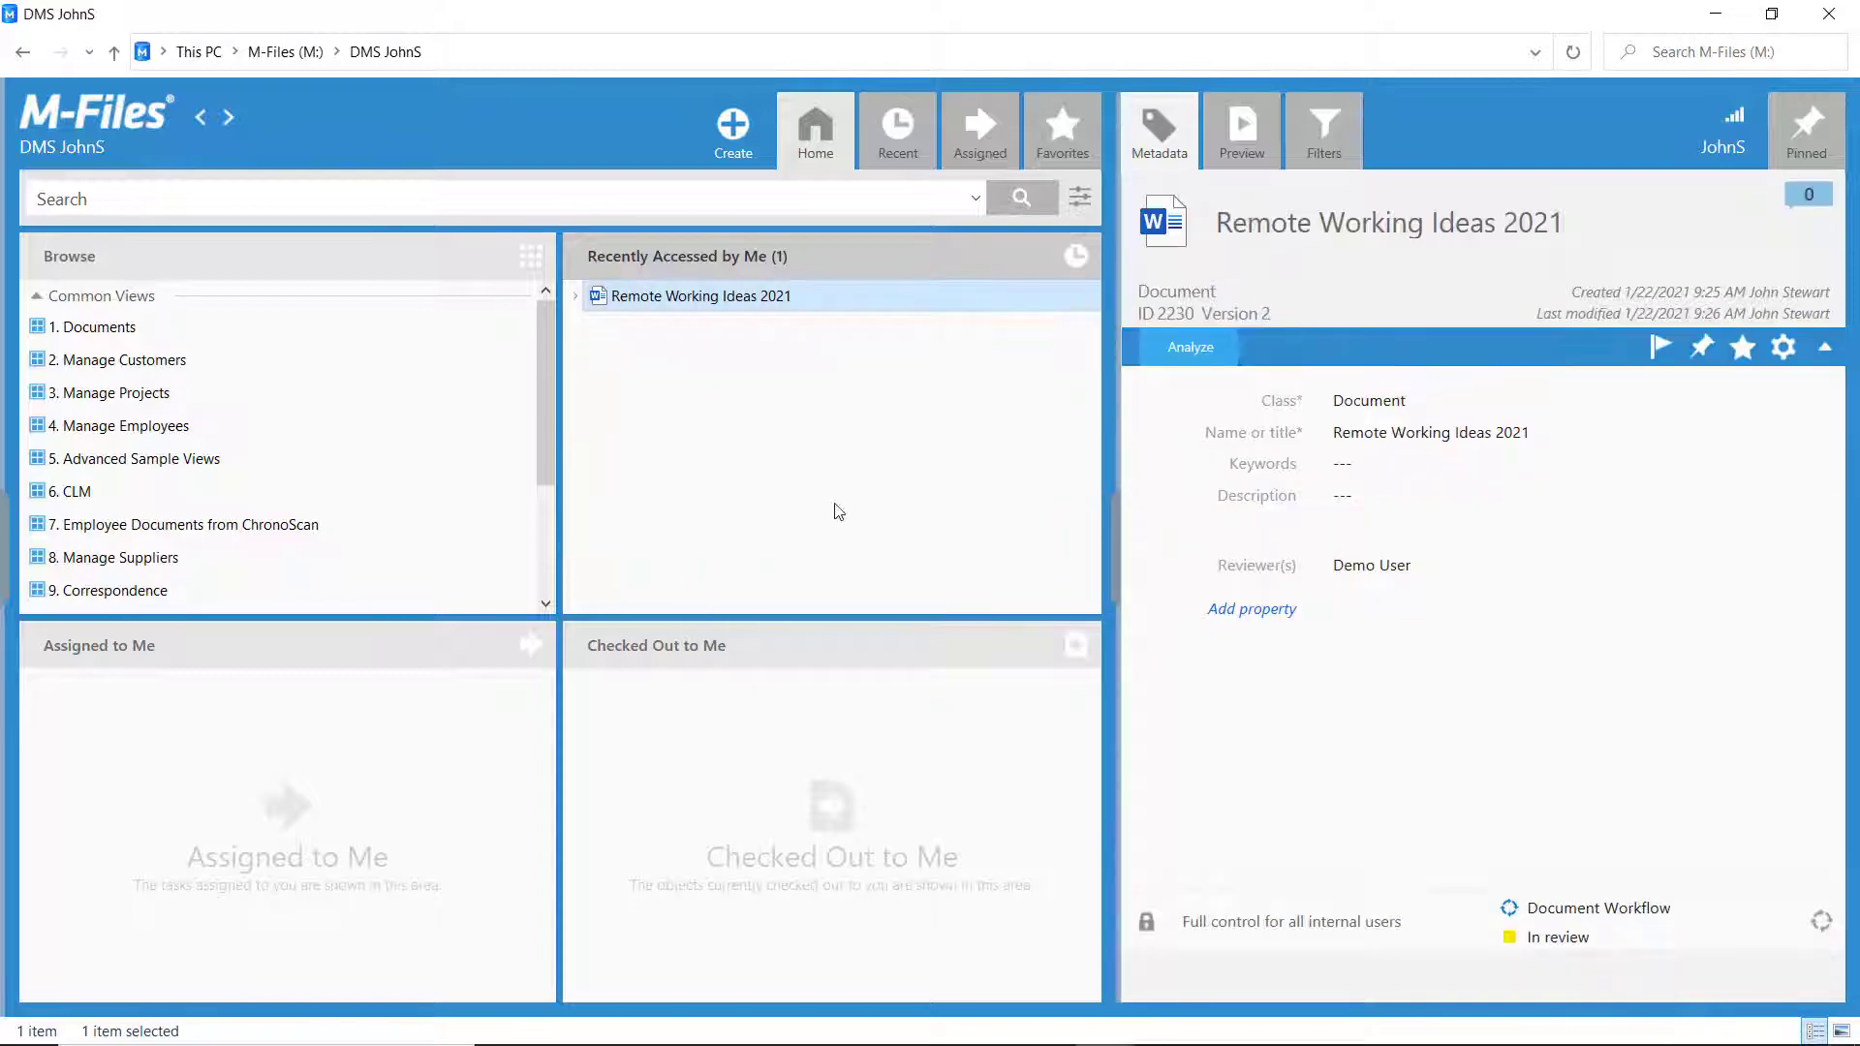
click(575, 296)
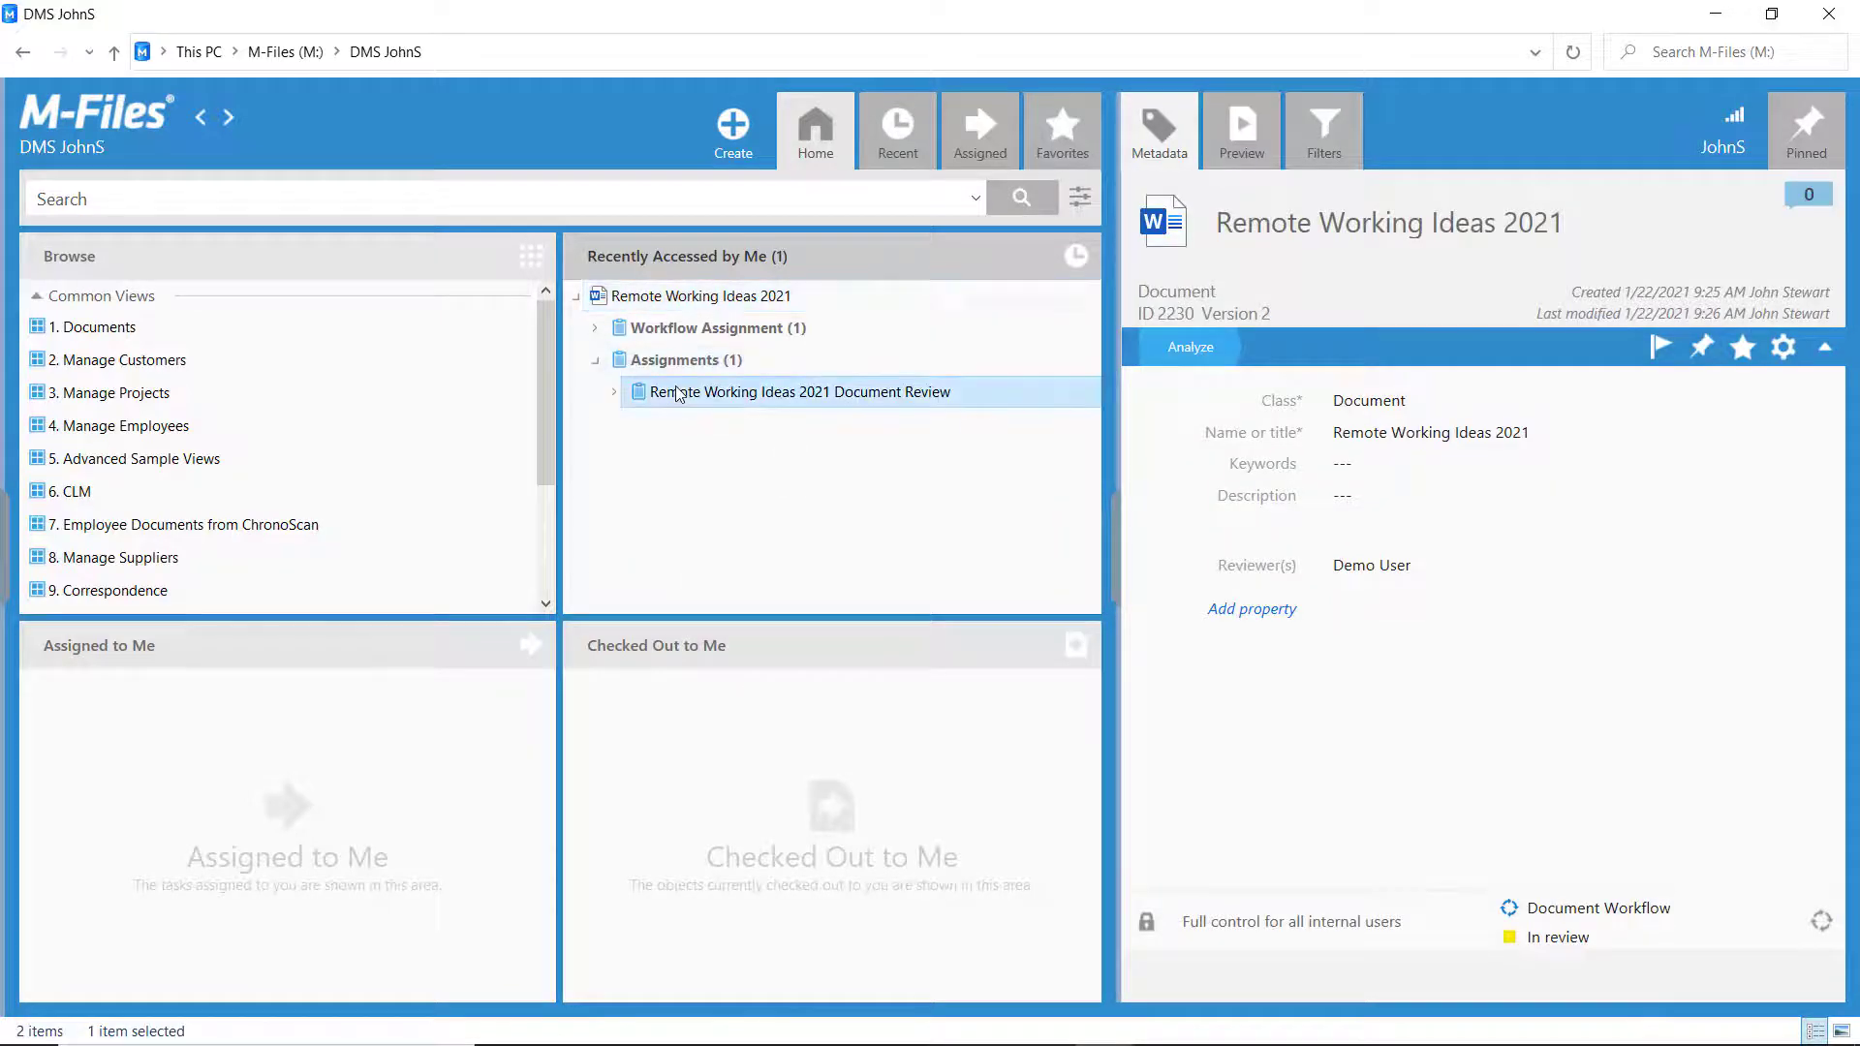
click(798, 391)
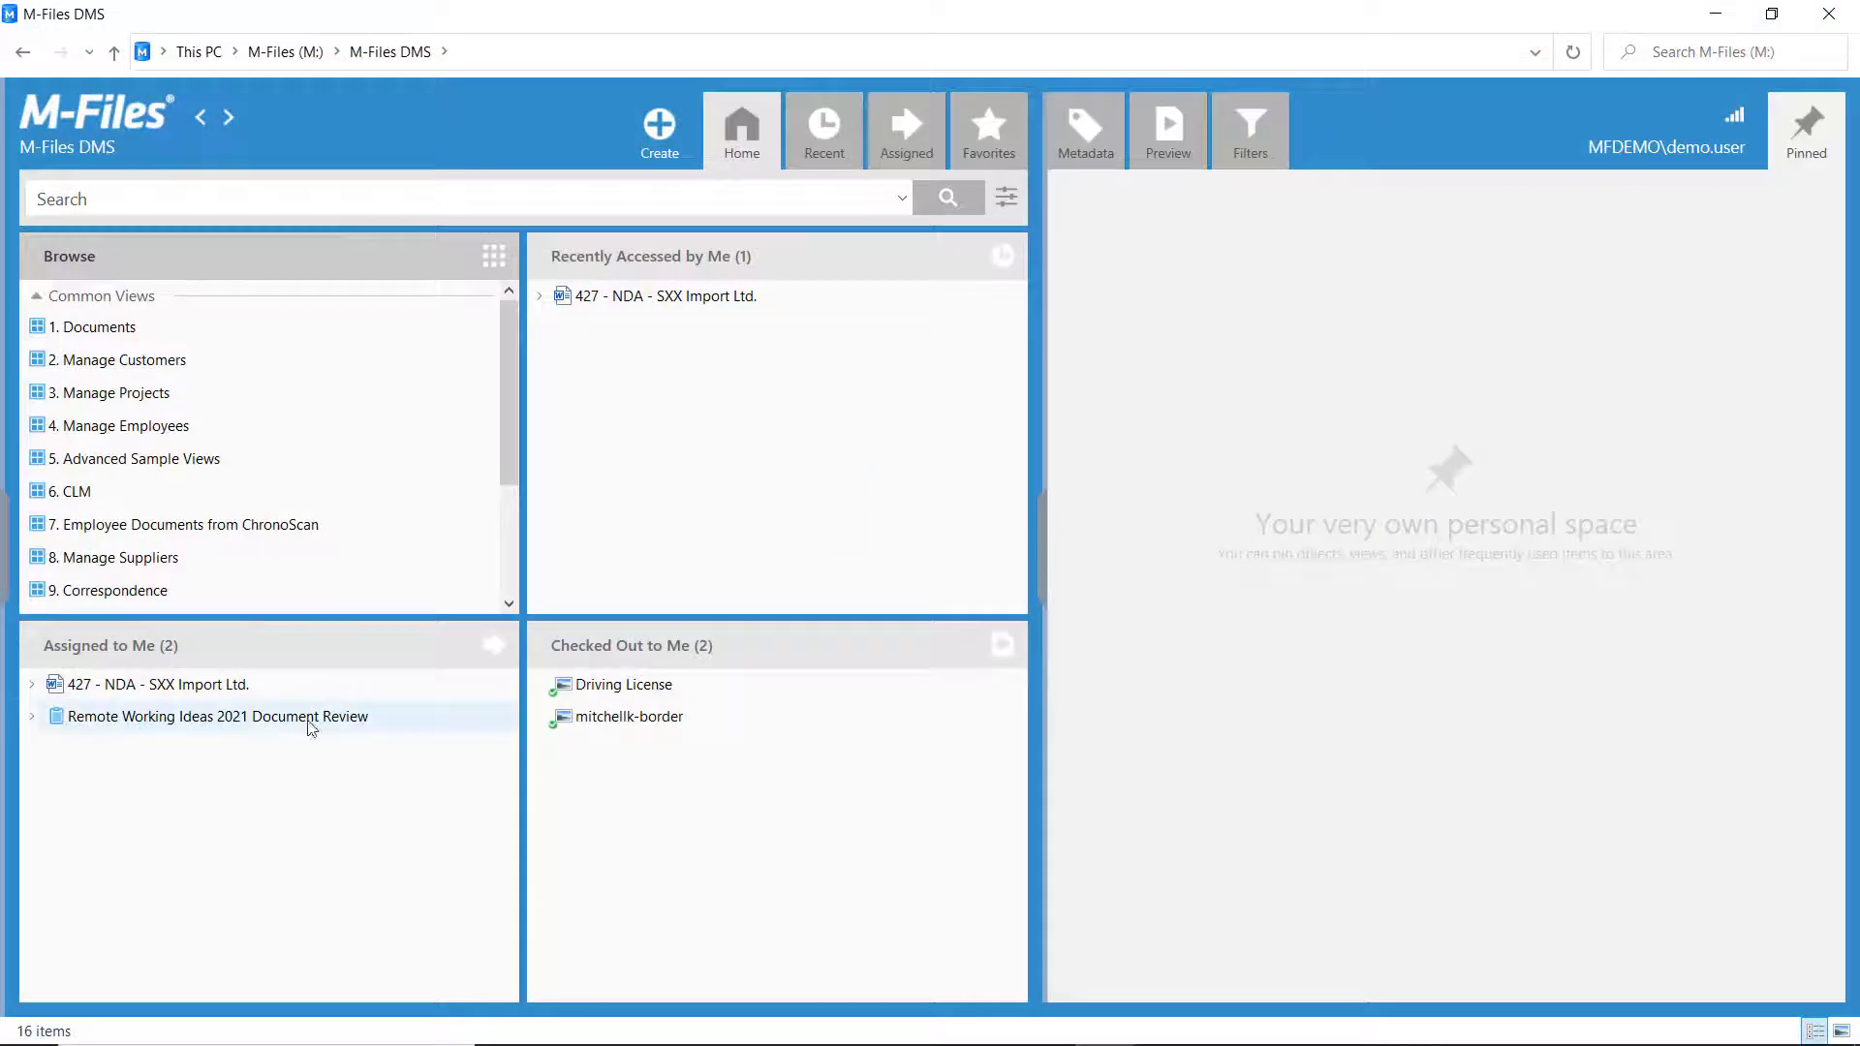
- Open the Remote Working Ideas 2021 Document Review assignment and expand it to show its linked document
click(217, 715)
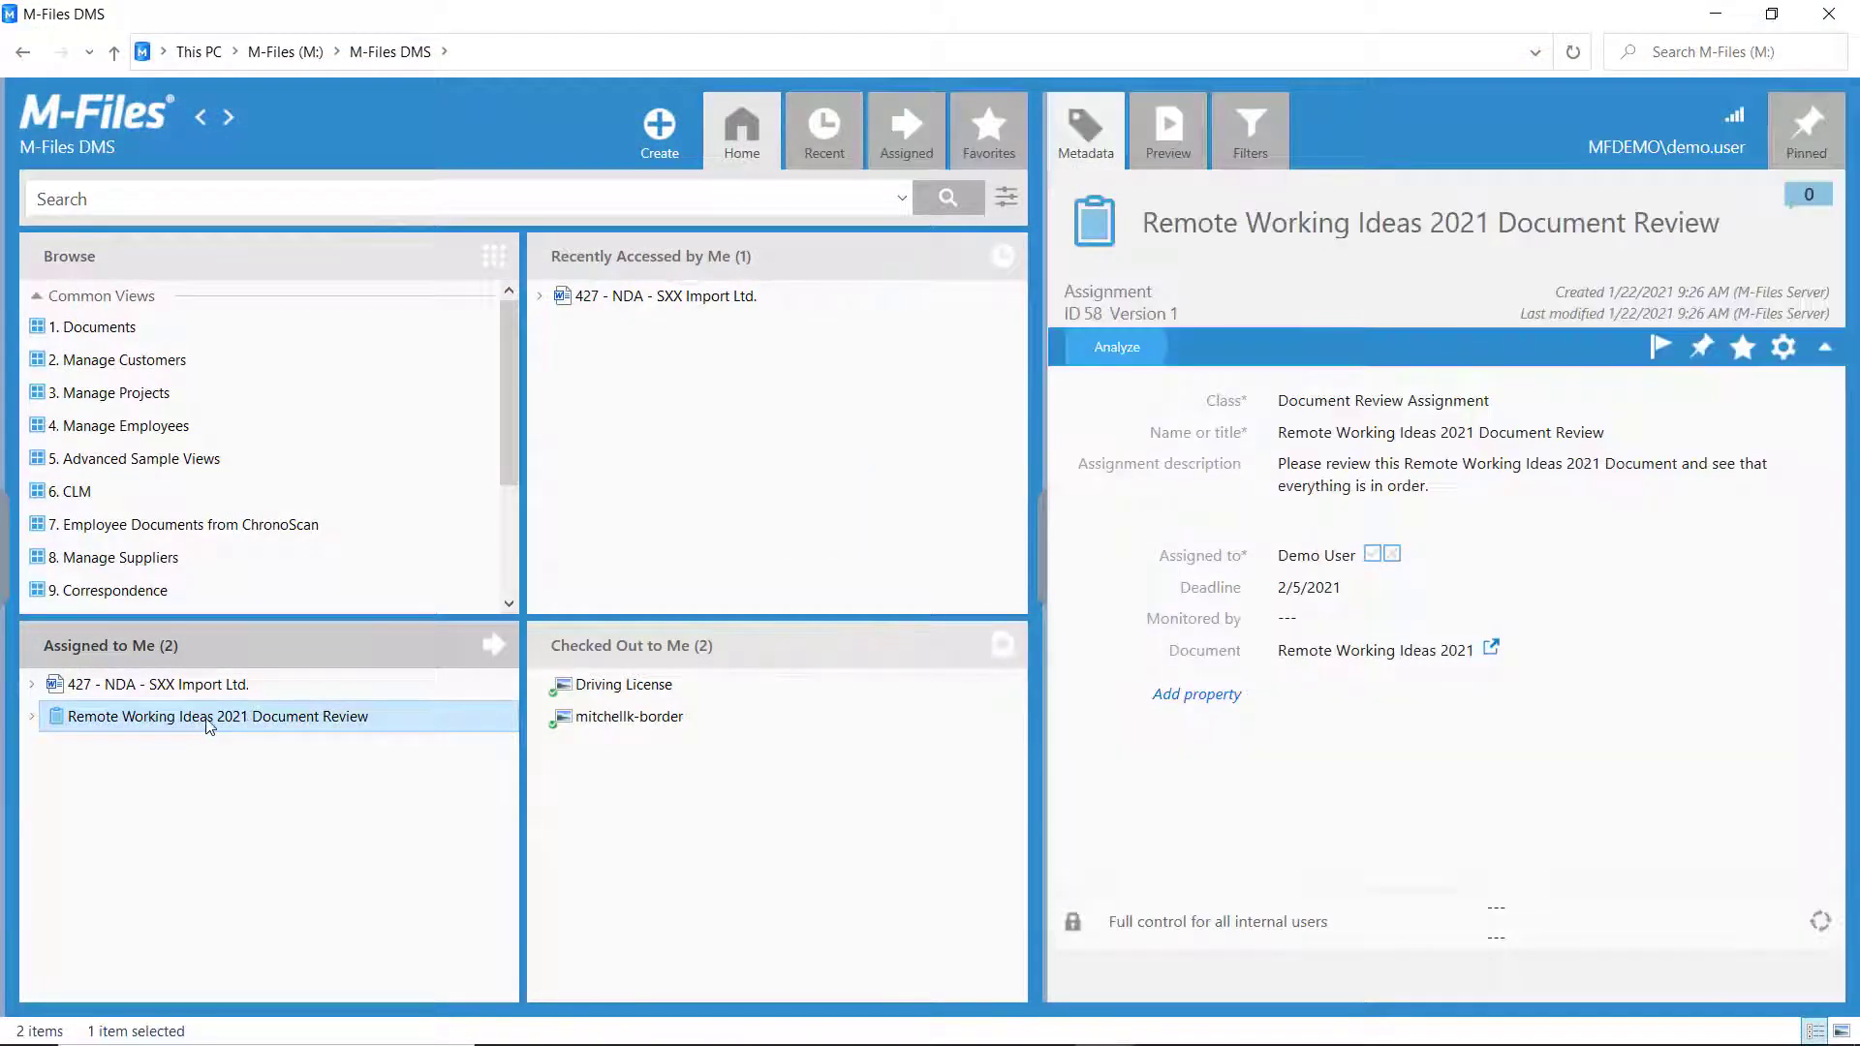
click(32, 718)
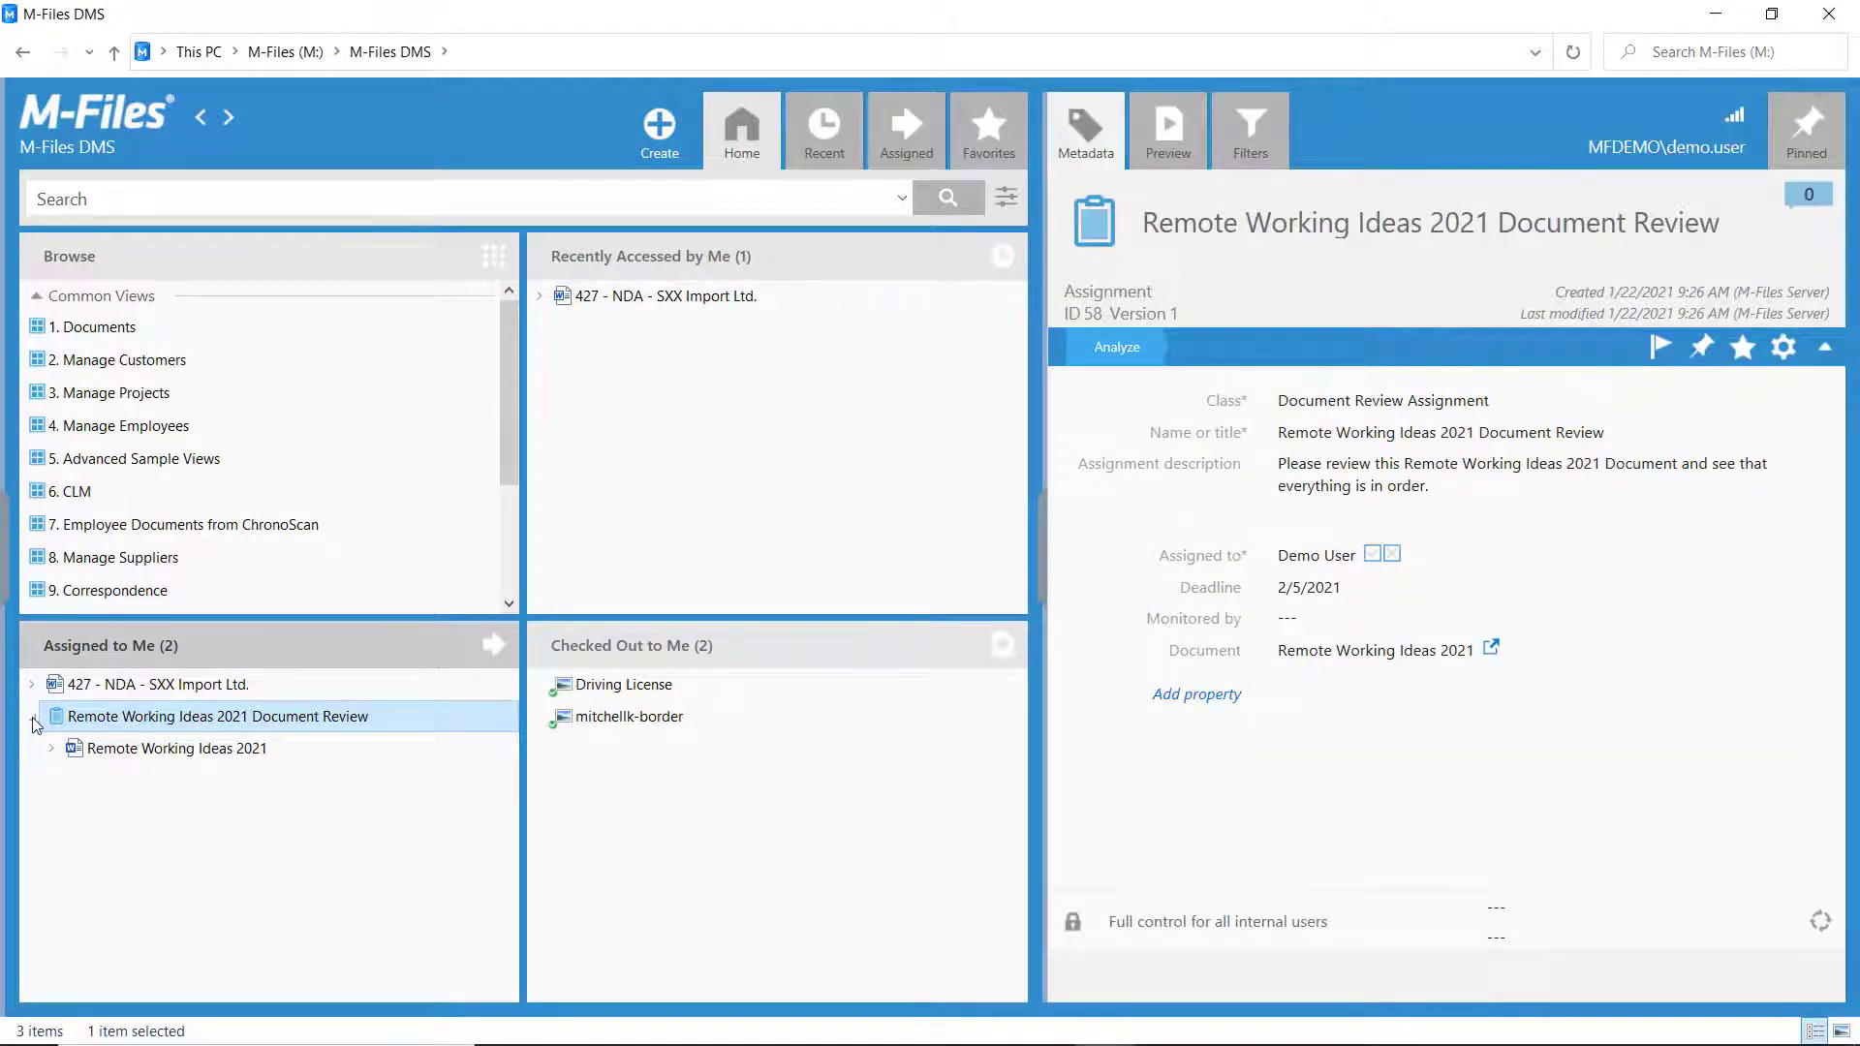